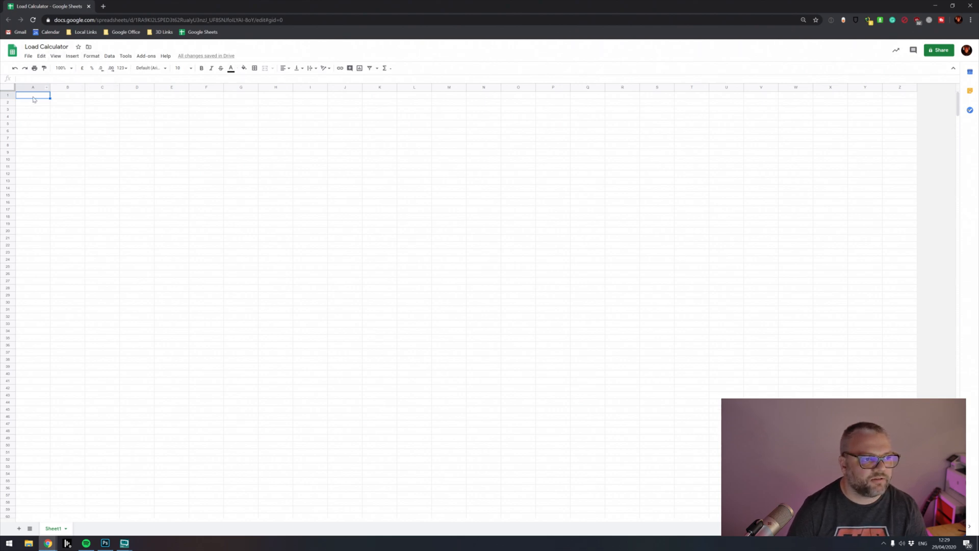
{"action": "mouse_move", "coordinate": [127, 110]}
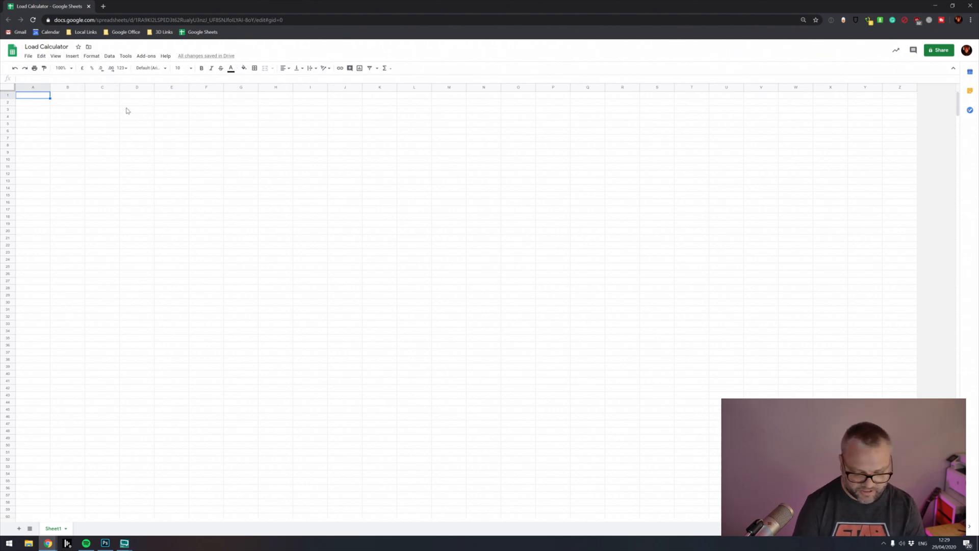
Add a bold 'Screens' heading in A1 with Screen 1 through Screen 6 filled down beneath it.
{"action": "type", "text": "Scree"}
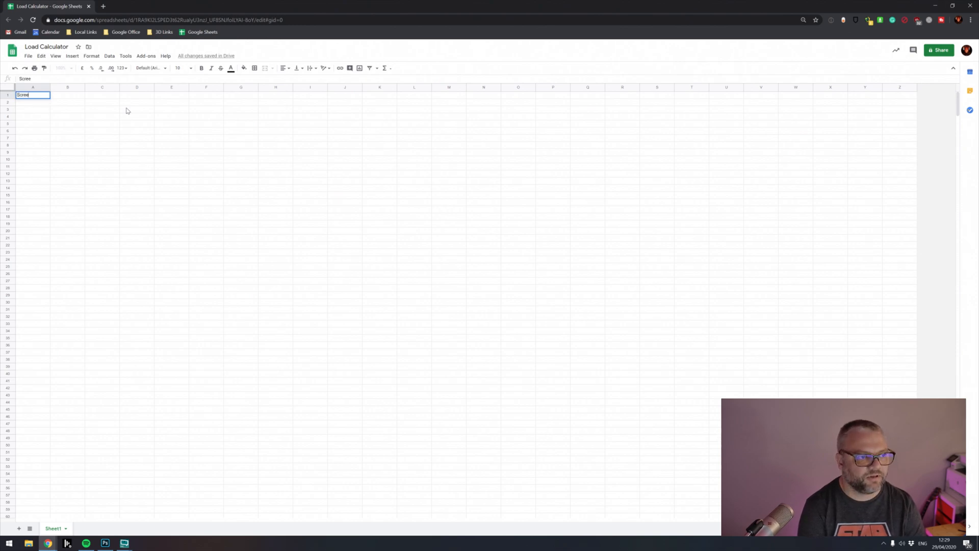
{"action": "key", "text": "Enter"}
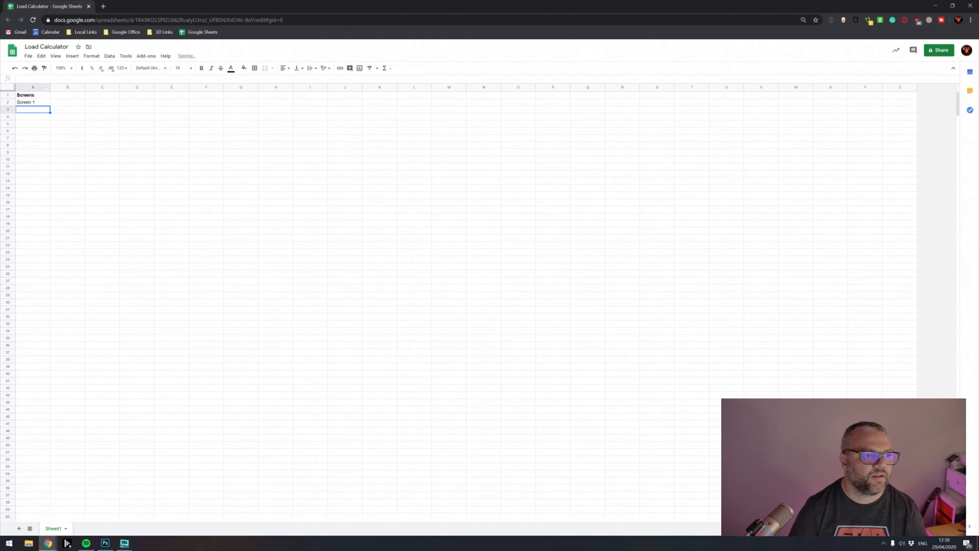
{"action": "left_click", "coordinate": [33, 102]}
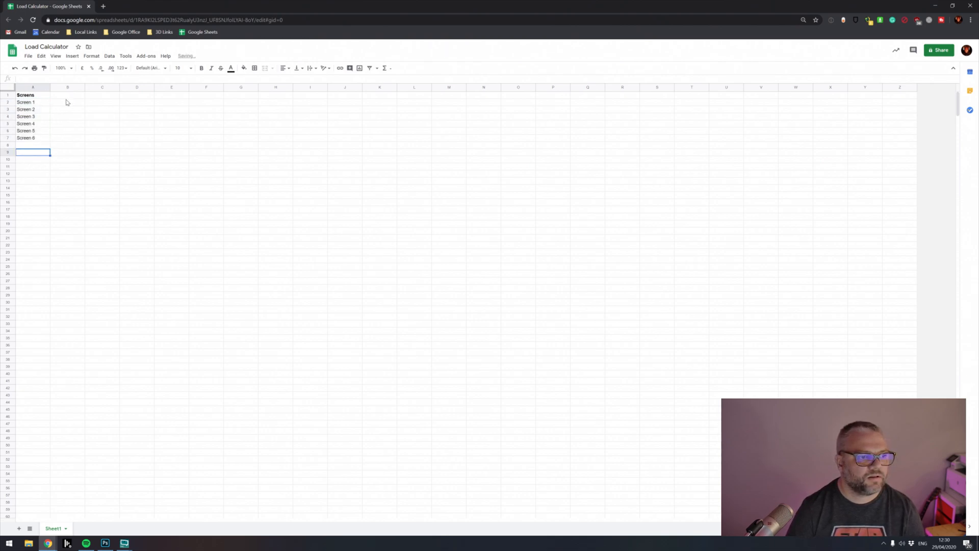
{"action": "mouse_move", "coordinate": [84, 109]}
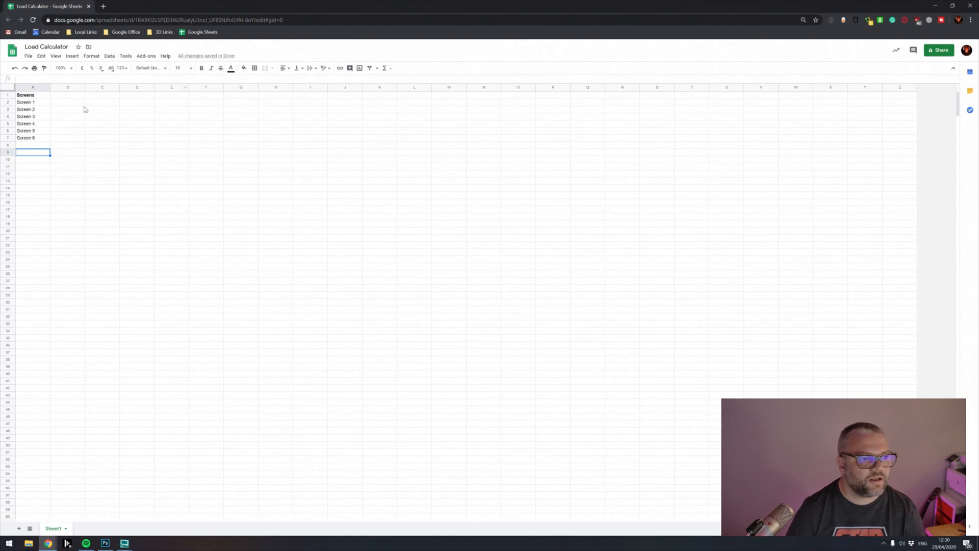
Add bold 'Width in M' and 'Height in M' headings in B1 and C1.
{"action": "left_click", "coordinate": [67, 95]}
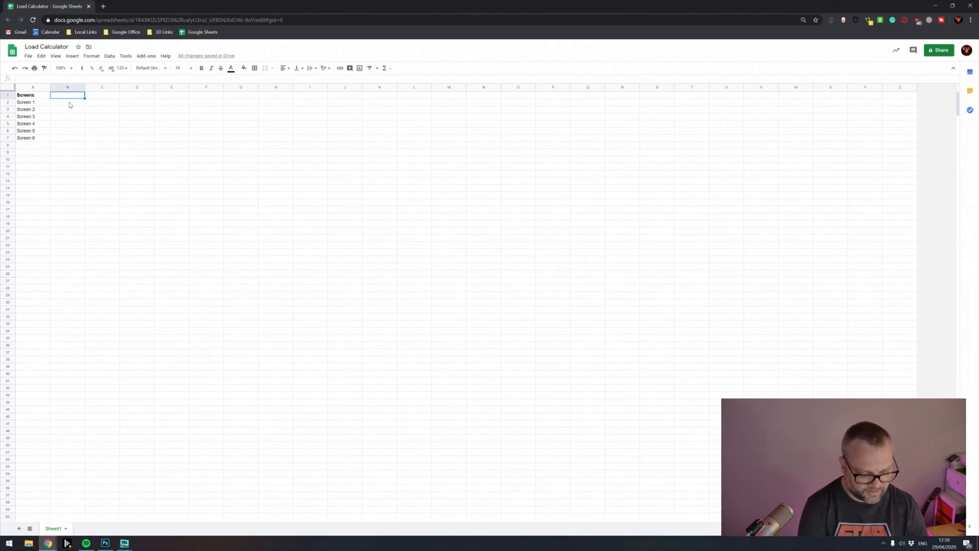
{"action": "type", "text": "Width in M"}
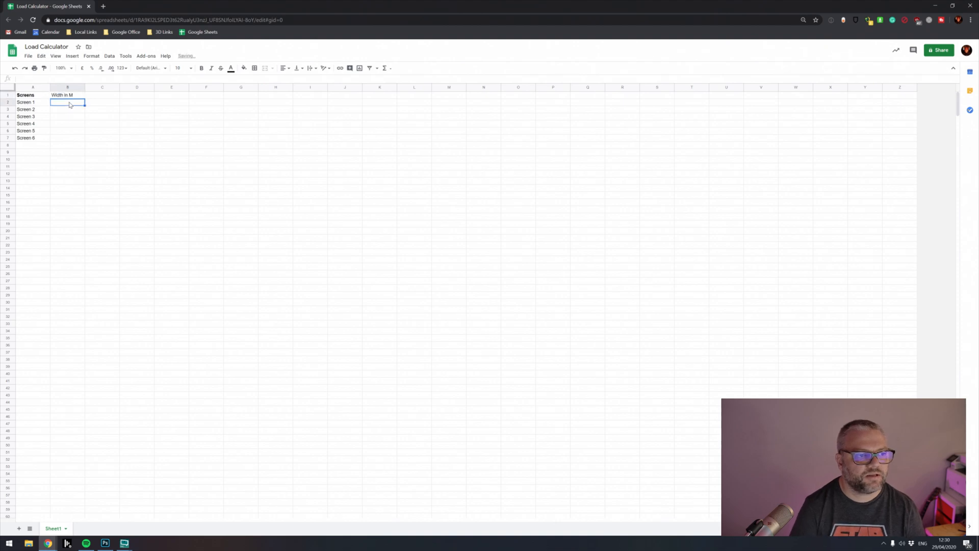
{"action": "type", "text": "Height"}
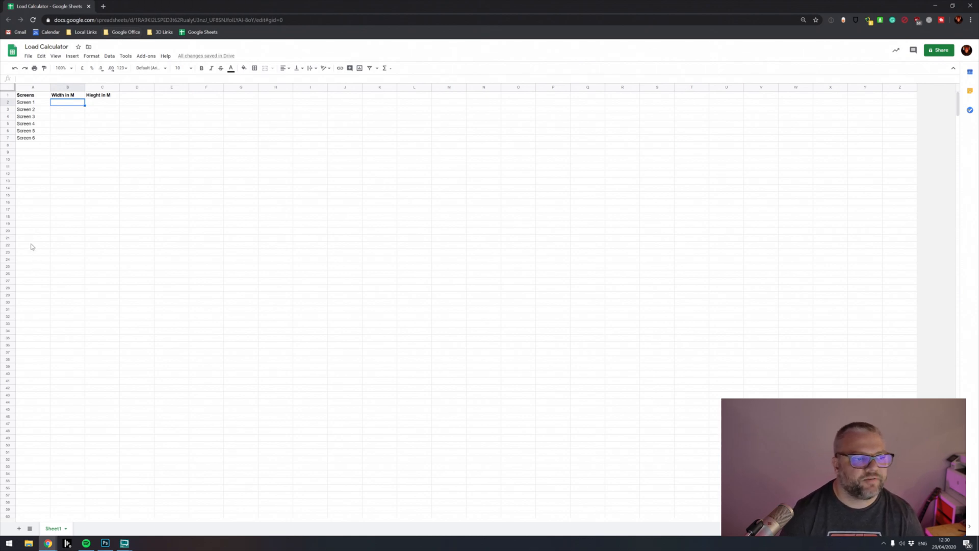
{"action": "mouse_move", "coordinate": [162, 254]}
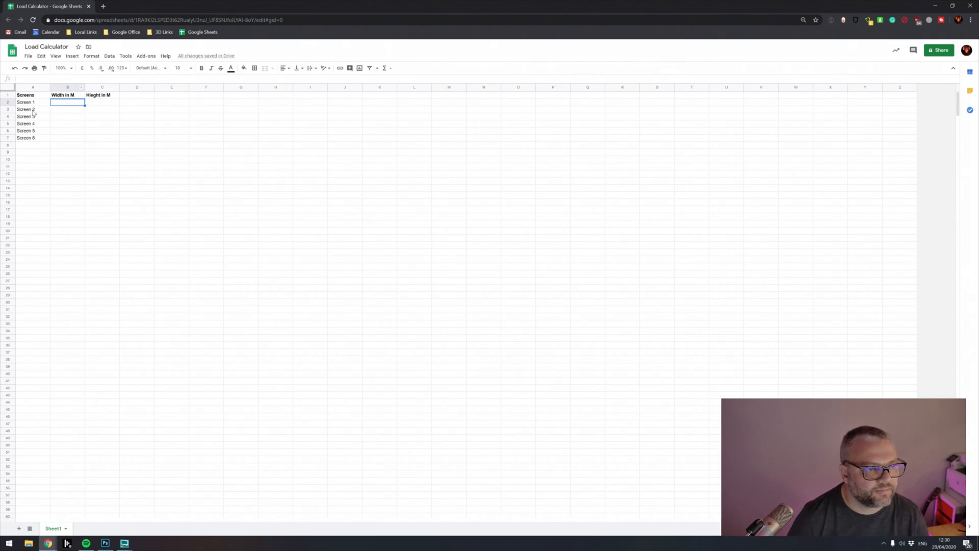
{"action": "mouse_move", "coordinate": [107, 136]}
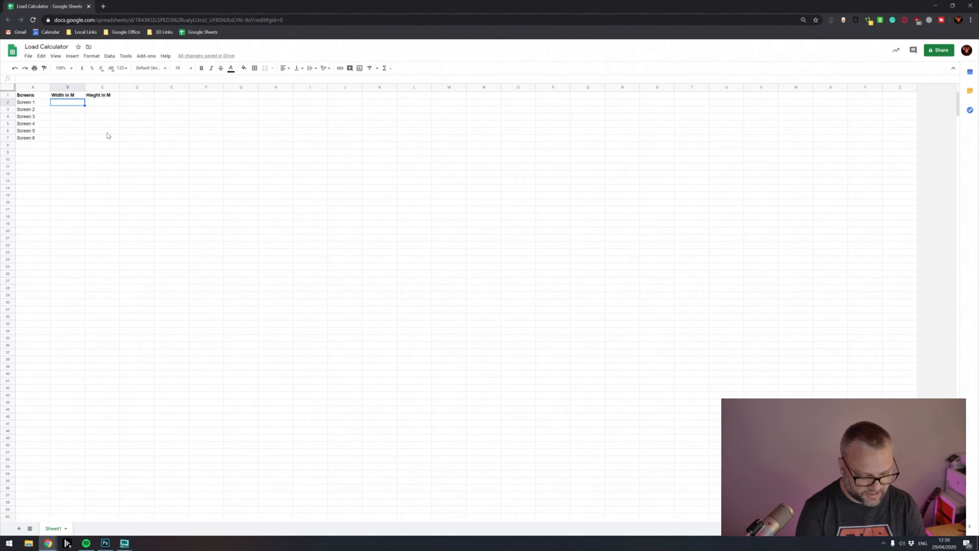
Enter the first three screens' sizes in metres, starting with Screen 1 at 25 by 4.
{"action": "type", "text": "25"}
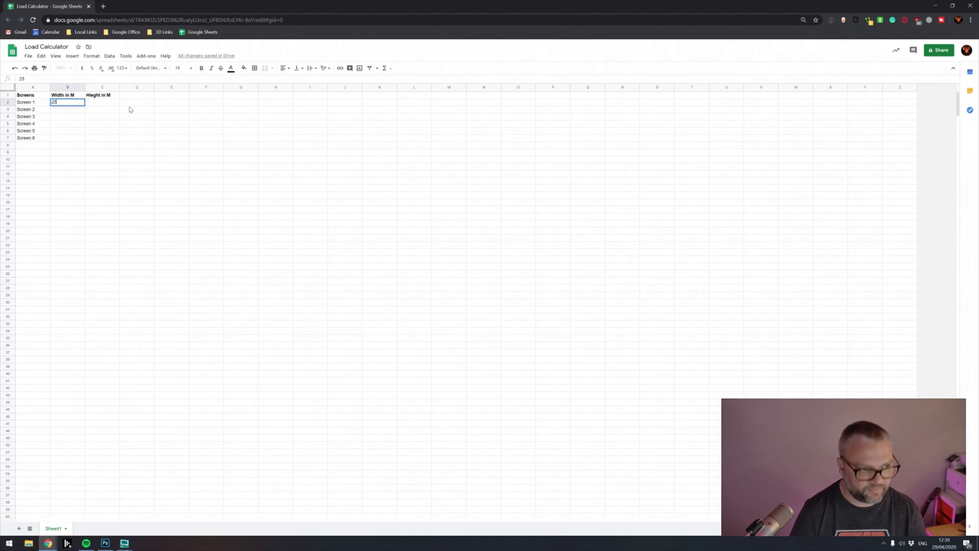
{"action": "key", "text": "Tab"}
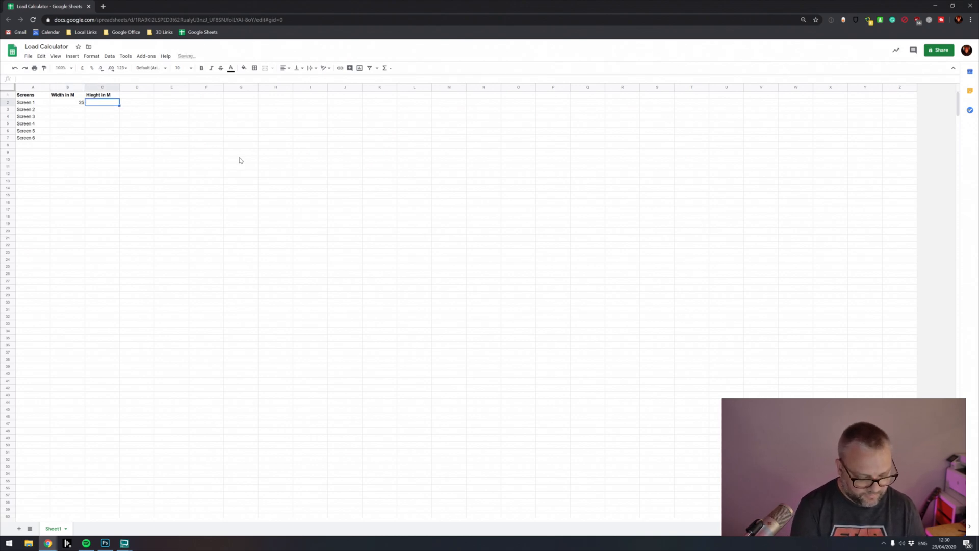
{"action": "type", "text": "4"}
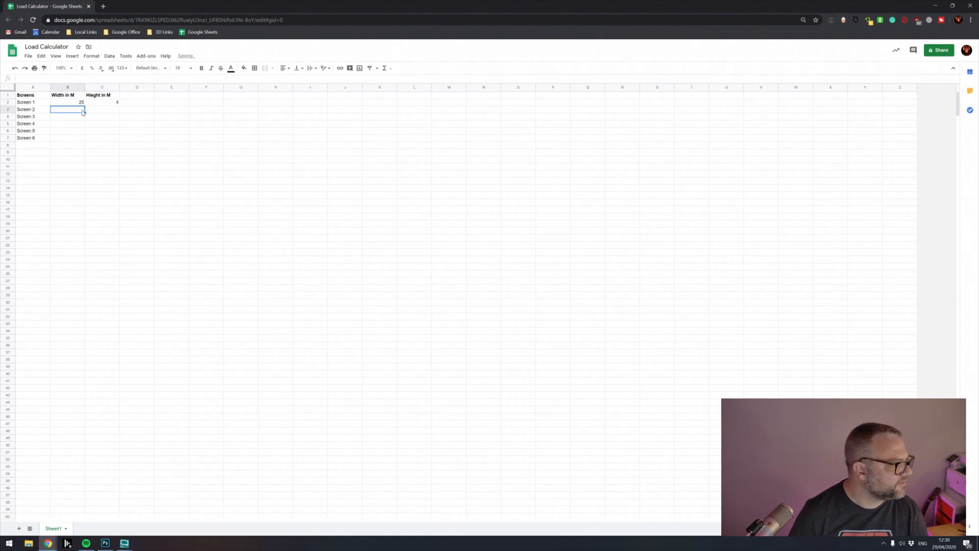
{"action": "type", "text": "43.6"}
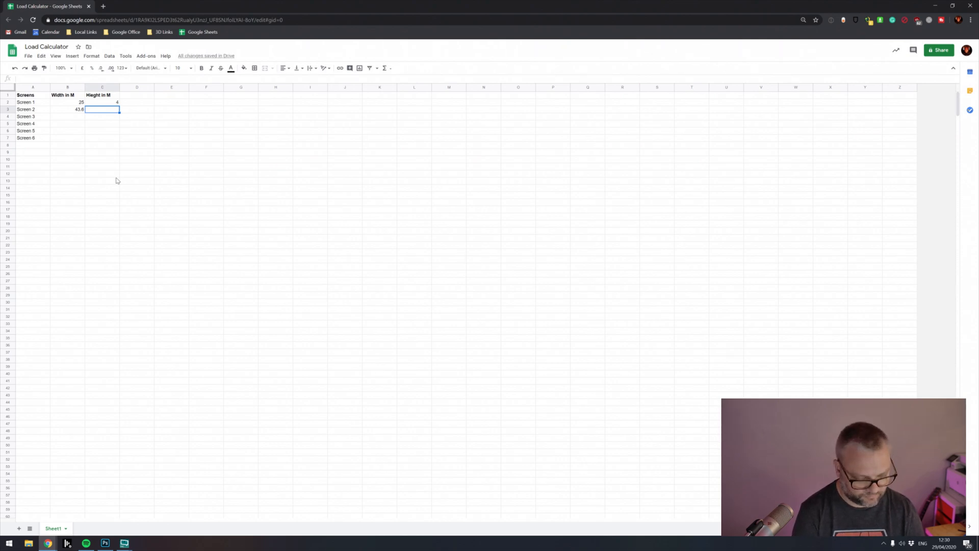
{"action": "type", "text": "4"}
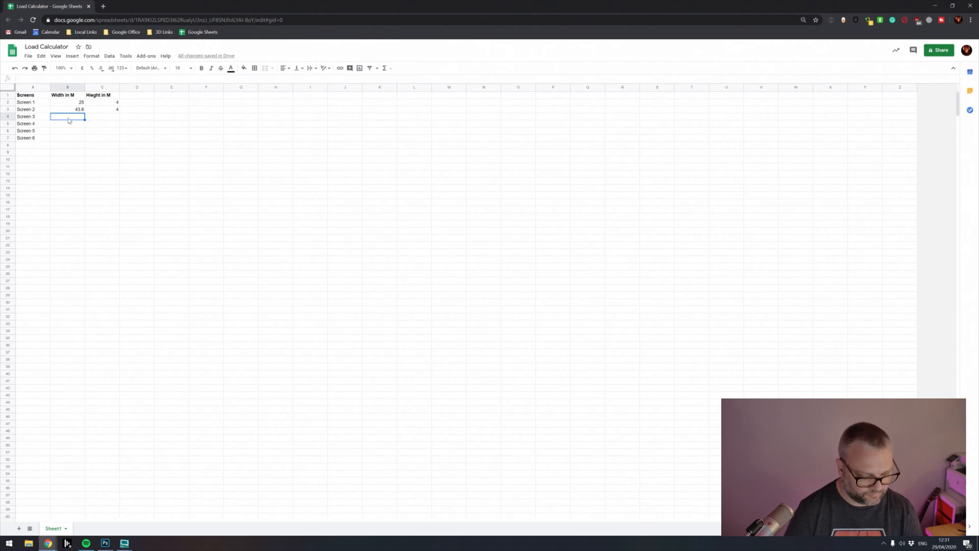
{"action": "type", "text": "4"}
{"action": "left_click", "coordinate": [102, 115]}
{"action": "type", "text": "8"}
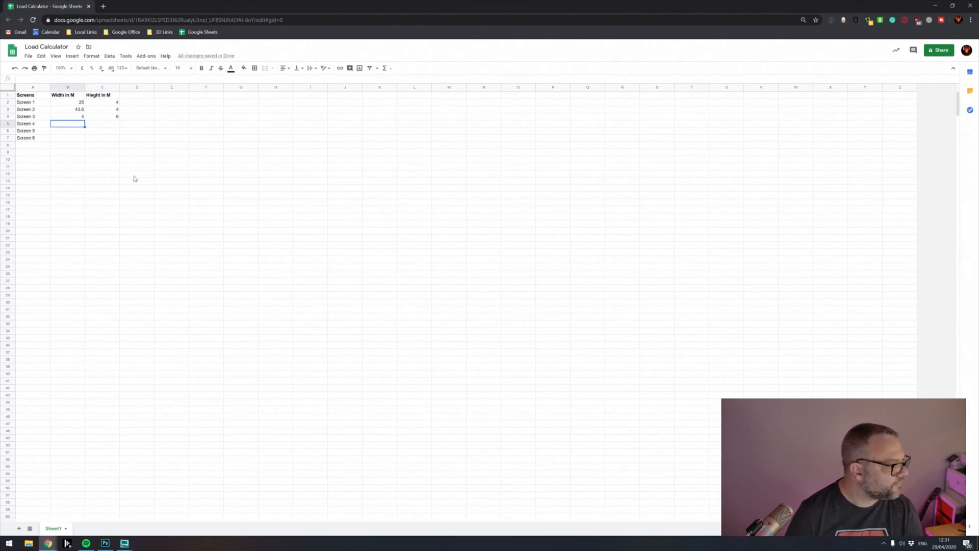
{"action": "mouse_move", "coordinate": [215, 182]}
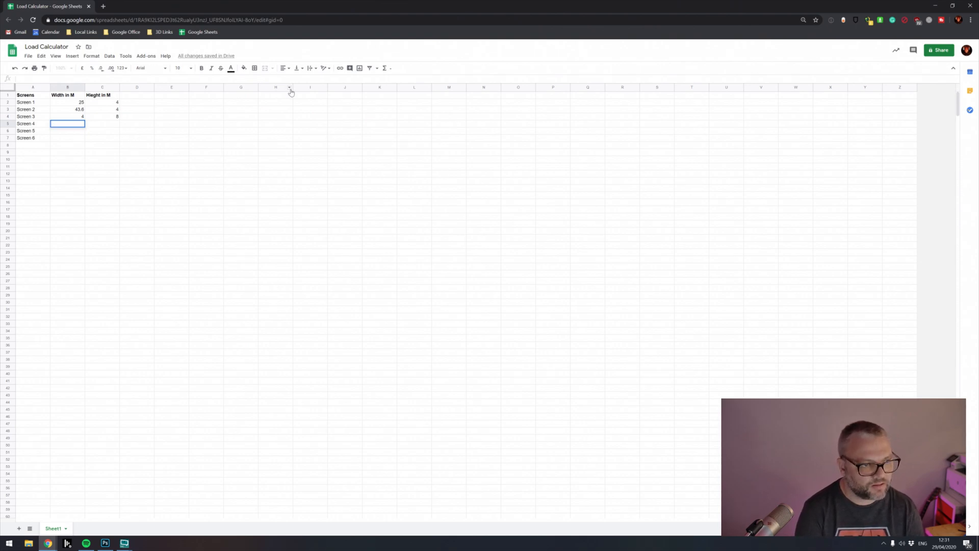
Enter the remaining screens as 16 by 9, 25 by 4 and 9 by 4.5 metres.
{"action": "type", "text": "16"}
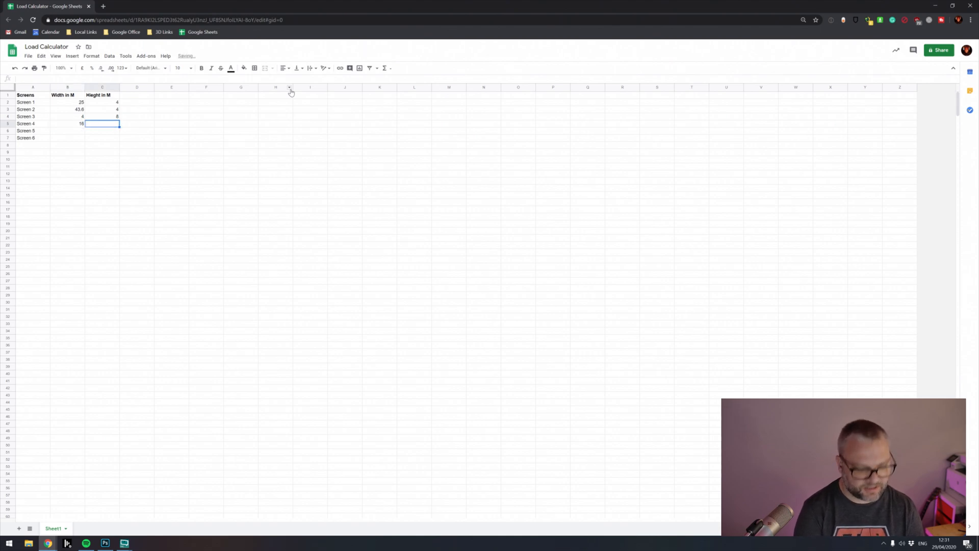
{"action": "type", "text": "9"}
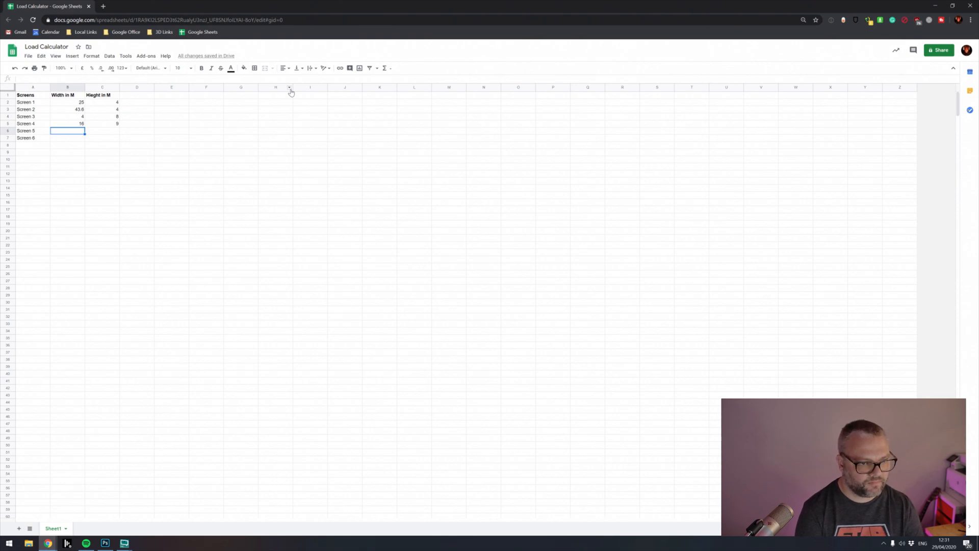
{"action": "type", "text": "25"}
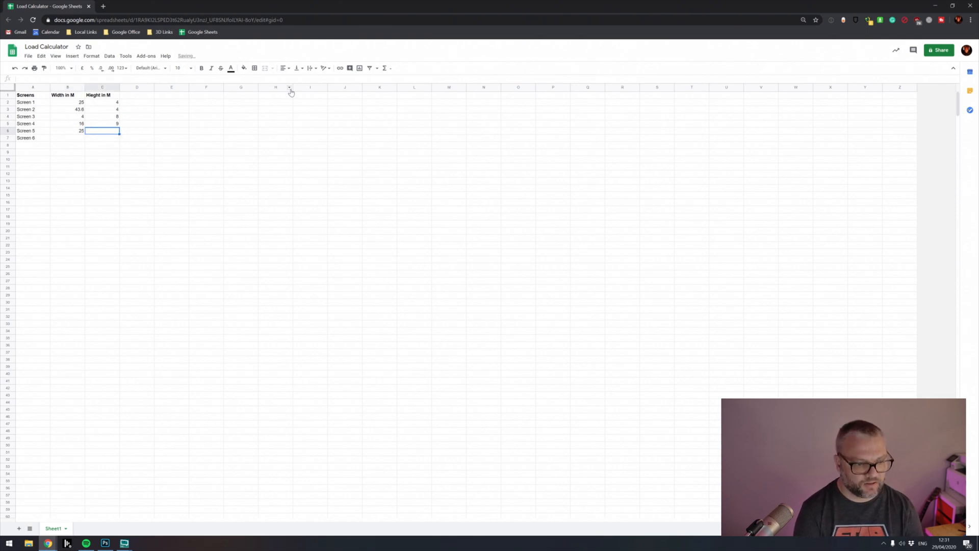
{"action": "type", "text": "4"}
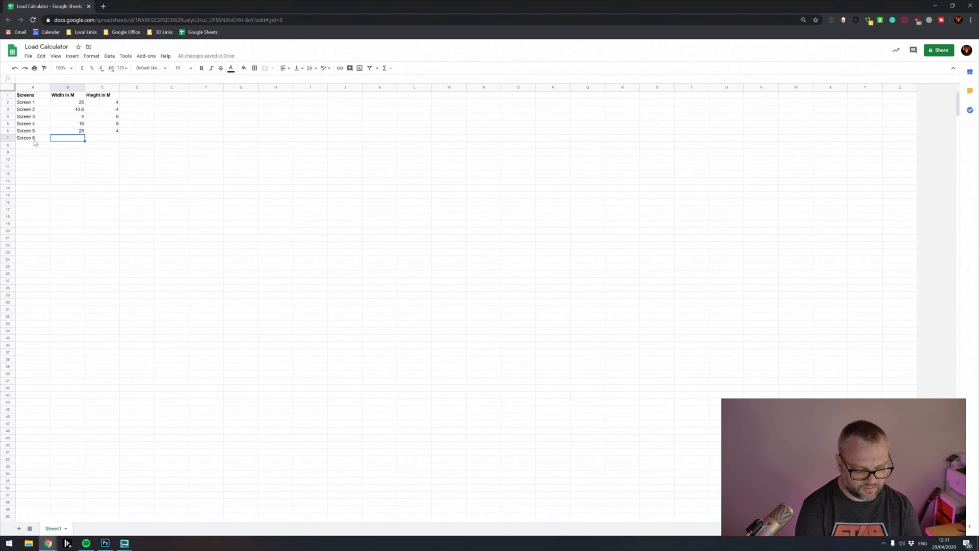
{"action": "type", "text": "9"}
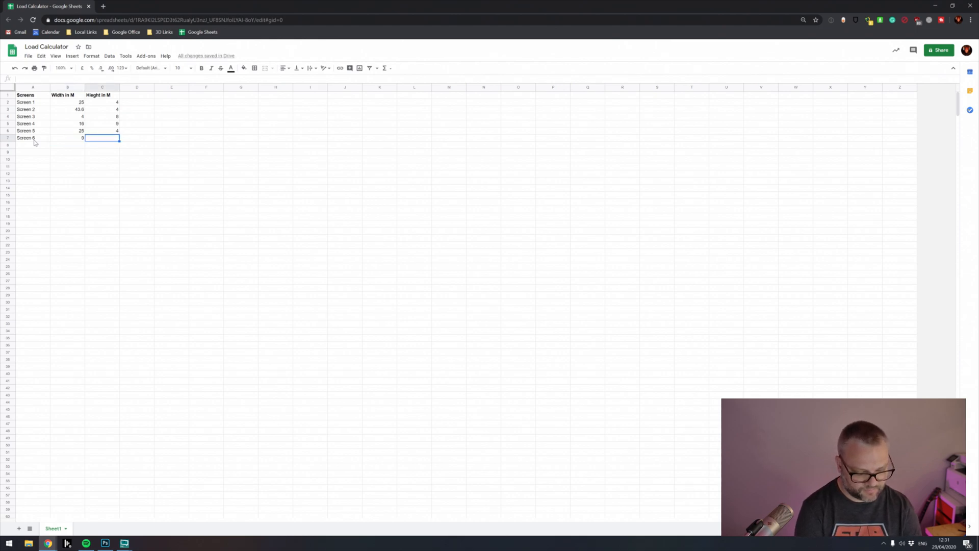
{"action": "type", "text": "4.5"}
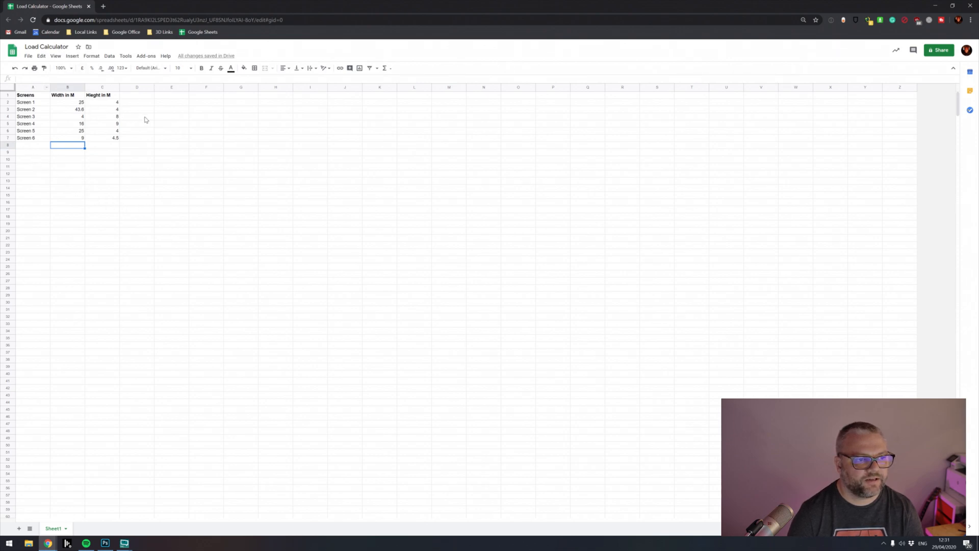
{"action": "mouse_move", "coordinate": [50, 120]}
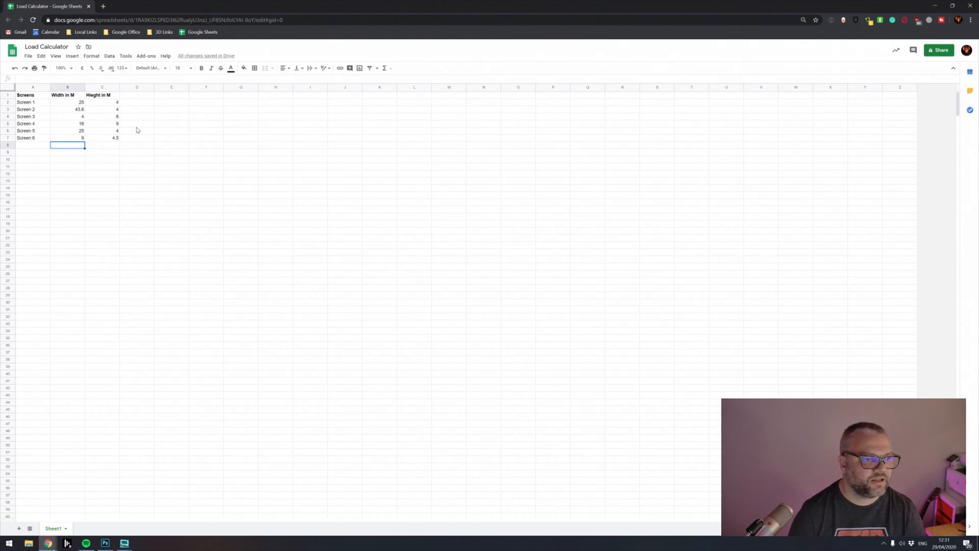
{"action": "mouse_move", "coordinate": [158, 198]}
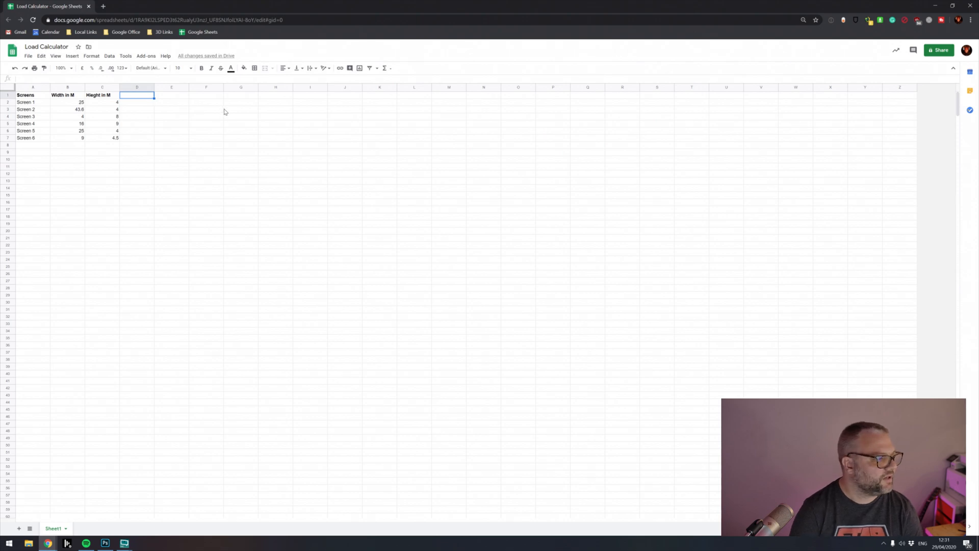
{"action": "type", "text": "Pixe"}
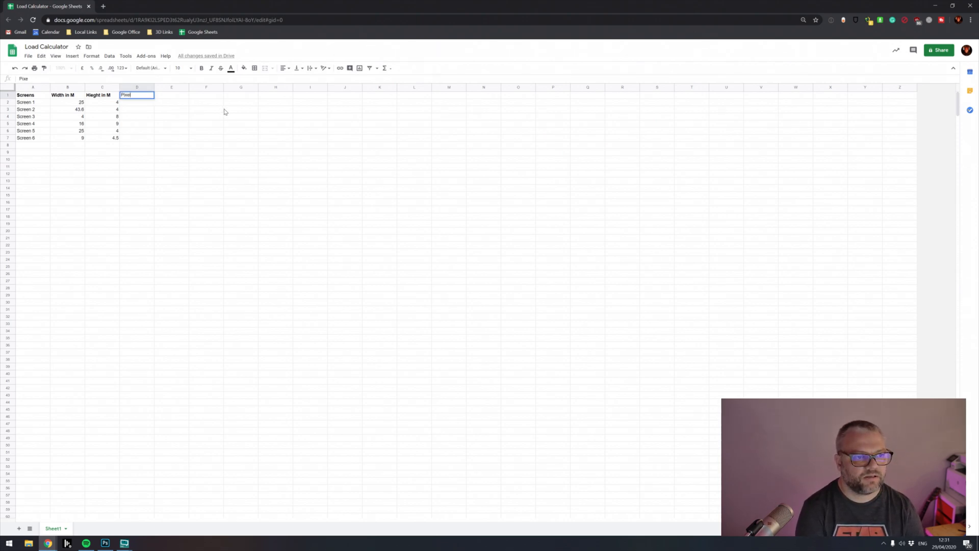
{"action": "type", "text": "ls Width"}
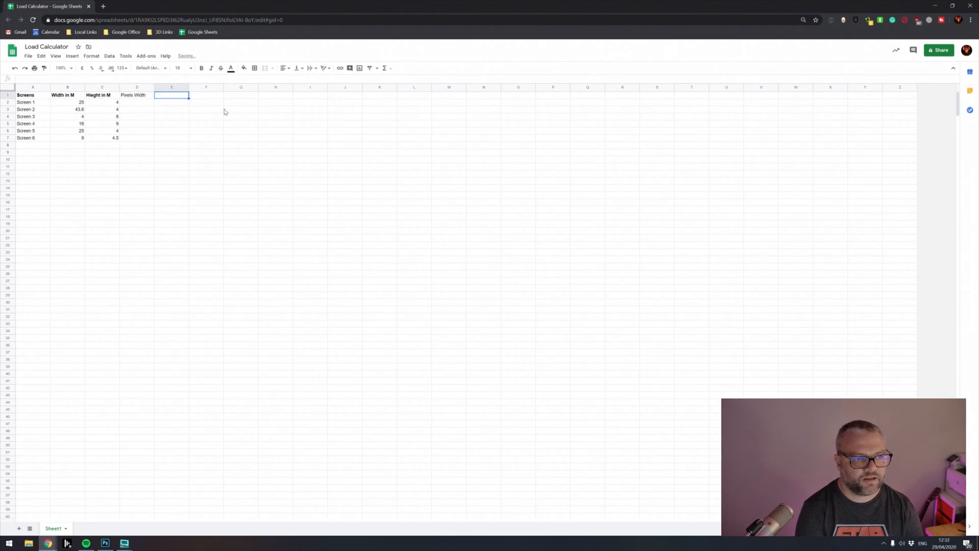
{"action": "type", "text": "Pixels Height"}
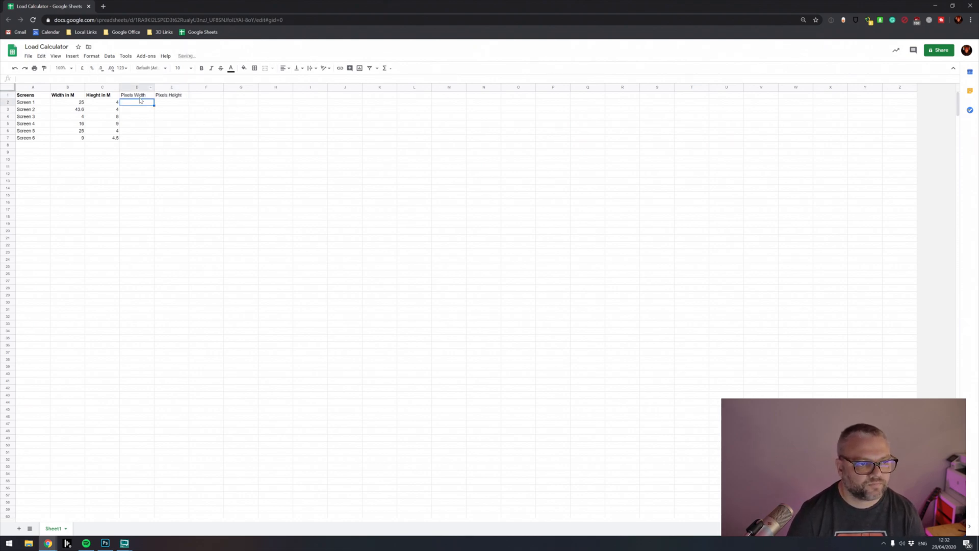
{"action": "left_click", "coordinate": [168, 95]}
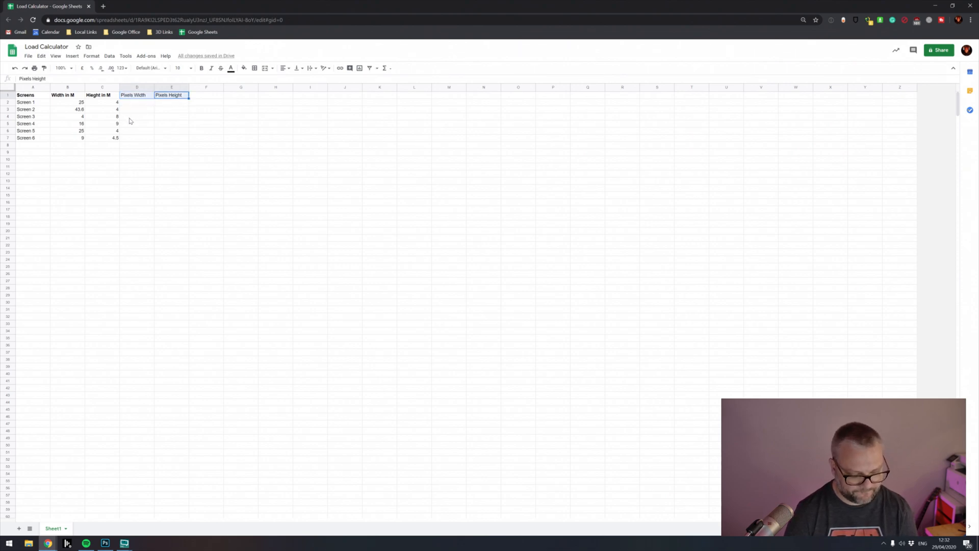
{"action": "left_click", "coordinate": [136, 102]}
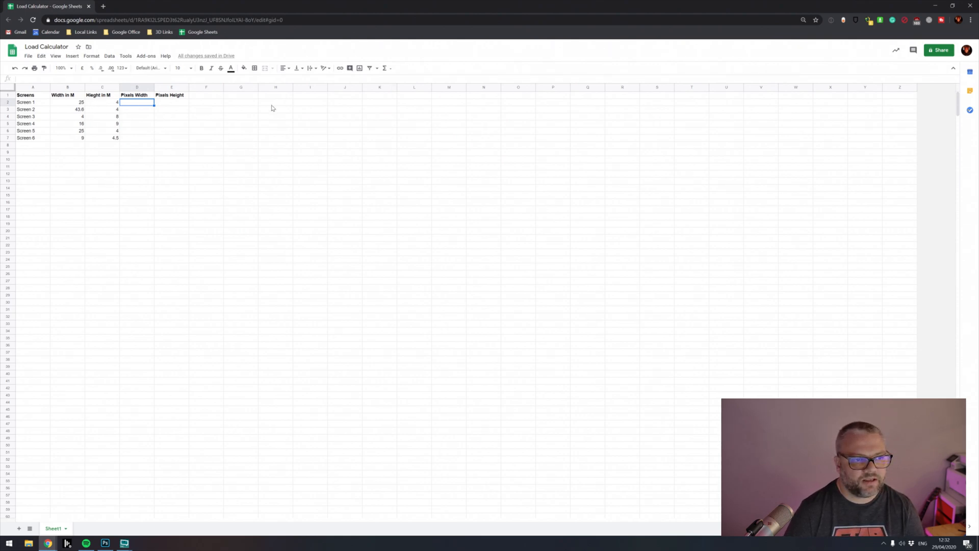
{"action": "mouse_move", "coordinate": [228, 208]}
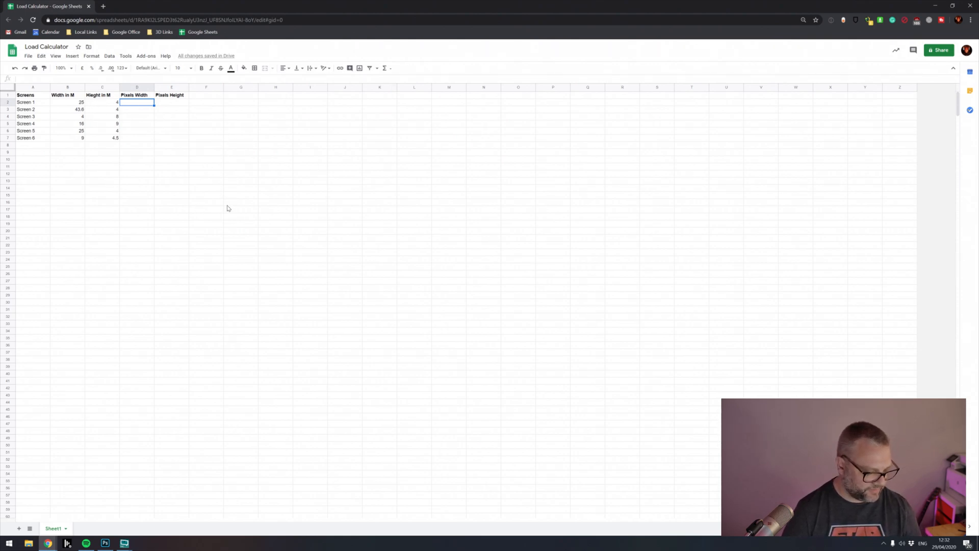
{"action": "mouse_move", "coordinate": [171, 193]}
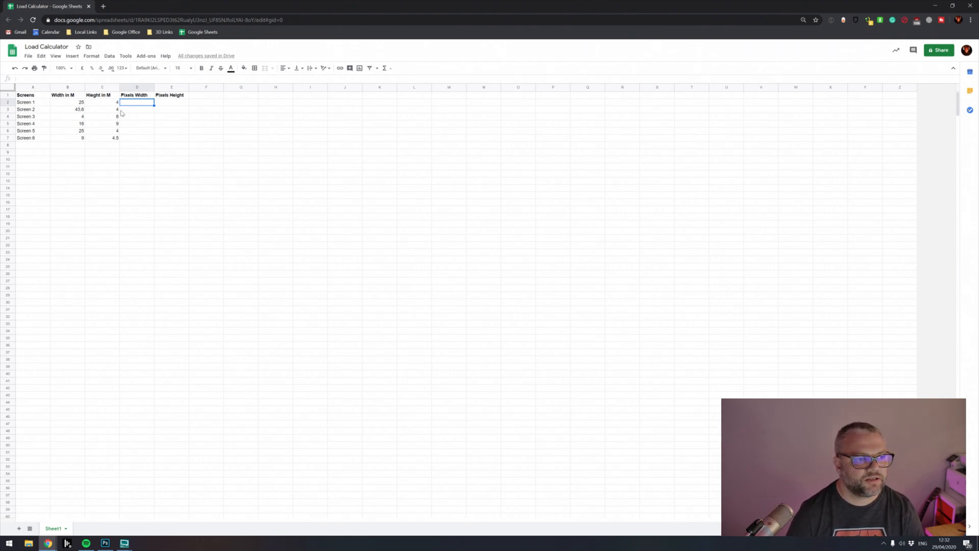
{"action": "mouse_move", "coordinate": [160, 104]}
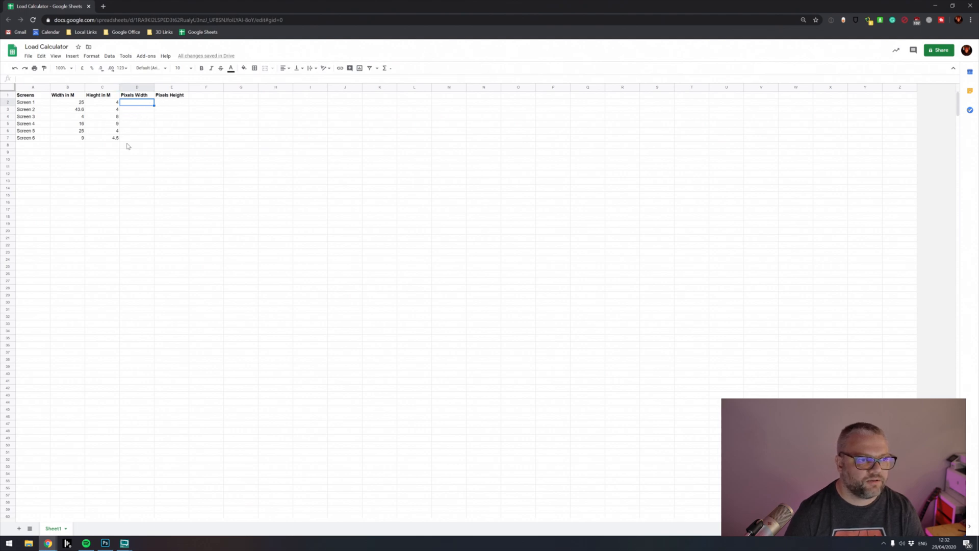
{"action": "left_click", "coordinate": [67, 102]}
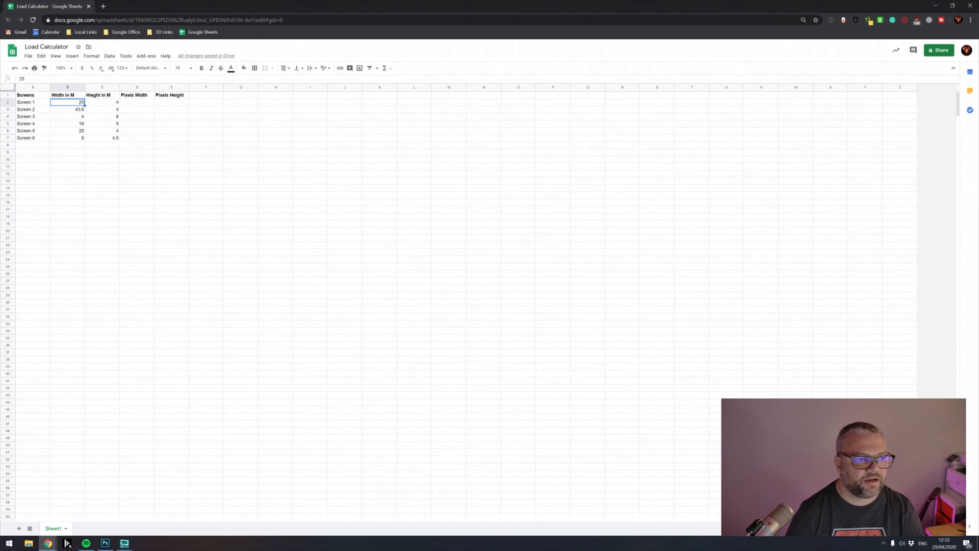
{"action": "mouse_move", "coordinate": [67, 112]}
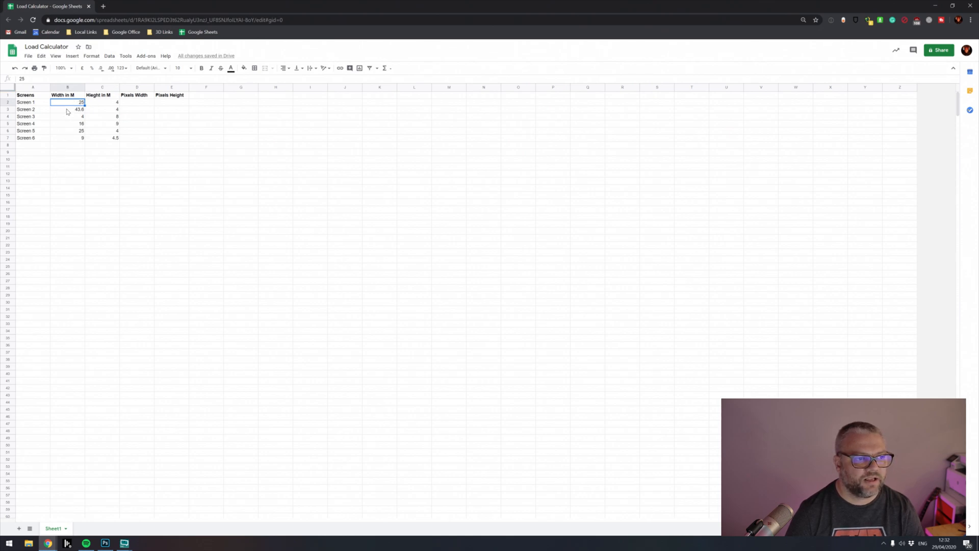
{"action": "mouse_move", "coordinate": [139, 104]}
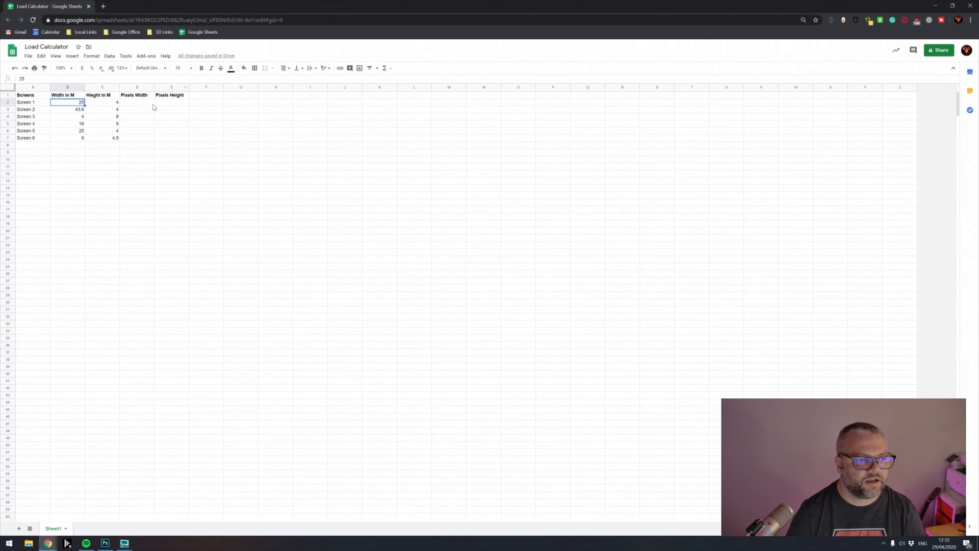
Enter =B2*1000/5 in D2 so Screen 1's pixel width shows 5000.
{"action": "left_click", "coordinate": [136, 102]}
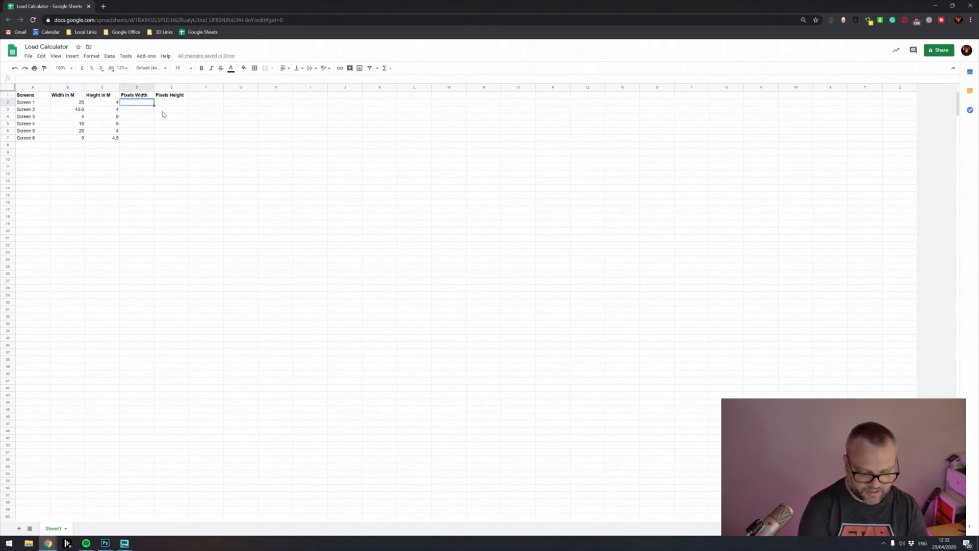
{"action": "type", "text": "=B2"}
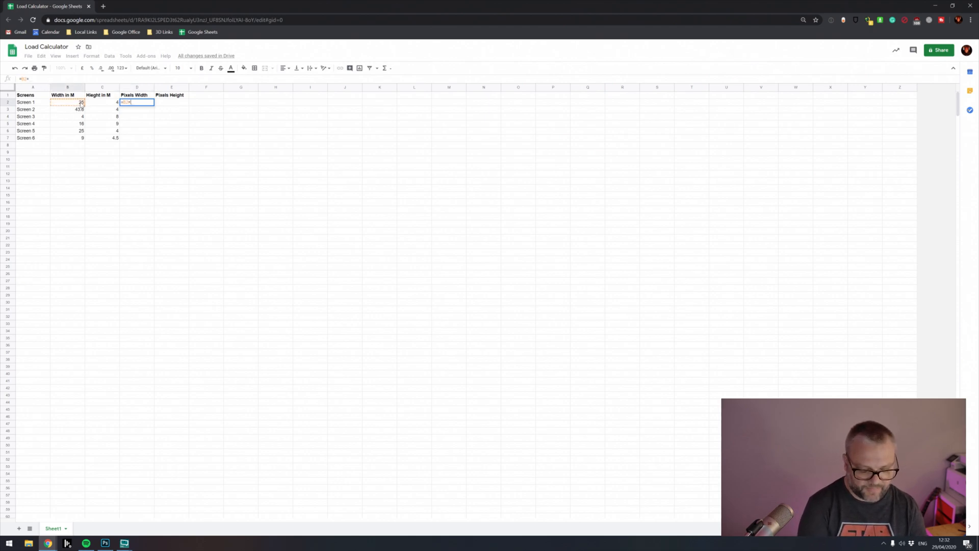
{"action": "type", "text": "*1000"}
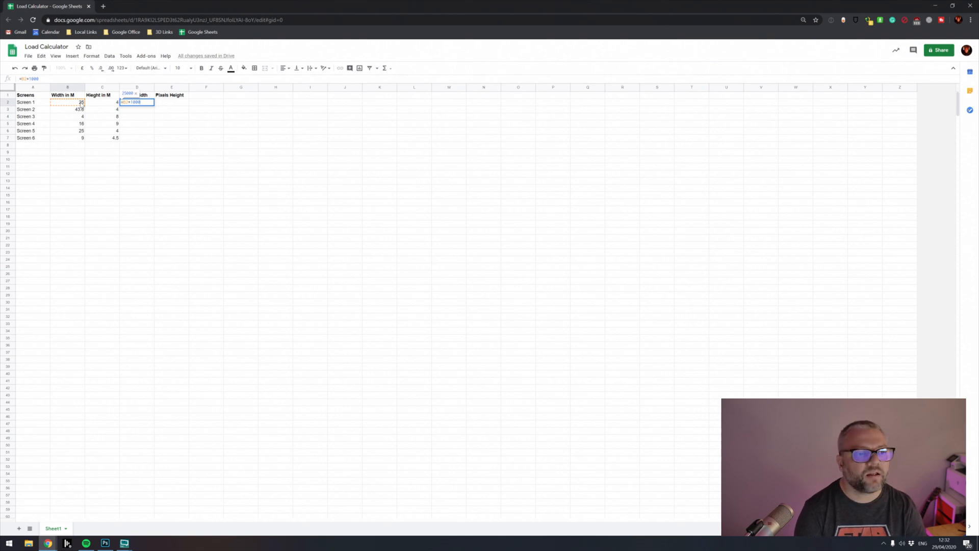
{"action": "type", "text": "/"}
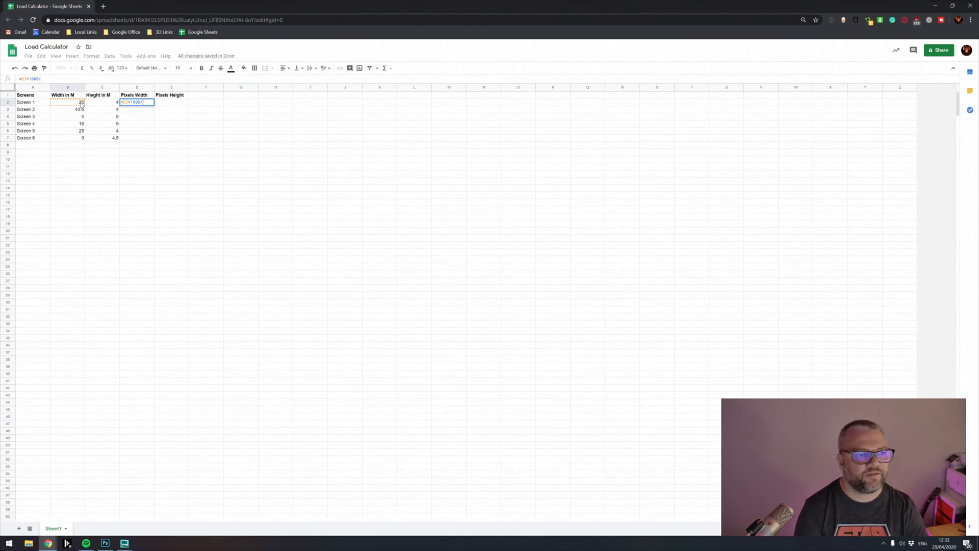
{"action": "type", "text": "5"}
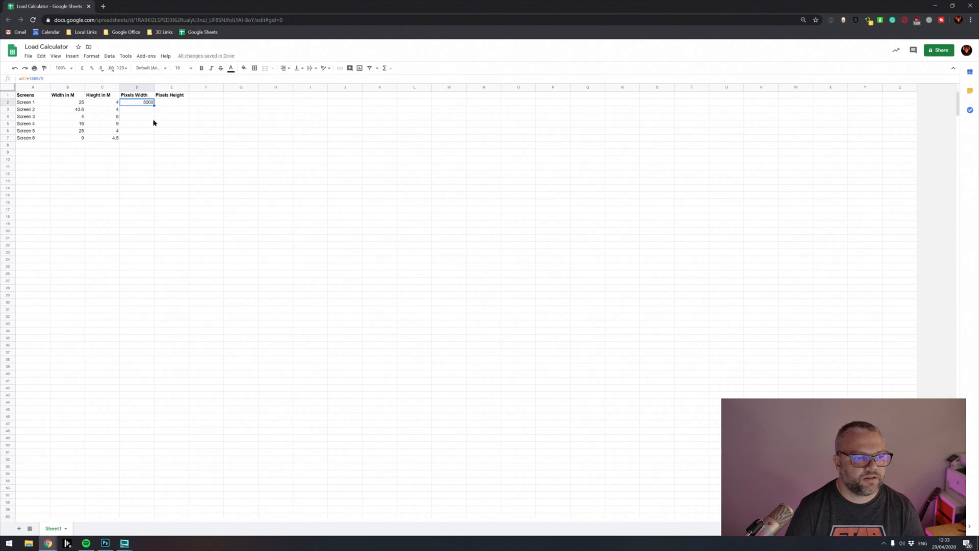
Fill the pixel width and height formulas down all six screens, 5000 by 800 to 1800 by 900.
{"action": "left_click_drag", "start_coordinate": [148, 102], "coordinate": [148, 138]}
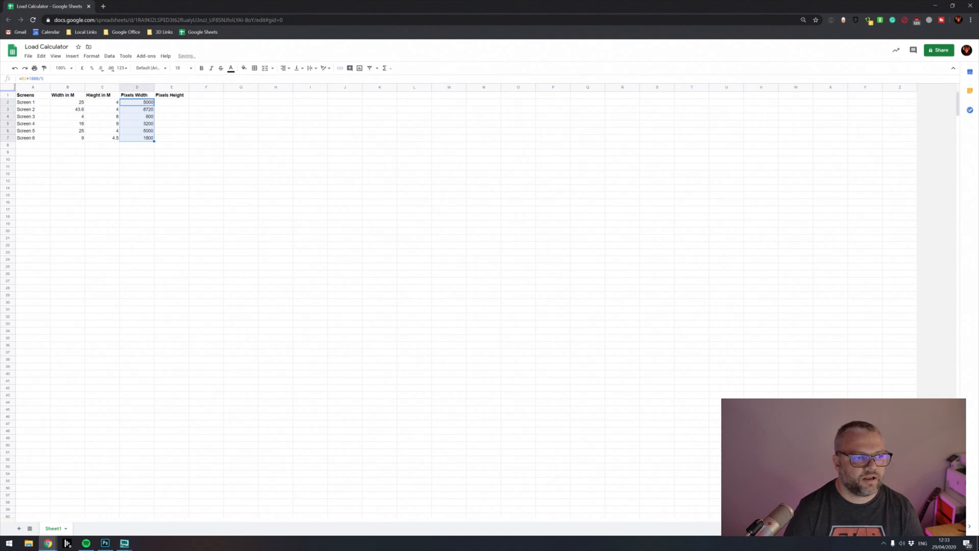
{"action": "left_click", "coordinate": [171, 102]}
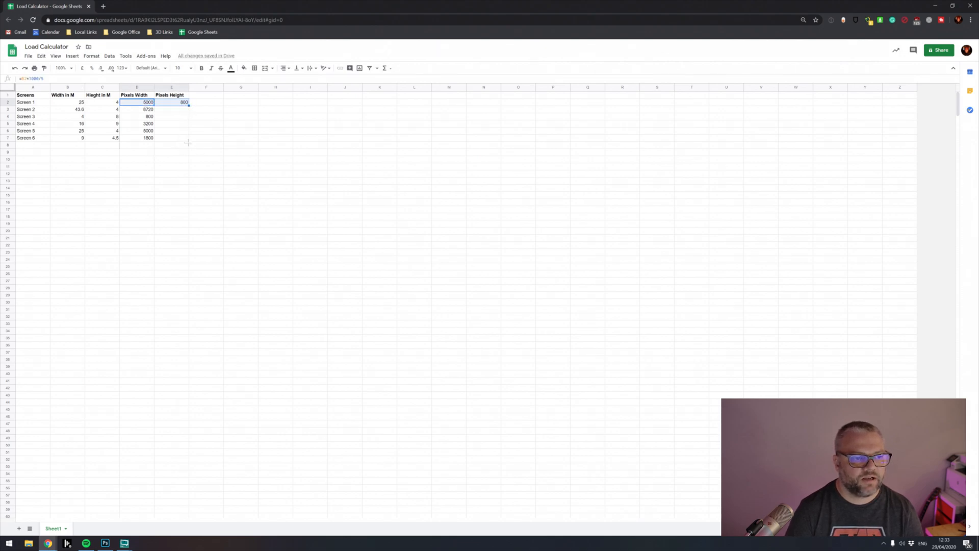
{"action": "left_click_drag", "start_coordinate": [188, 104], "coordinate": [188, 138]}
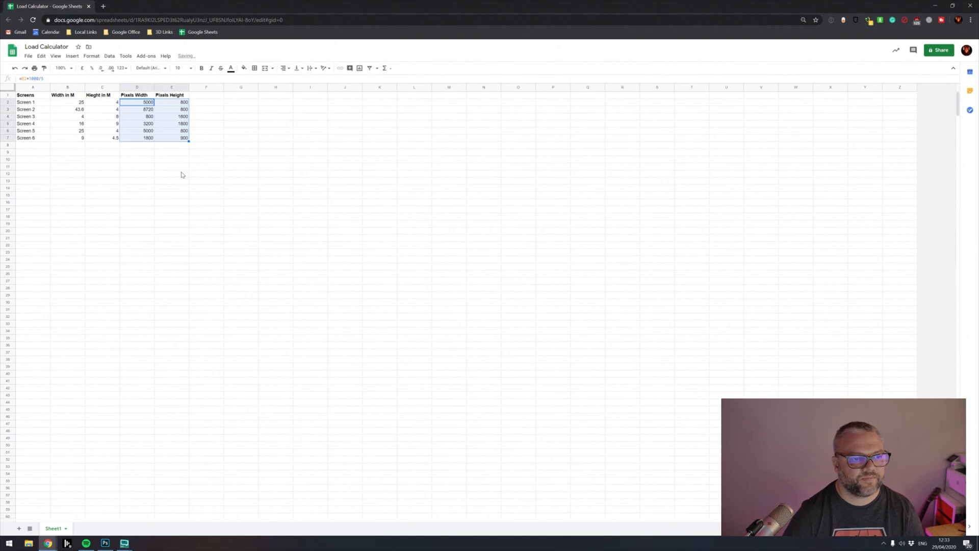
{"action": "left_click", "coordinate": [171, 152]}
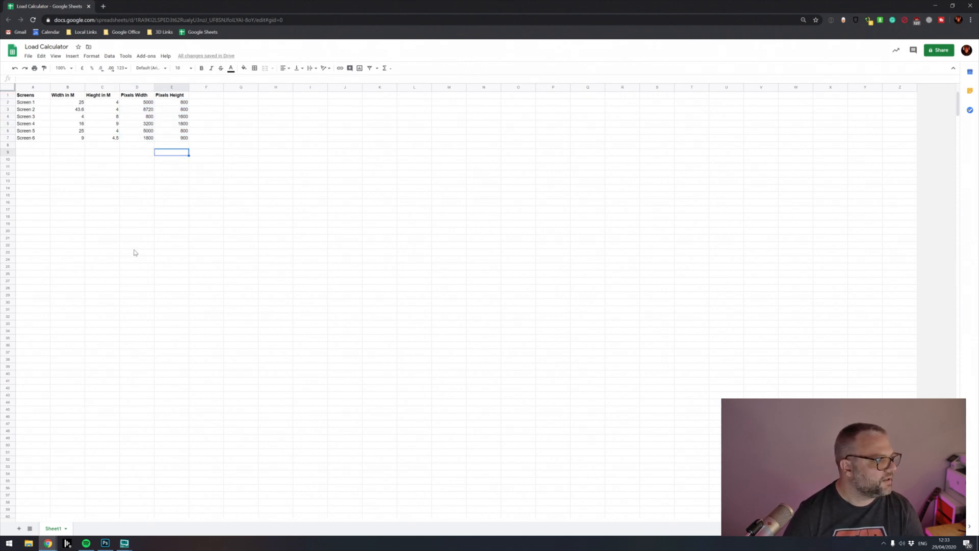
{"action": "mouse_move", "coordinate": [147, 222]}
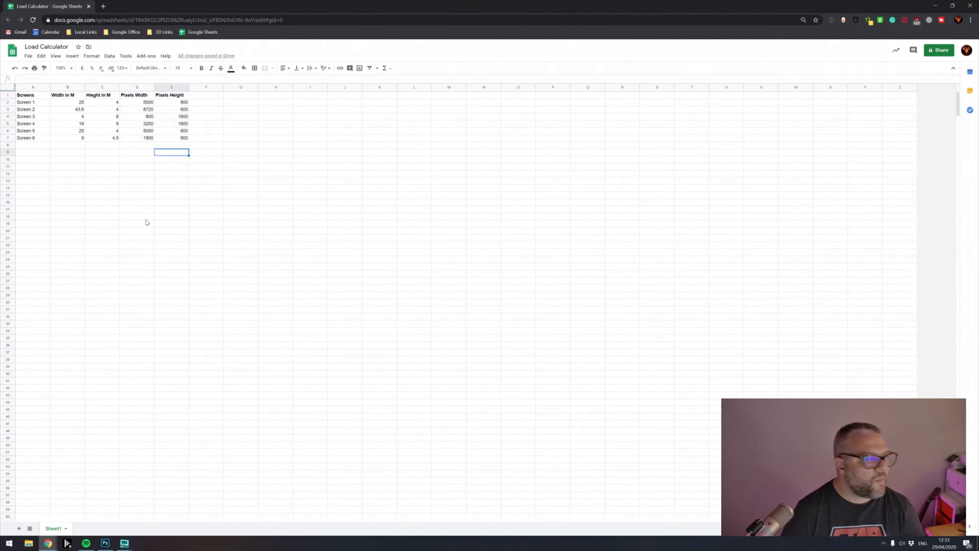
{"action": "mouse_move", "coordinate": [227, 241]}
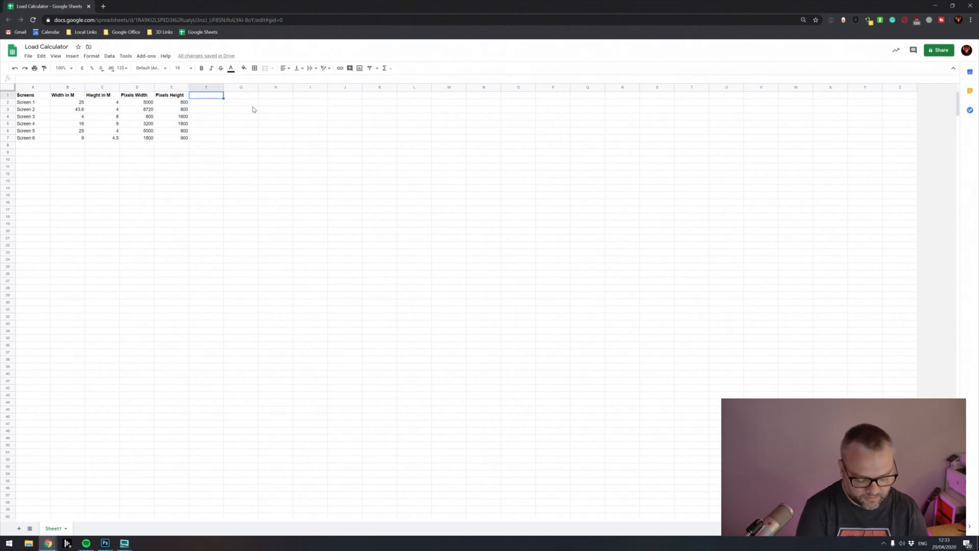
Add a bold 'Pixels Per Frame' heading with =D2*E2 filled down for all six screens.
{"action": "type", "text": "Pixels Per"}
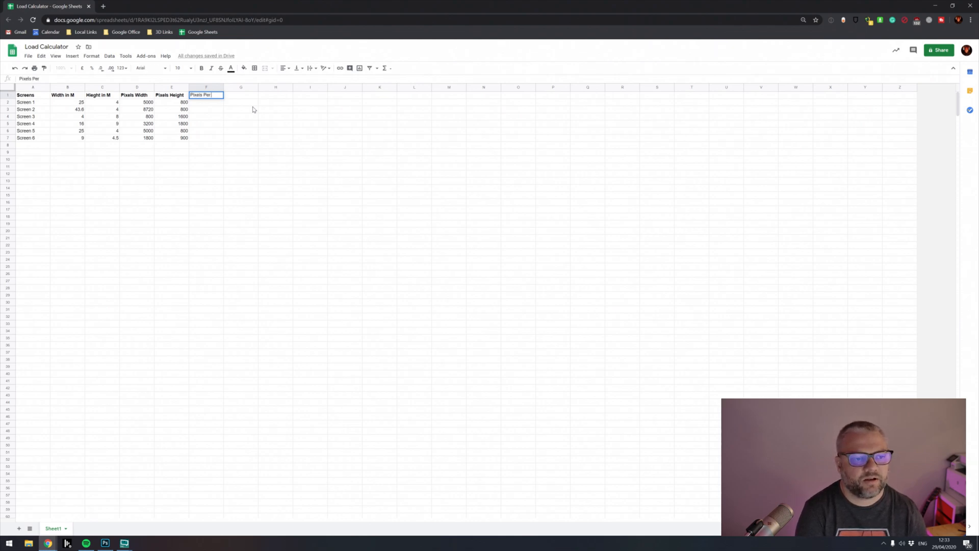
{"action": "type", "text": "Frame"}
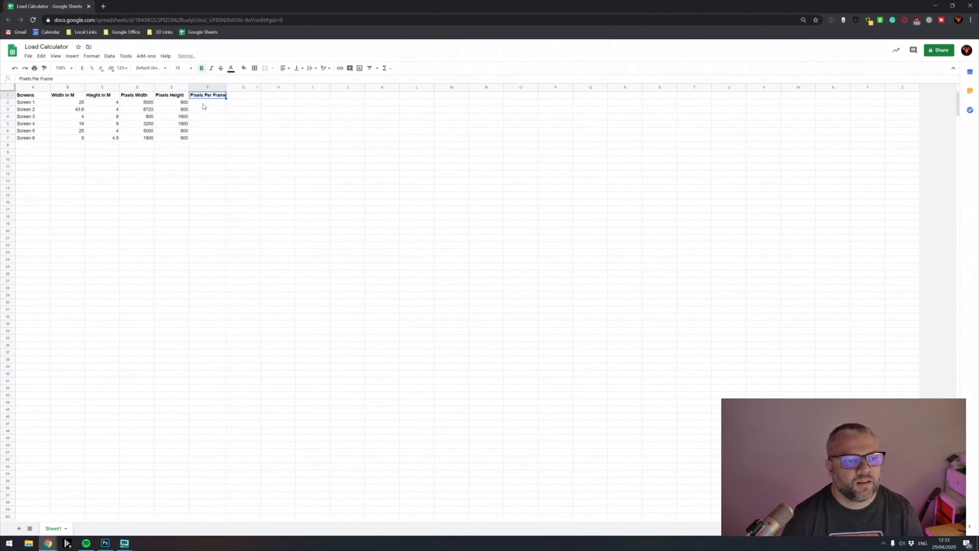
{"action": "left_click", "coordinate": [208, 102]}
{"action": "type", "text": "=D2*E2"}
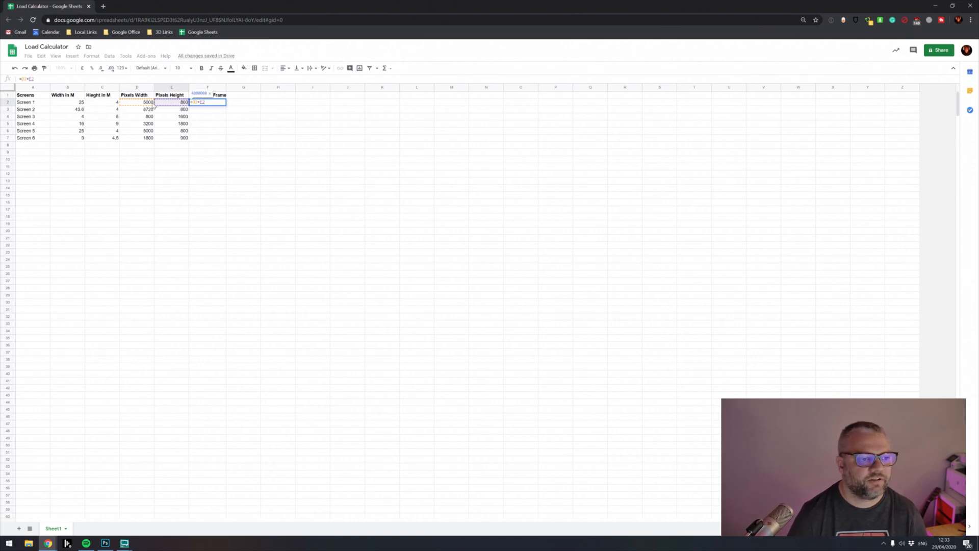
{"action": "key", "text": "enter"}
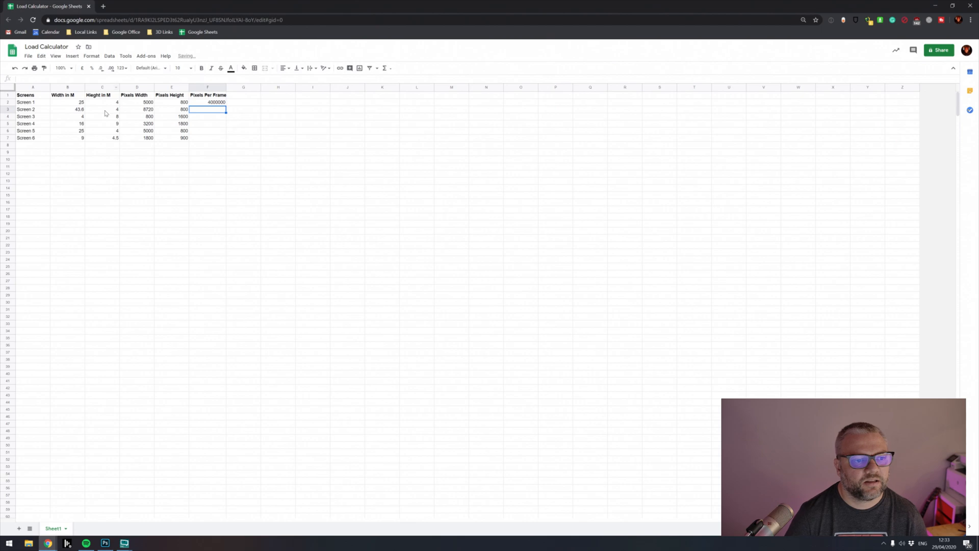
{"action": "left_click", "coordinate": [207, 102]}
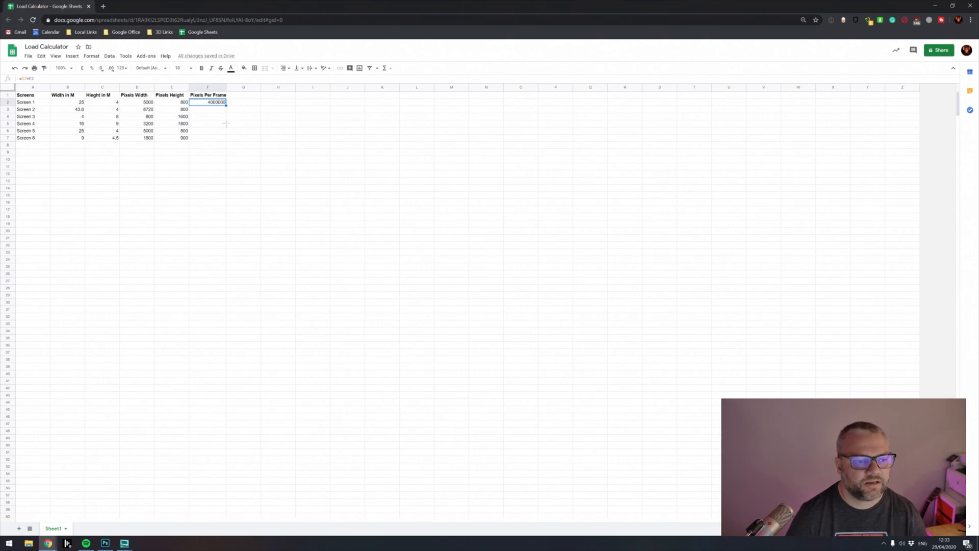
{"action": "left_click_drag", "start_coordinate": [225, 102], "coordinate": [225, 138]}
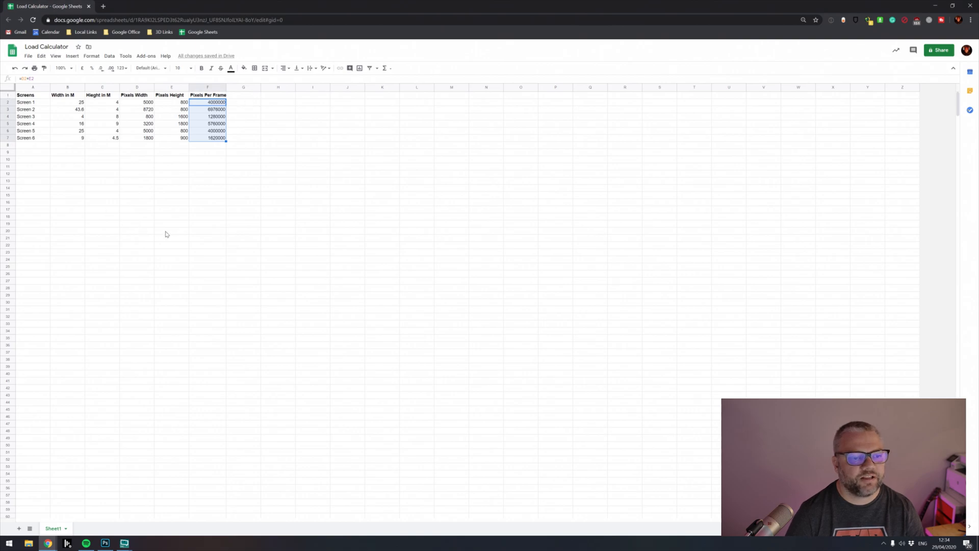
{"action": "mouse_move", "coordinate": [196, 194]}
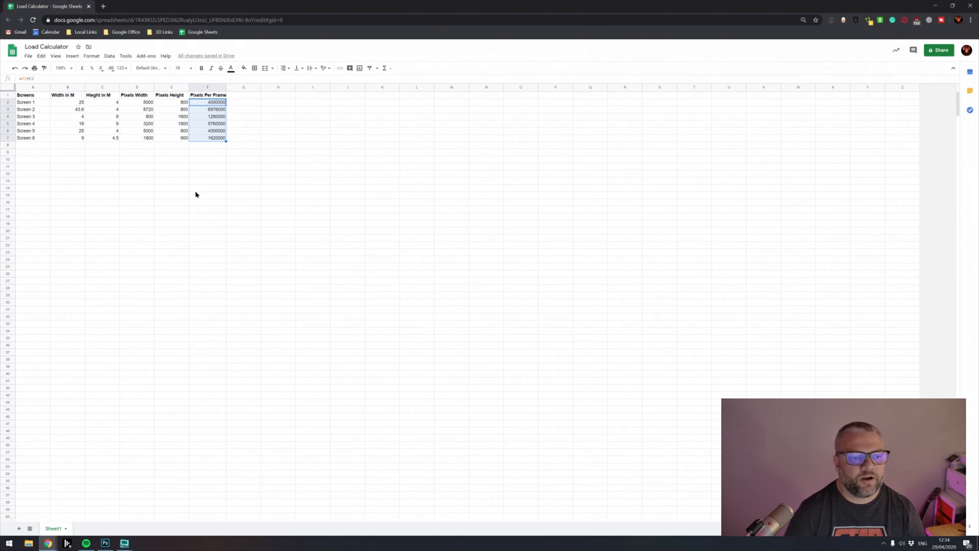
Add an 'HD Frame' row in A14 with =1920*1080 giving 2073600.
{"action": "left_click", "coordinate": [207, 188]}
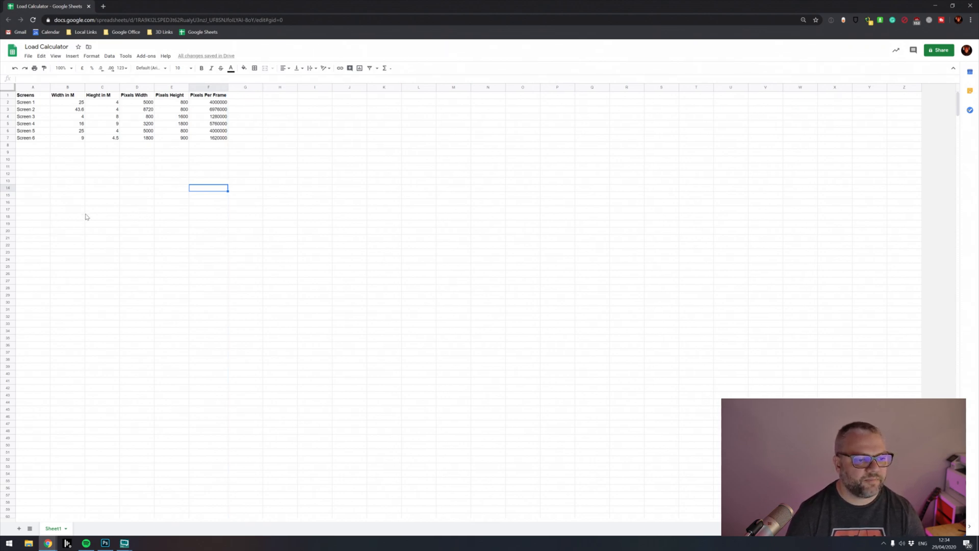
{"action": "left_click", "coordinate": [32, 188]}
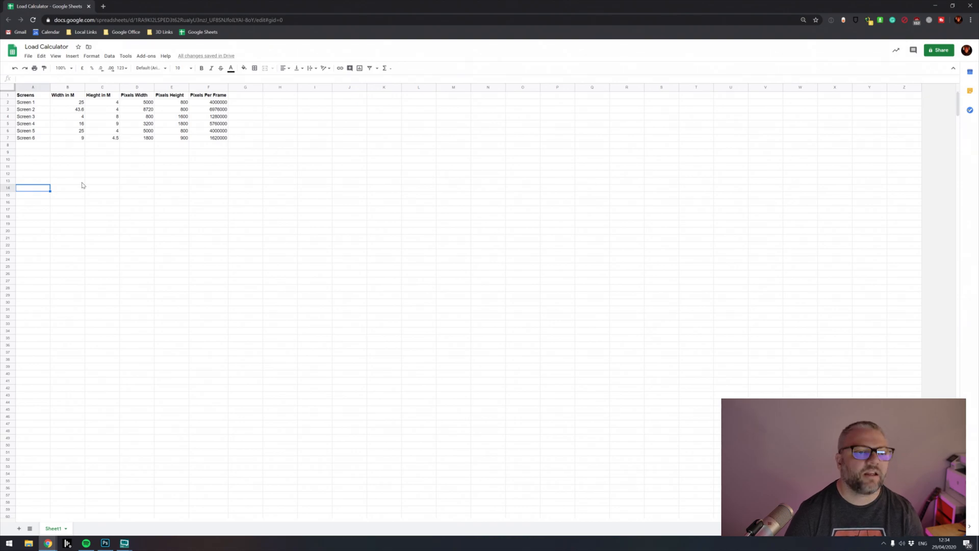
{"action": "mouse_move", "coordinate": [116, 202]}
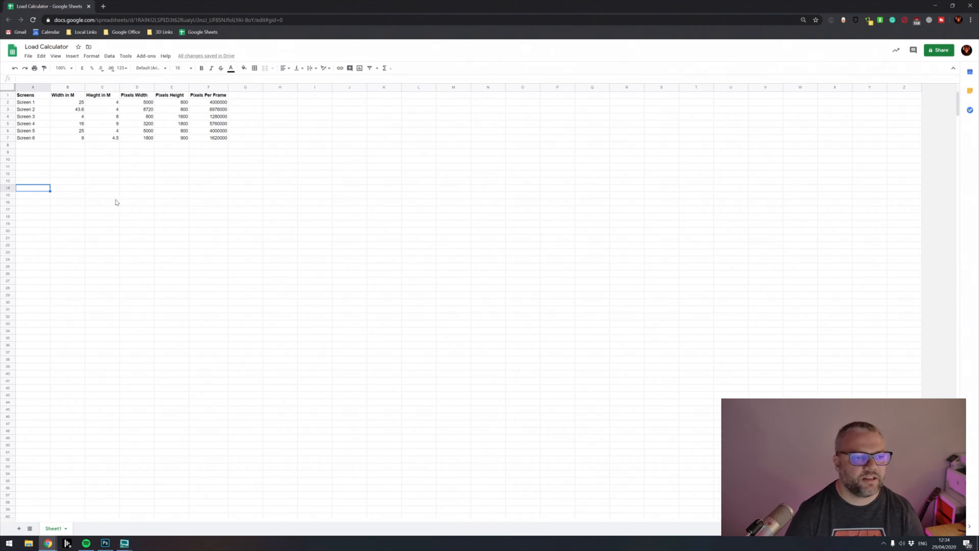
{"action": "mouse_move", "coordinate": [96, 208]}
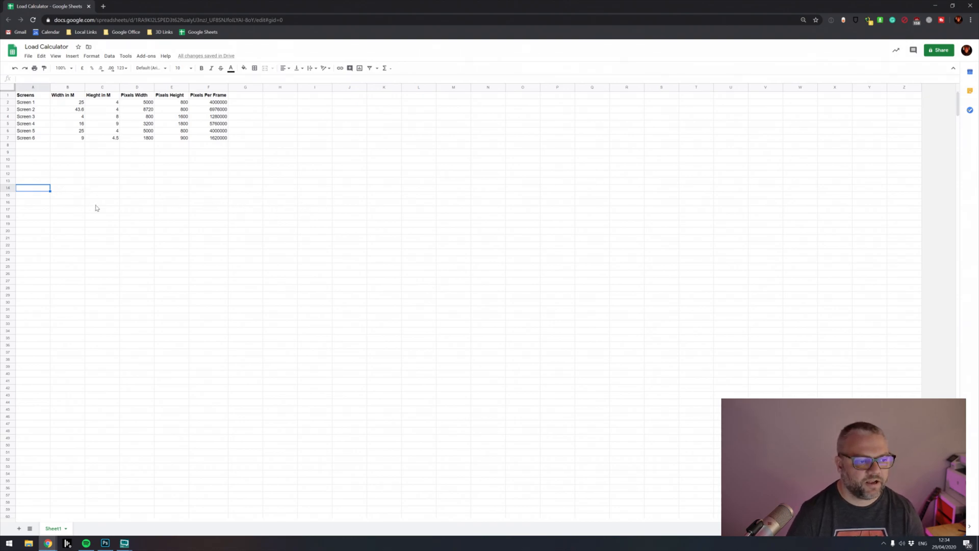
{"action": "mouse_move", "coordinate": [200, 190]}
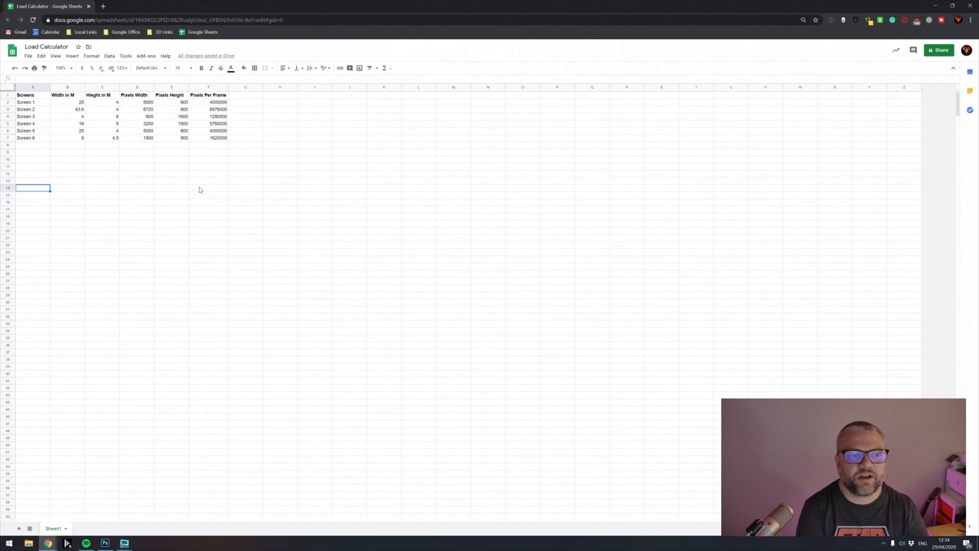
{"action": "type", "text": "H"}
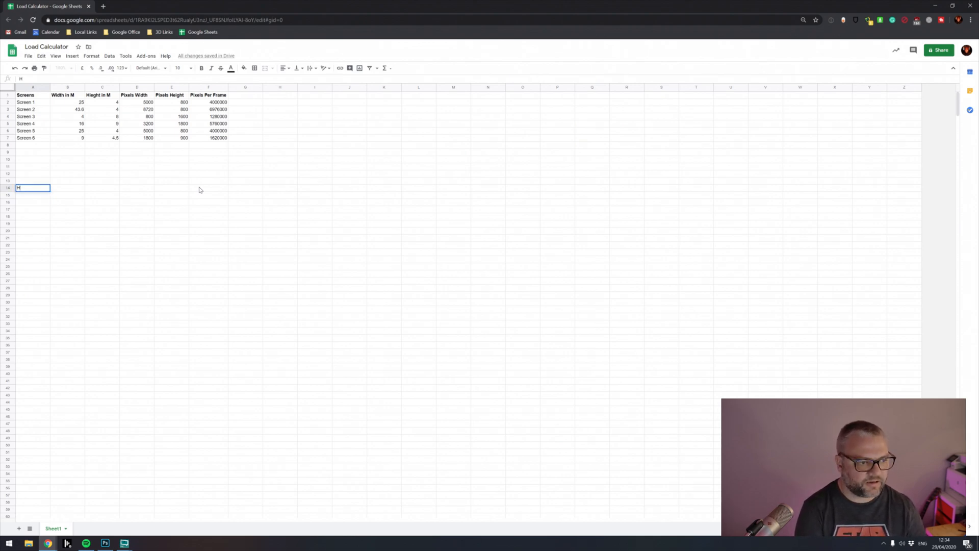
{"action": "type", "text": "D Fra"}
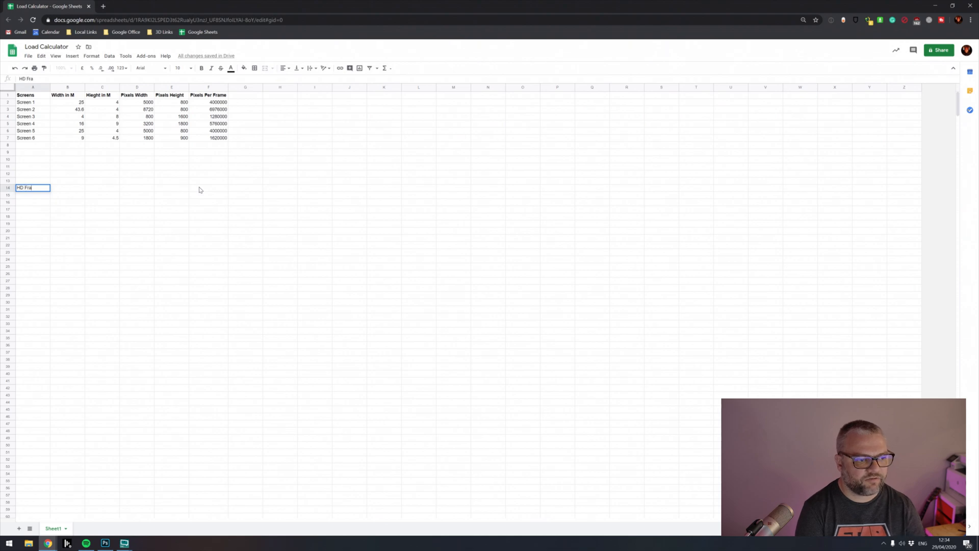
{"action": "key", "text": "enter"}
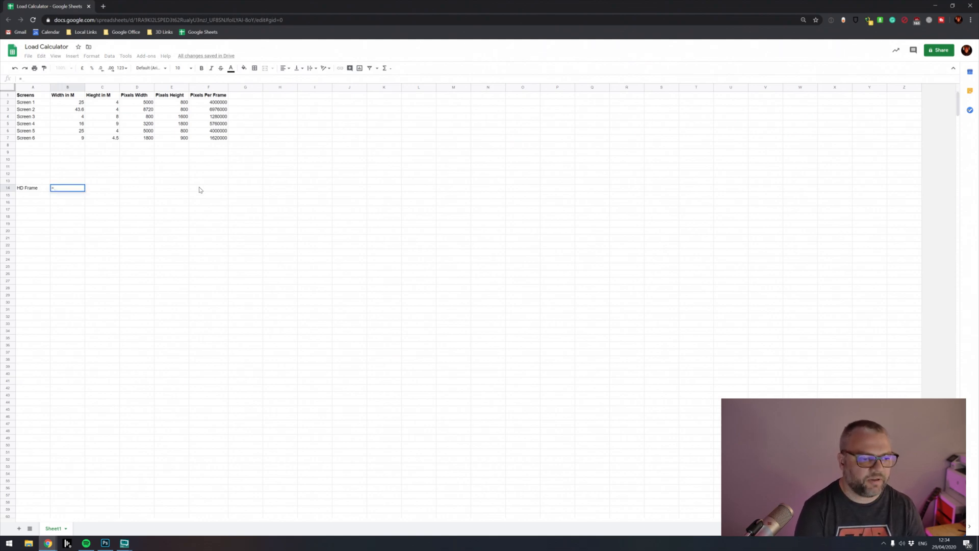
{"action": "type", "text": "1920*1080"}
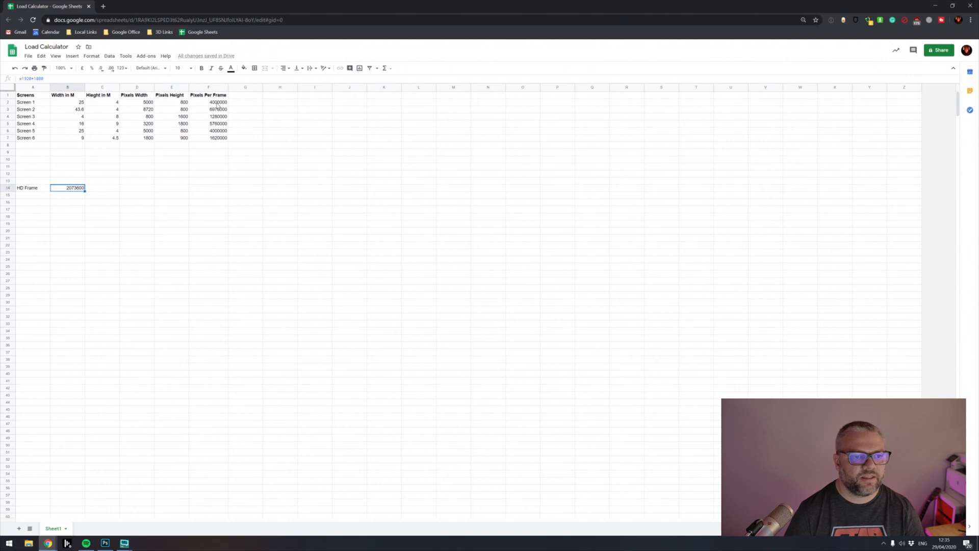
{"action": "left_click", "coordinate": [209, 102]}
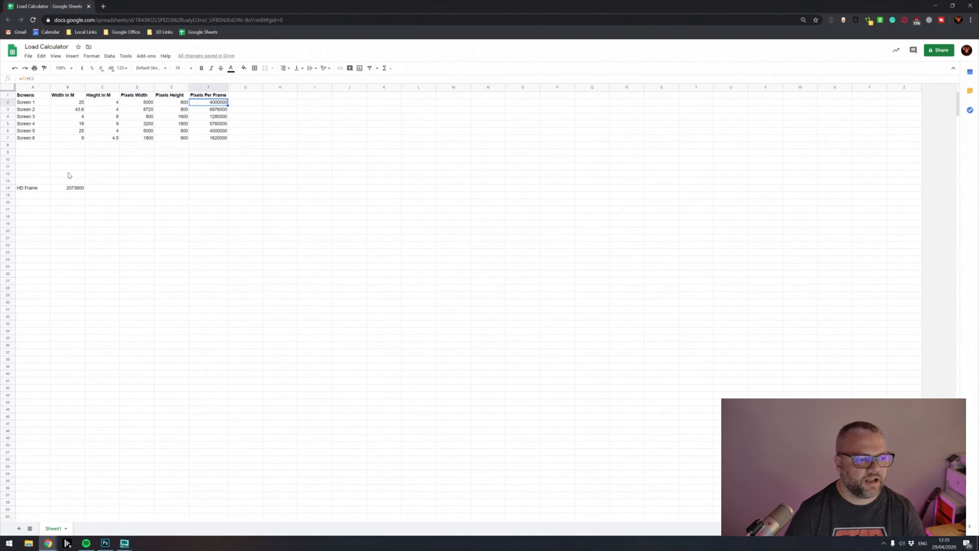
{"action": "mouse_move", "coordinate": [71, 192]}
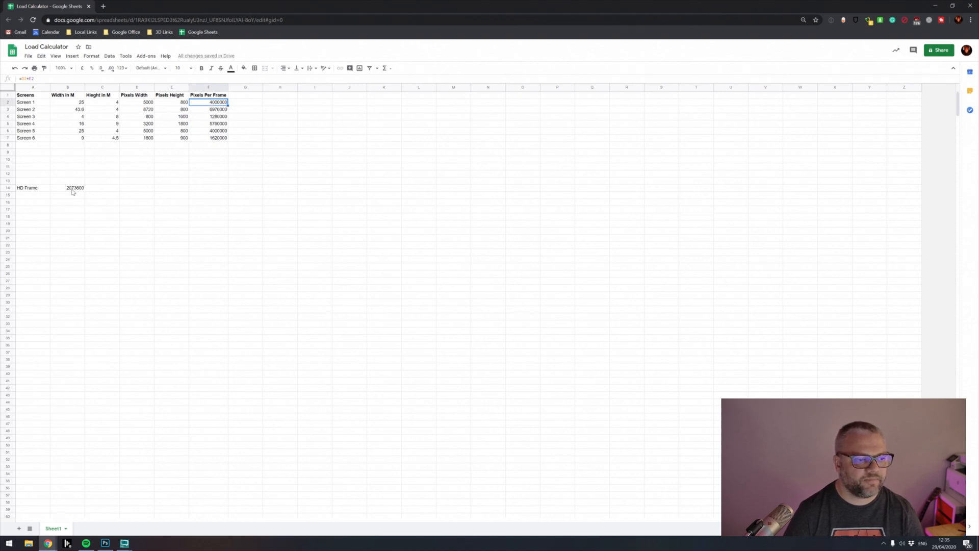
{"action": "mouse_move", "coordinate": [248, 99]}
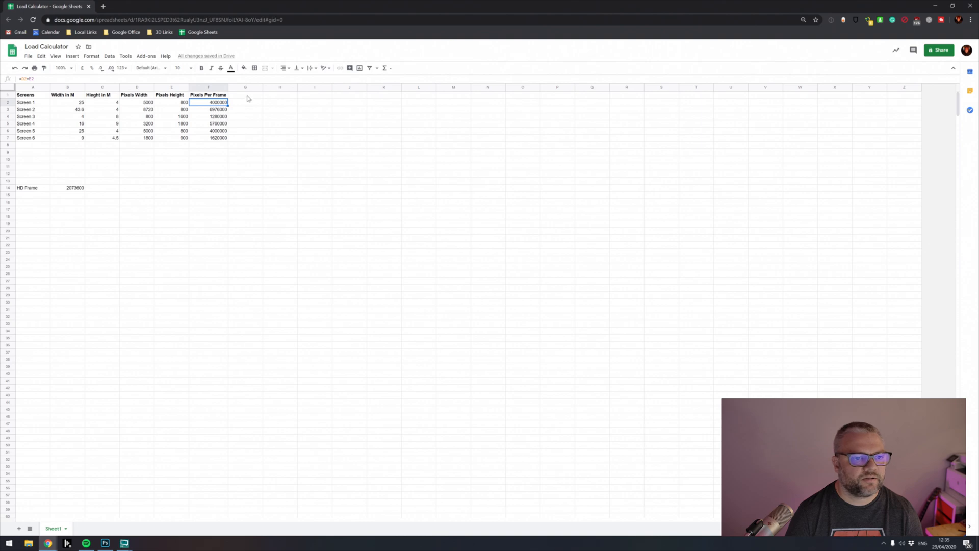
Add a 'Fraction of HD Frame' heading in G1 and widen column G to fit it.
{"action": "left_click", "coordinate": [245, 95]}
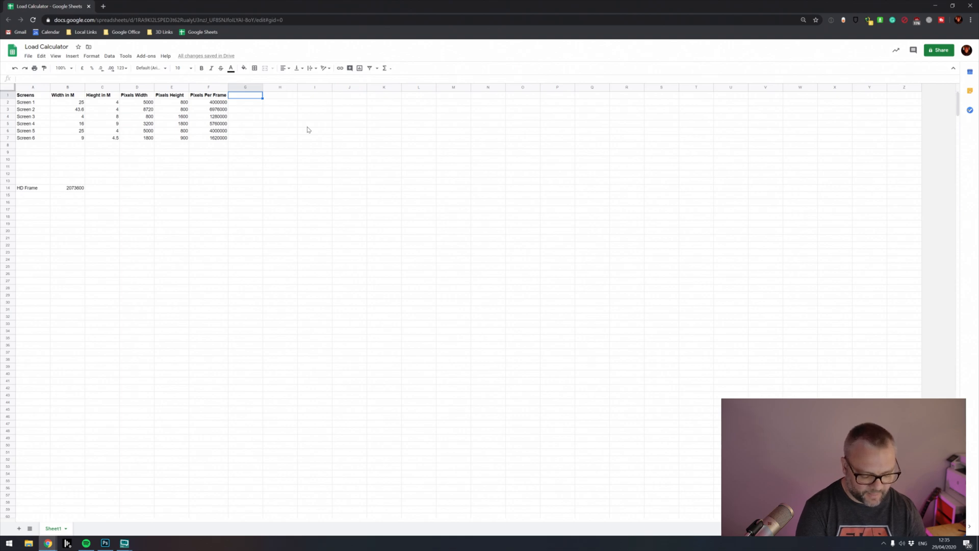
{"action": "type", "text": "F"}
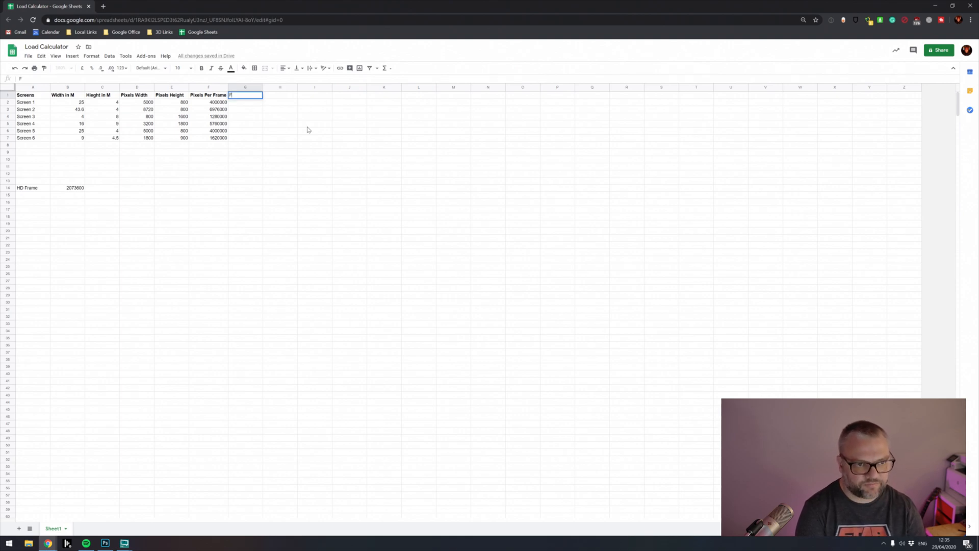
{"action": "type", "text": "Fraction of HD Frame"}
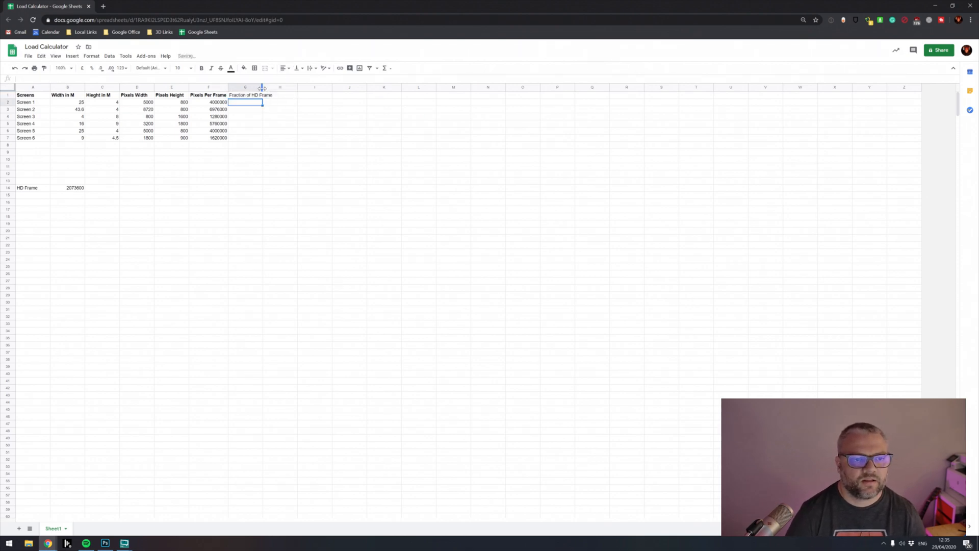
{"action": "left_click", "coordinate": [251, 87]}
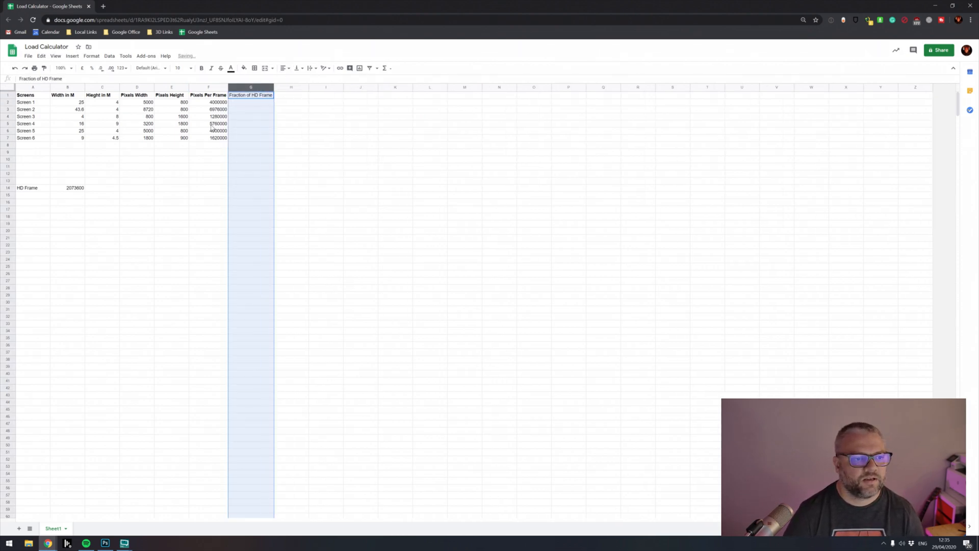
Divide each screen's pixels per frame by $B$14, fixing the #DIV/0! references, 1.929 to 0.78125.
{"action": "left_click", "coordinate": [251, 102]}
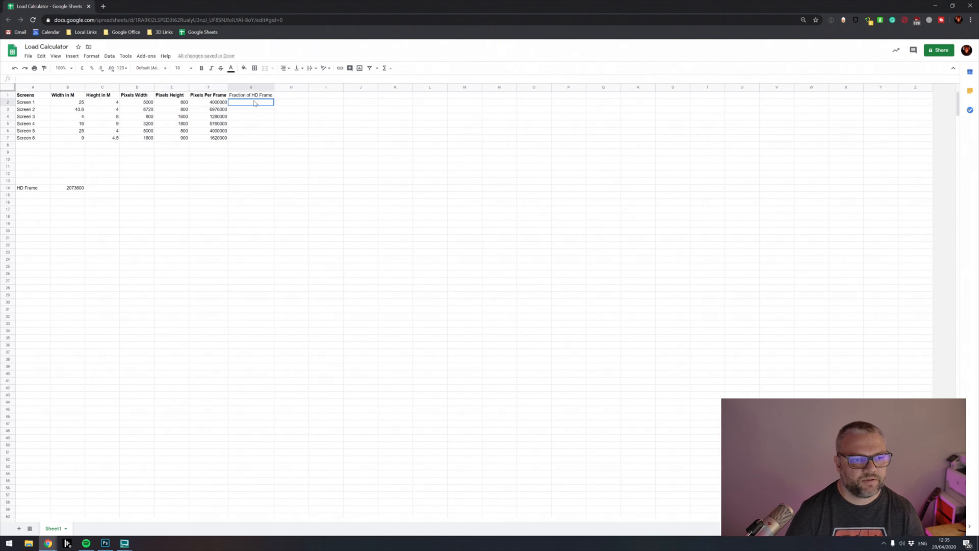
{"action": "left_click", "coordinate": [251, 102]}
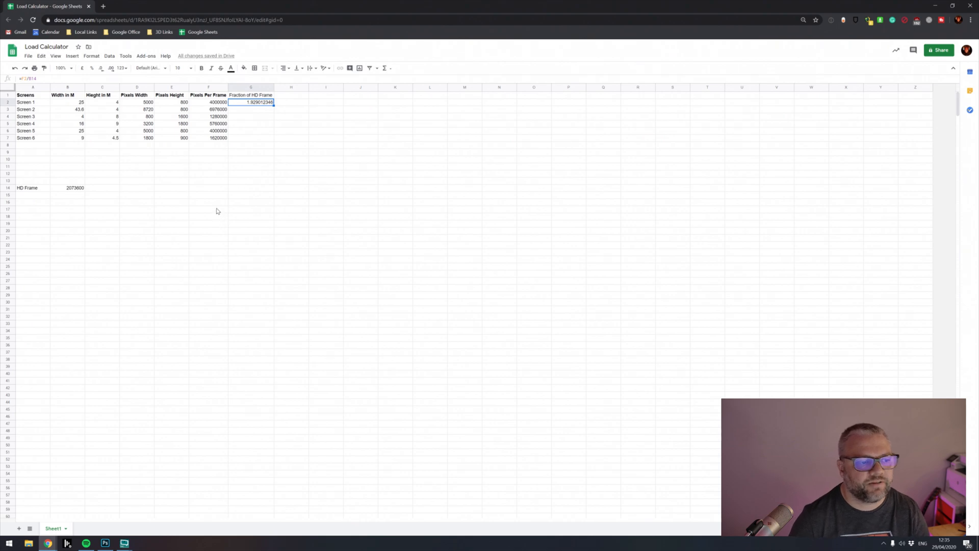
{"action": "mouse_move", "coordinate": [285, 106]}
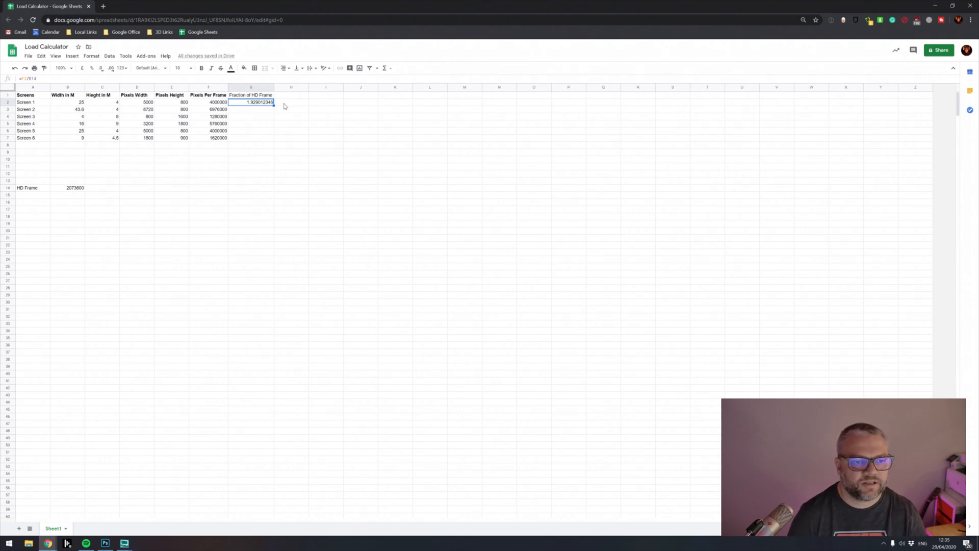
{"action": "mouse_move", "coordinate": [281, 150]}
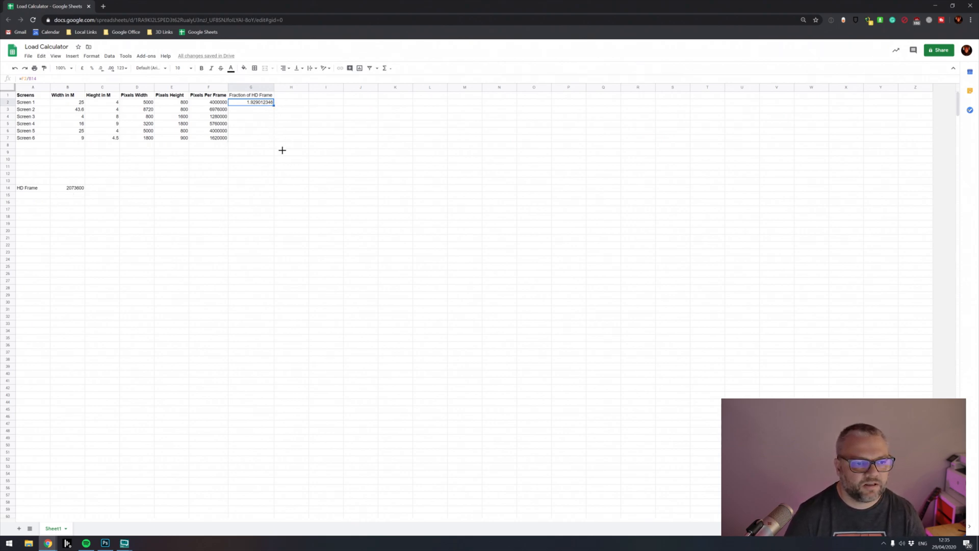
{"action": "left_click_drag", "start_coordinate": [251, 102], "coordinate": [251, 138]}
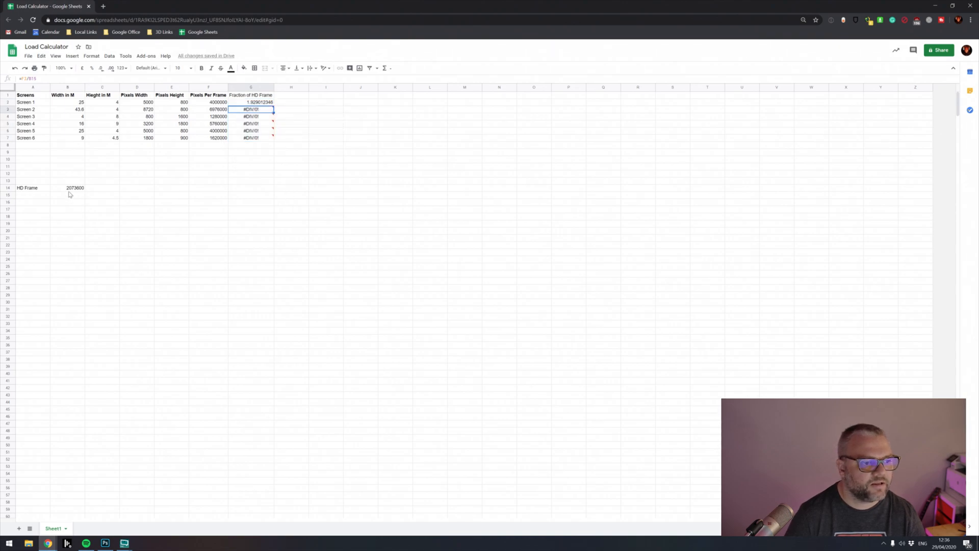
{"action": "left_click", "coordinate": [68, 194]}
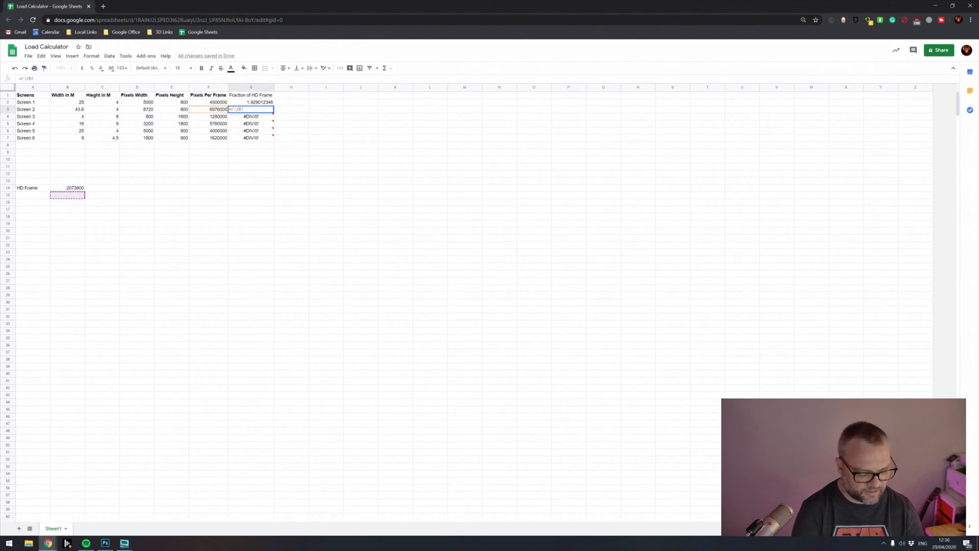
{"action": "key", "text": "enter"}
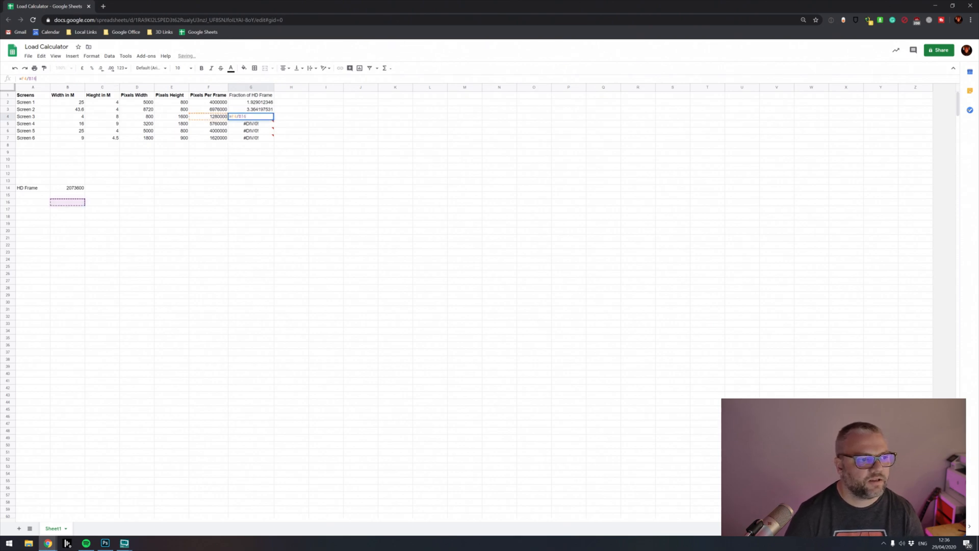
{"action": "key", "text": "Enter"}
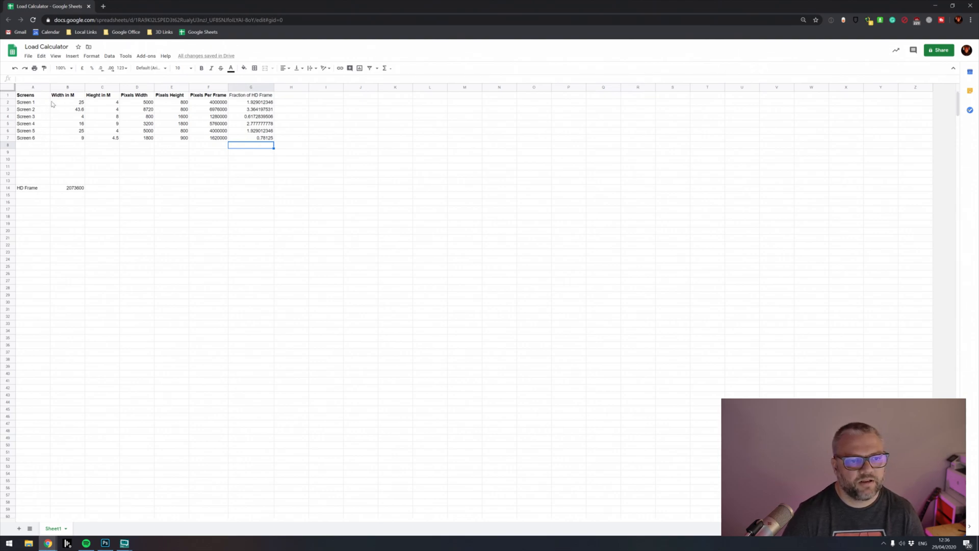
{"action": "mouse_move", "coordinate": [252, 97]}
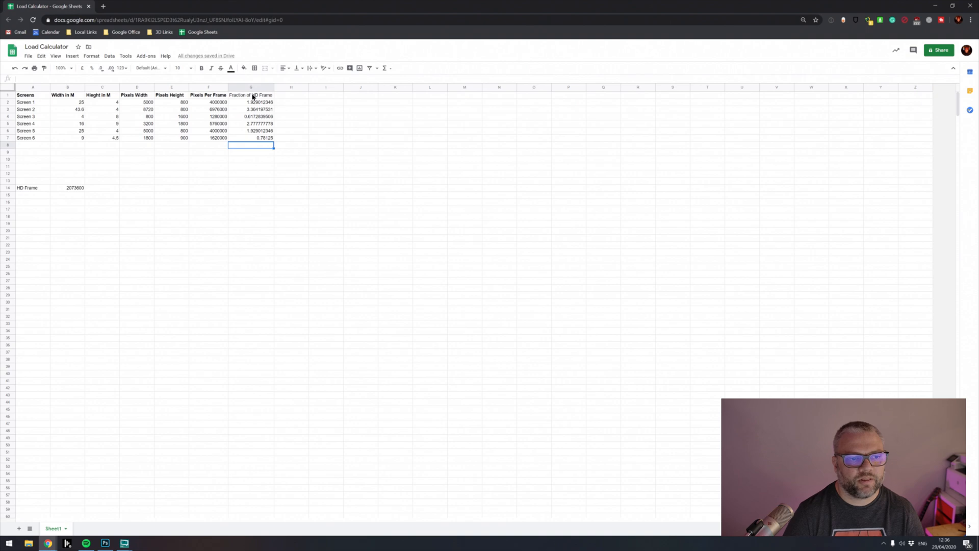
Bold the Fraction of HD Frame heading and label A15 'Disguise 4x4'.
{"action": "left_click", "coordinate": [251, 94]}
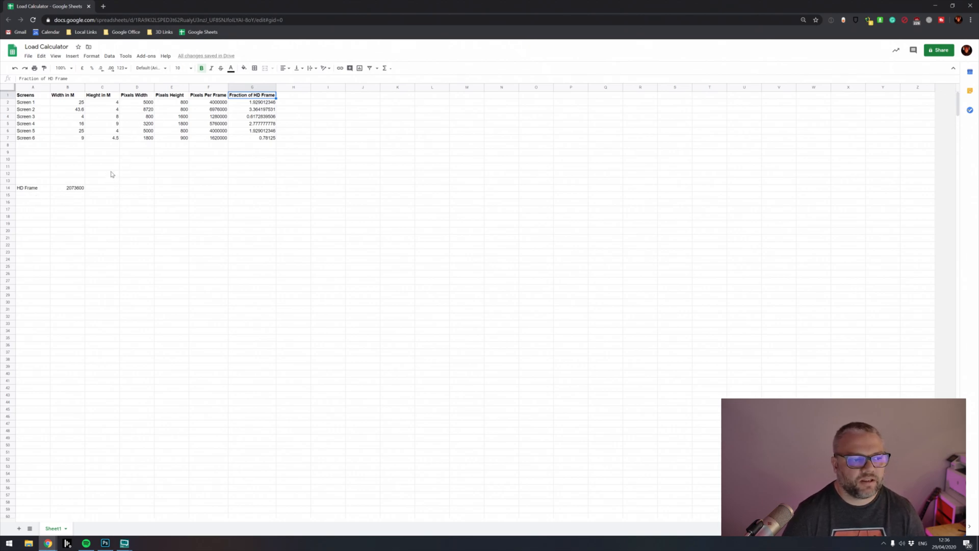
{"action": "mouse_move", "coordinate": [262, 164]}
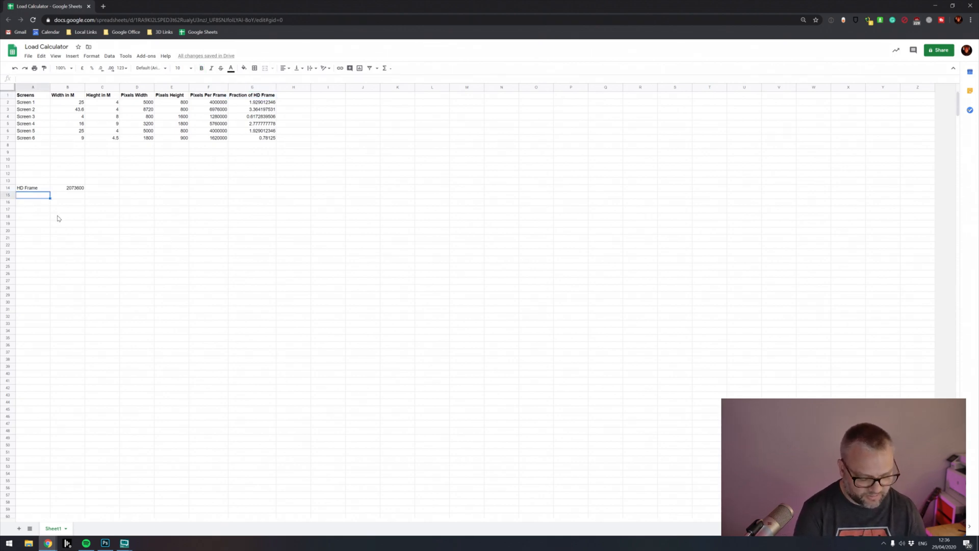
{"action": "type", "text": "D"}
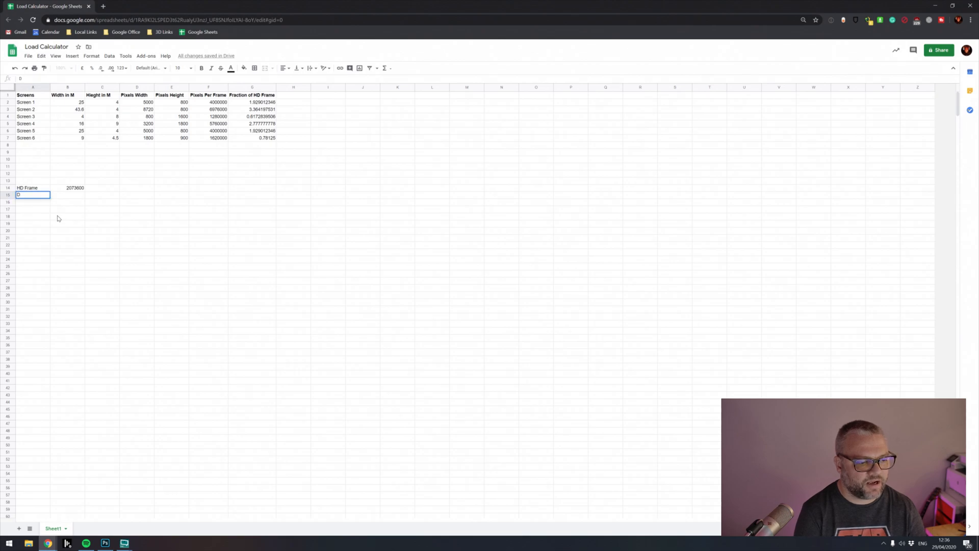
{"action": "type", "text": "isguise"}
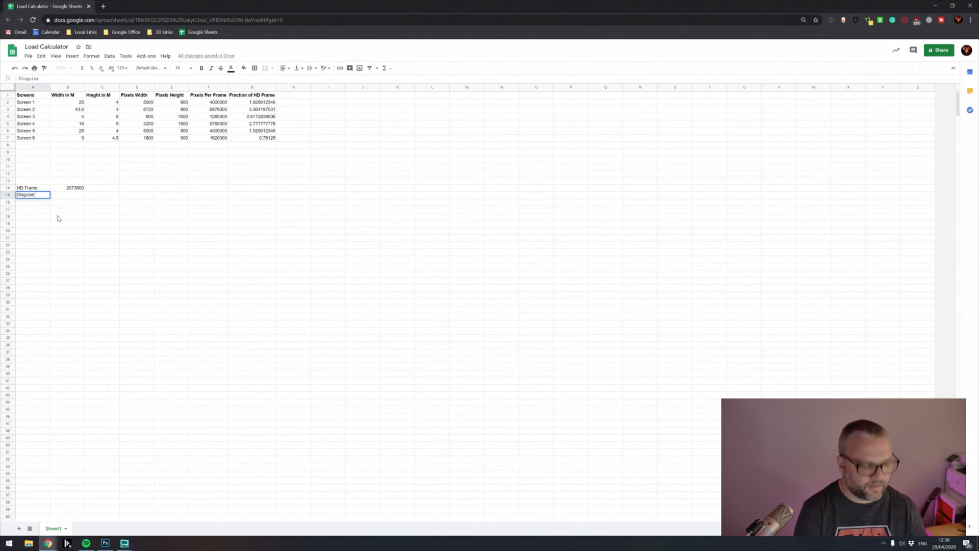
{"action": "type", "text": "4x4"}
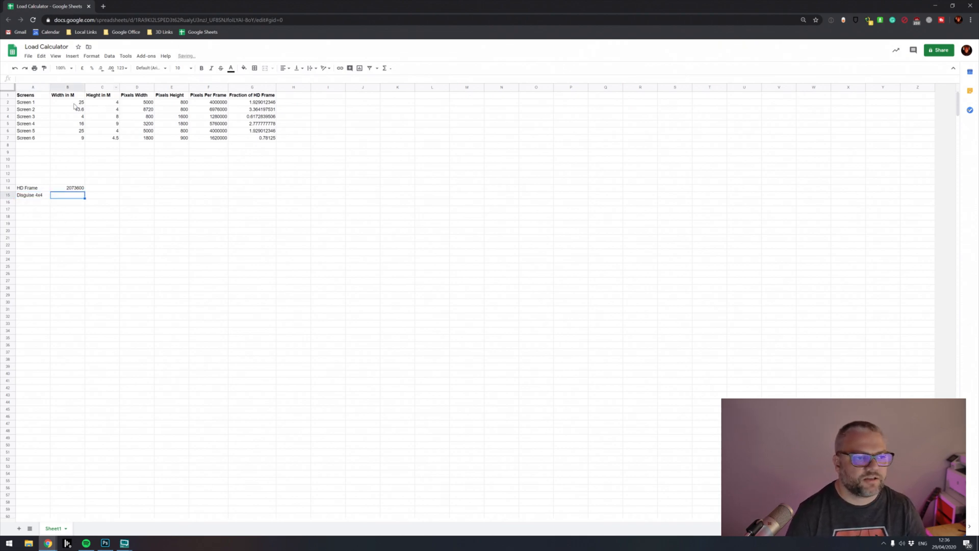
{"action": "mouse_move", "coordinate": [271, 154]}
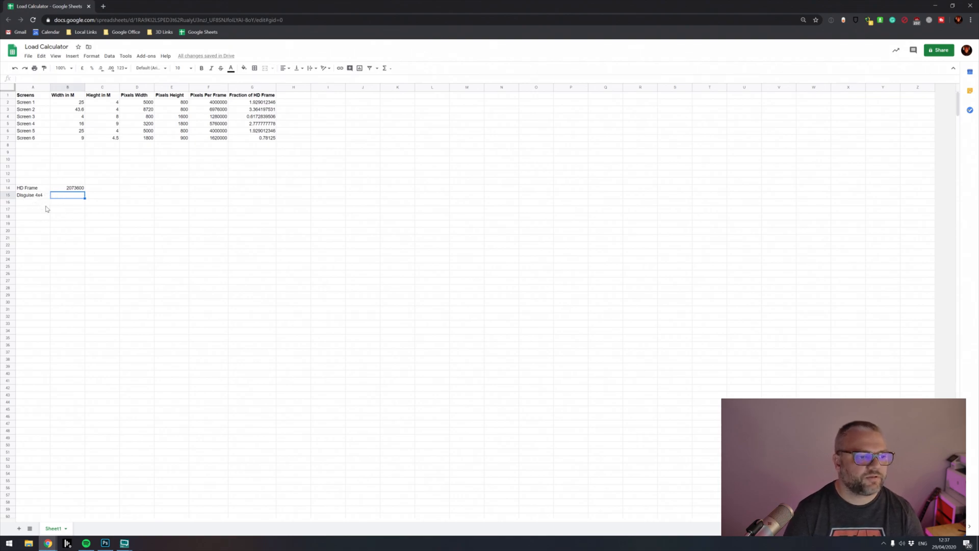
{"action": "mouse_move", "coordinate": [105, 236]}
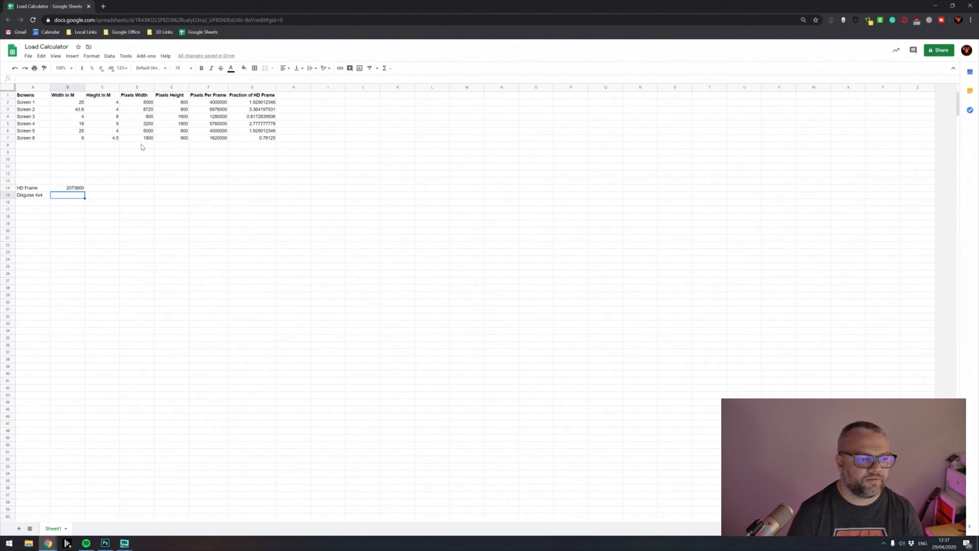
{"action": "mouse_move", "coordinate": [62, 205]}
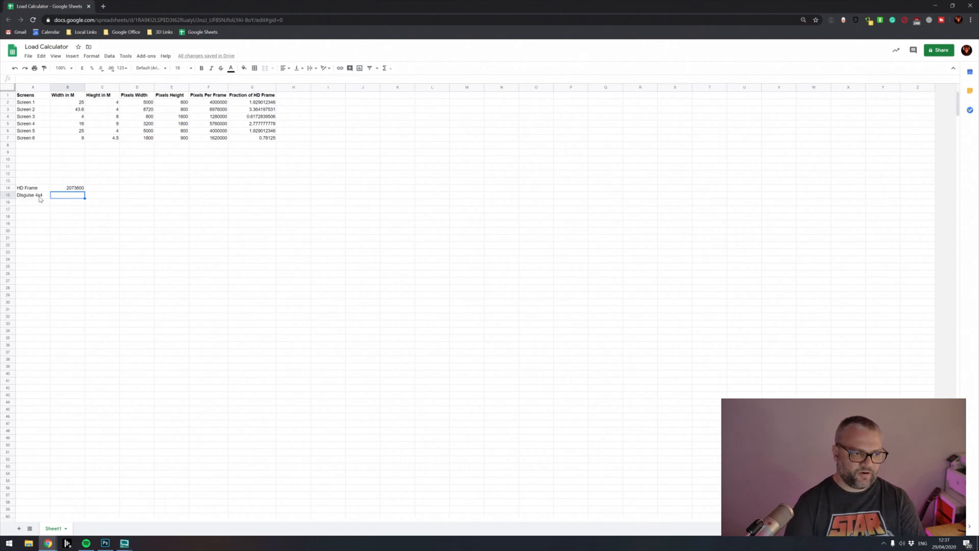
Enter =B14*16 in B15 so Disguise 4x4 totals 33177600.
{"action": "left_click", "coordinate": [68, 188]}
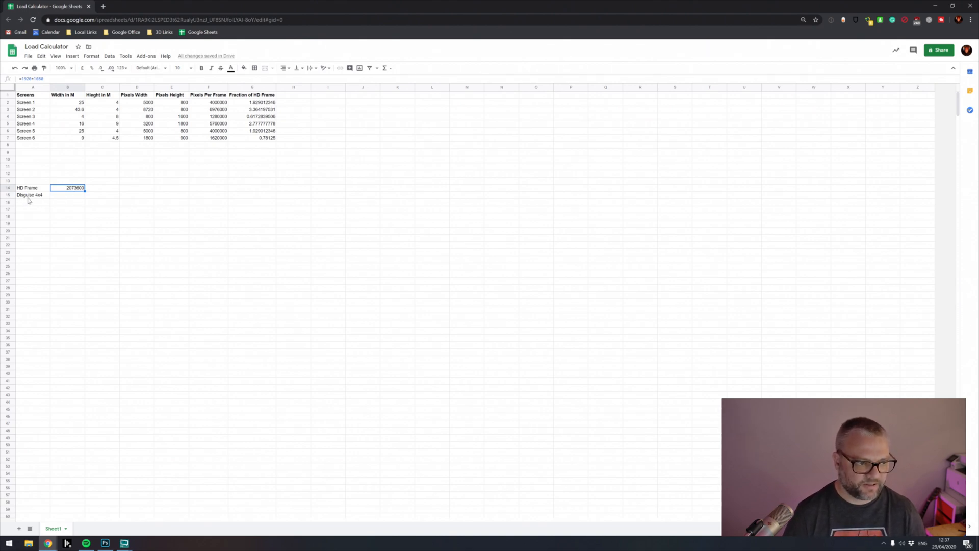
{"action": "left_click", "coordinate": [67, 195]}
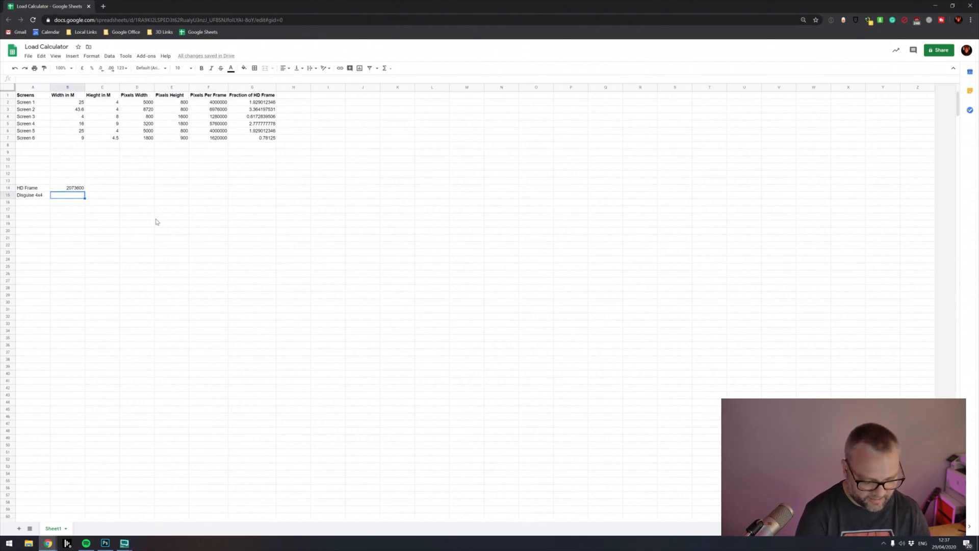
{"action": "type", "text": "=B14*16"}
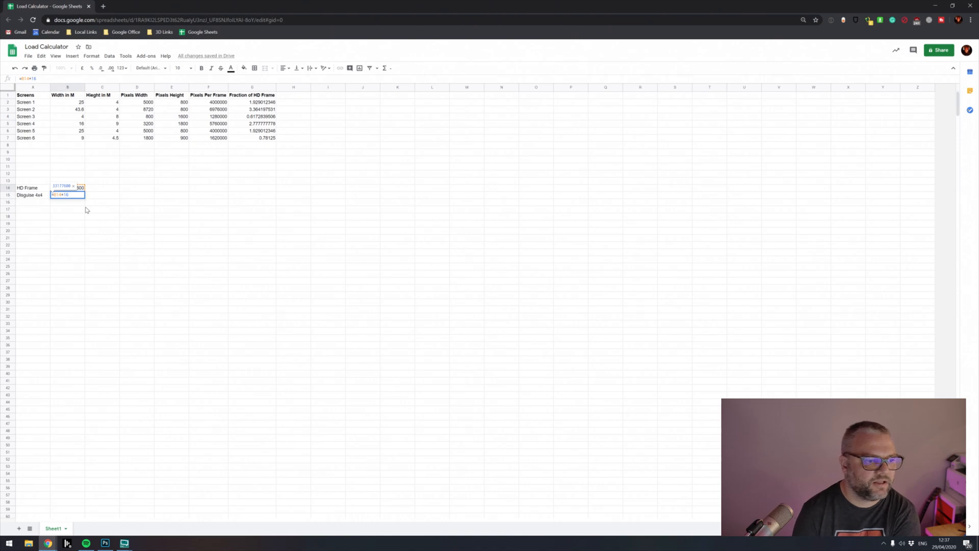
{"action": "key", "text": "enter"}
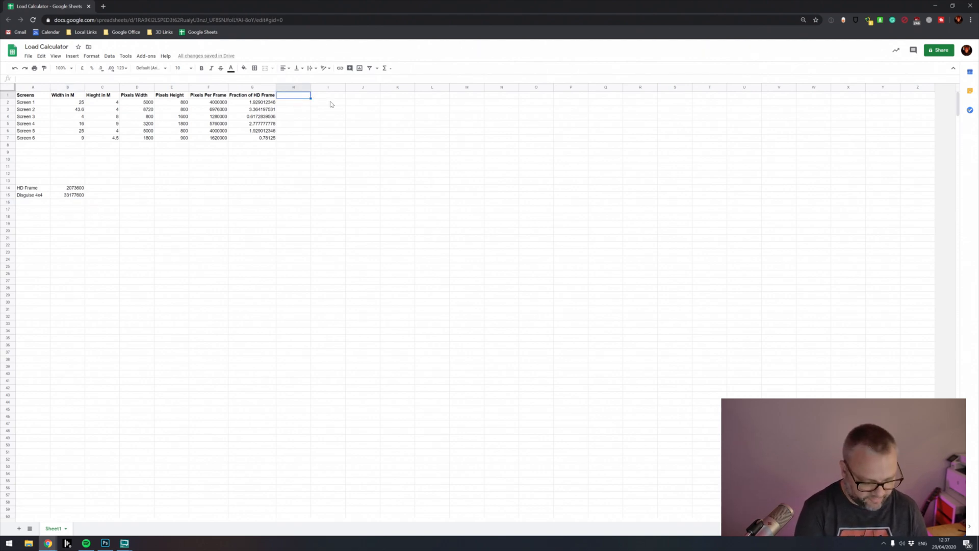
Add a bold 'Fraction of 4x4' heading and compute Screen 1's value, 0.1205632716.
{"action": "type", "text": "Frac"}
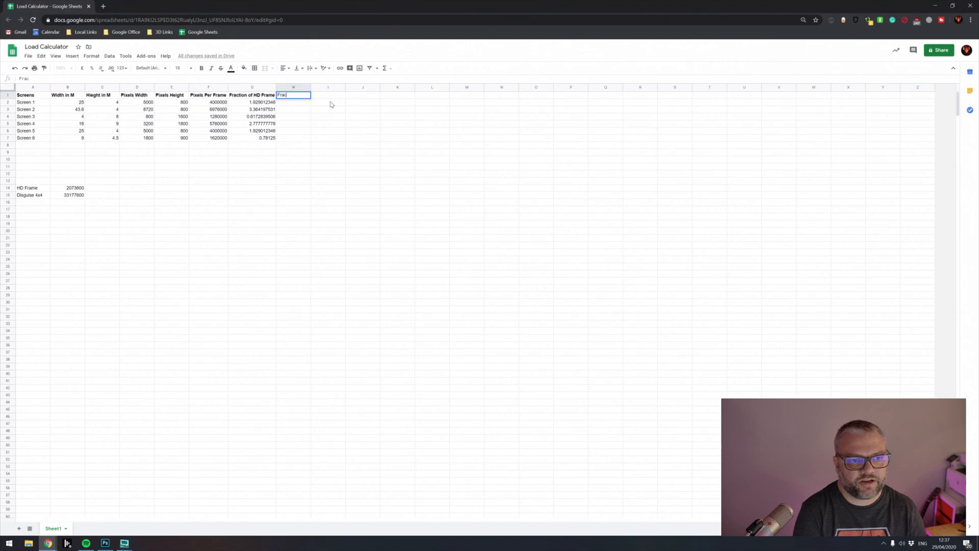
{"action": "type", "text": "Fraction of 4x4"}
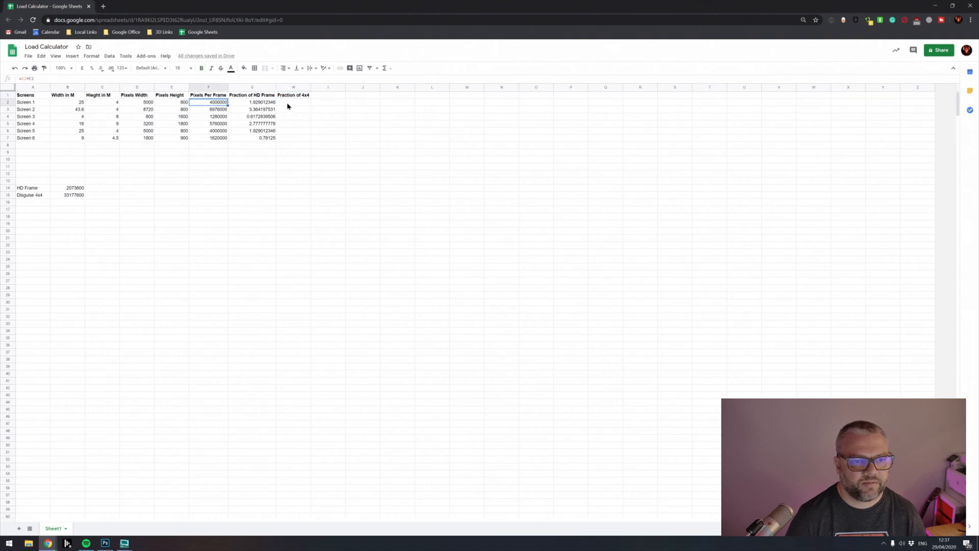
{"action": "left_click", "coordinate": [293, 102]}
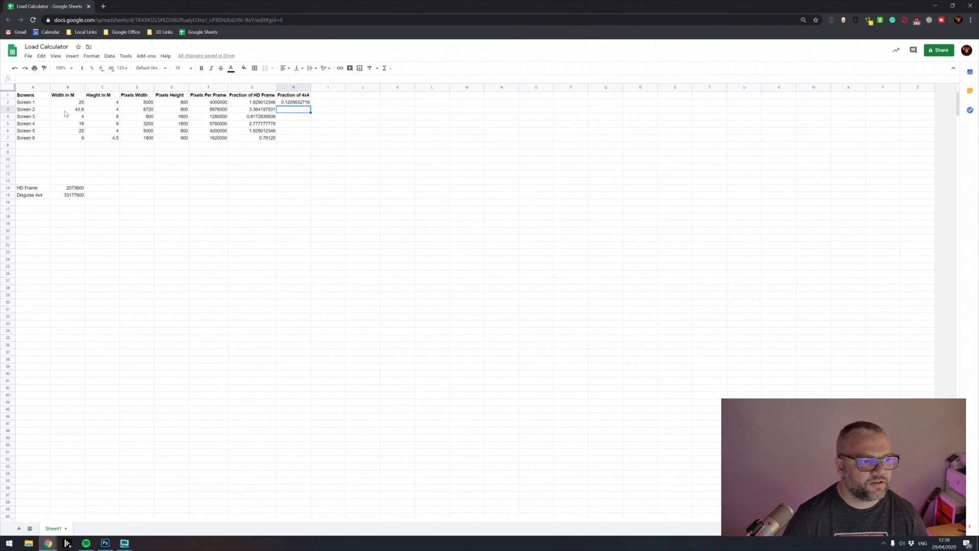
{"action": "mouse_move", "coordinate": [277, 119]}
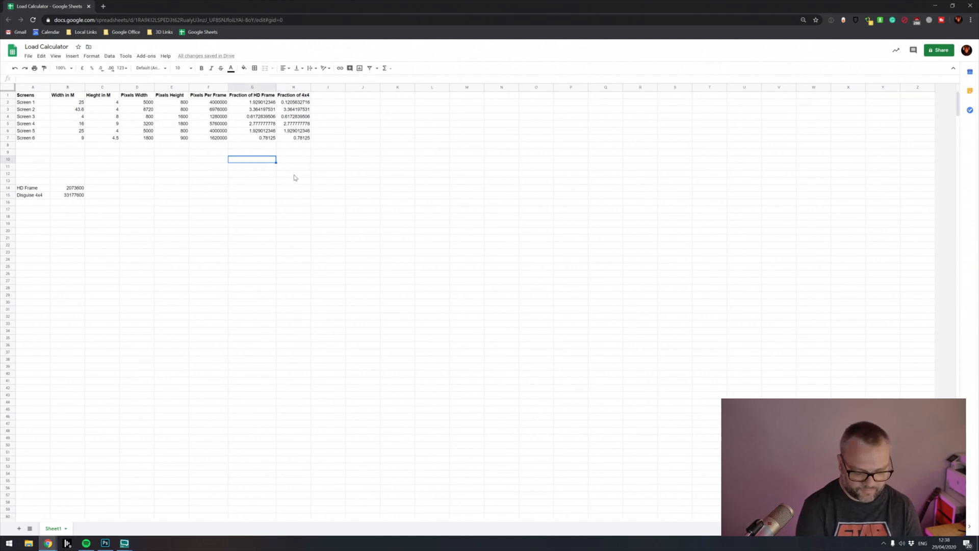
Label a Total Load row and sum the Fraction of 4x4 column with =SUM(H2:H7), giving 9.590084877.
{"action": "type", "text": "Totals"}
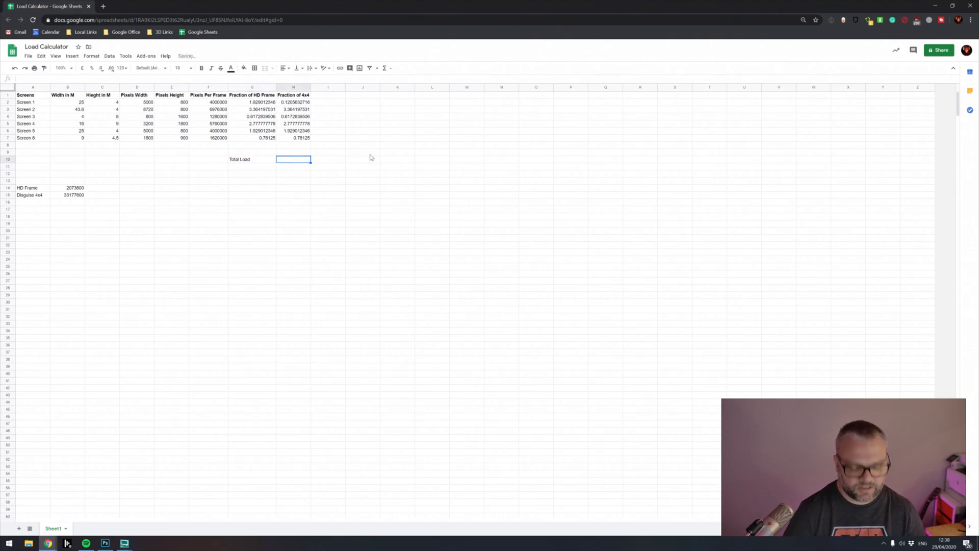
{"action": "type", "text": "=SUM"}
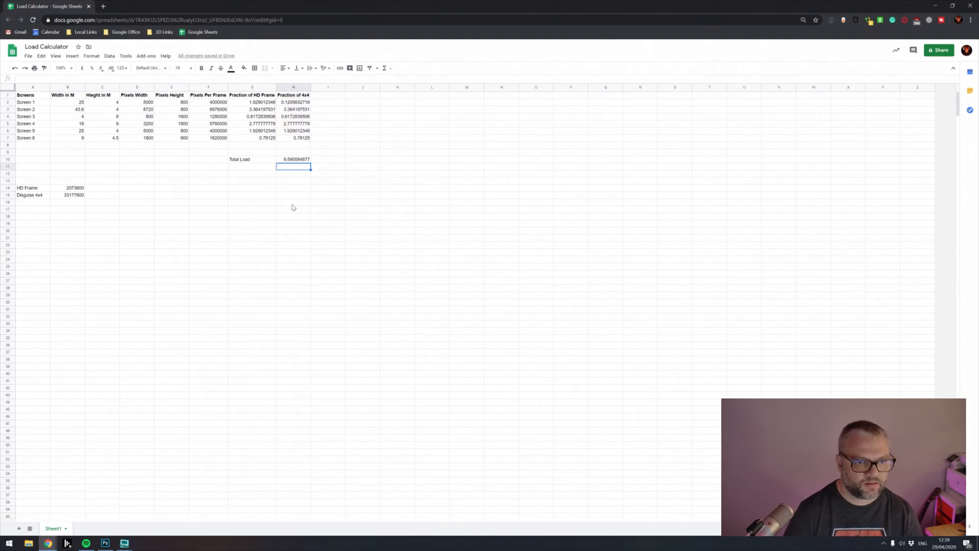
{"action": "mouse_move", "coordinate": [306, 207]}
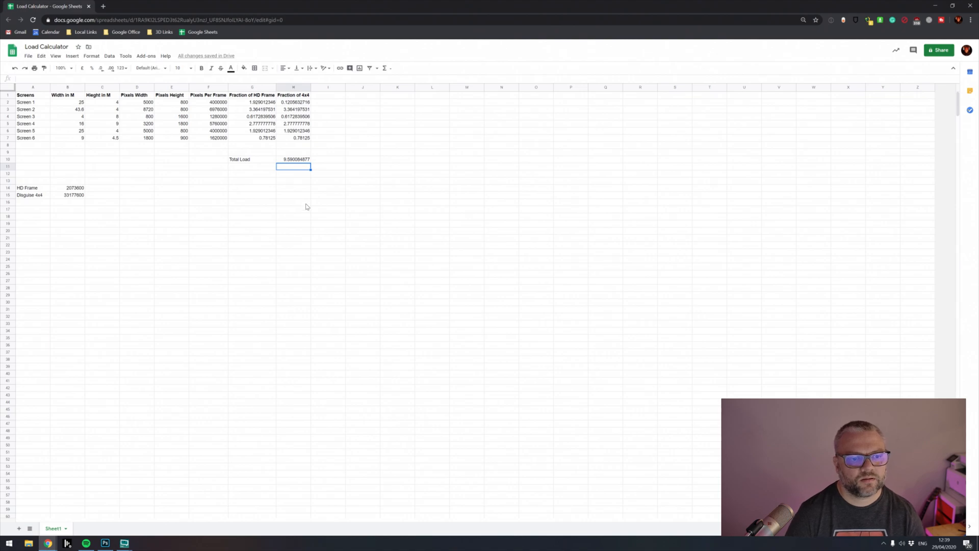
{"action": "left_click", "coordinate": [294, 160]}
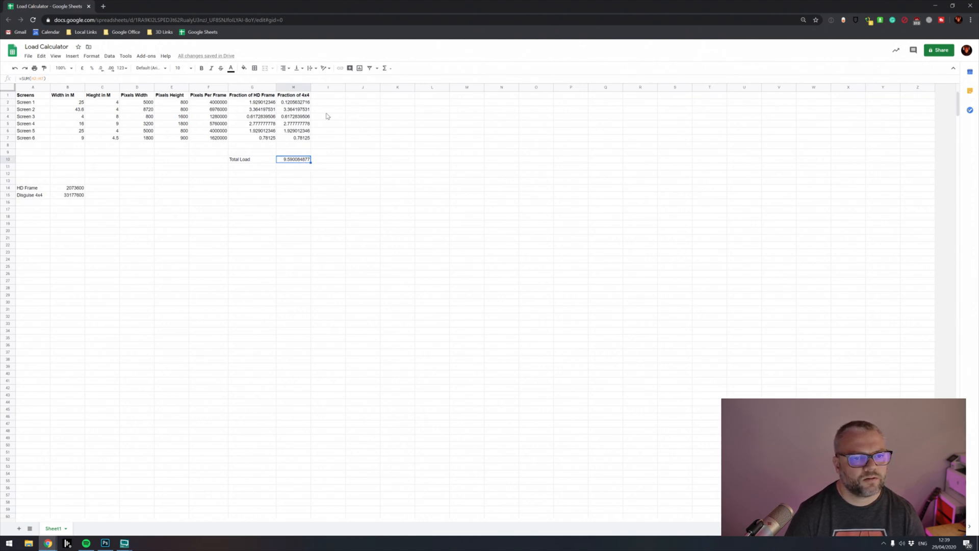
{"action": "mouse_move", "coordinate": [298, 129]}
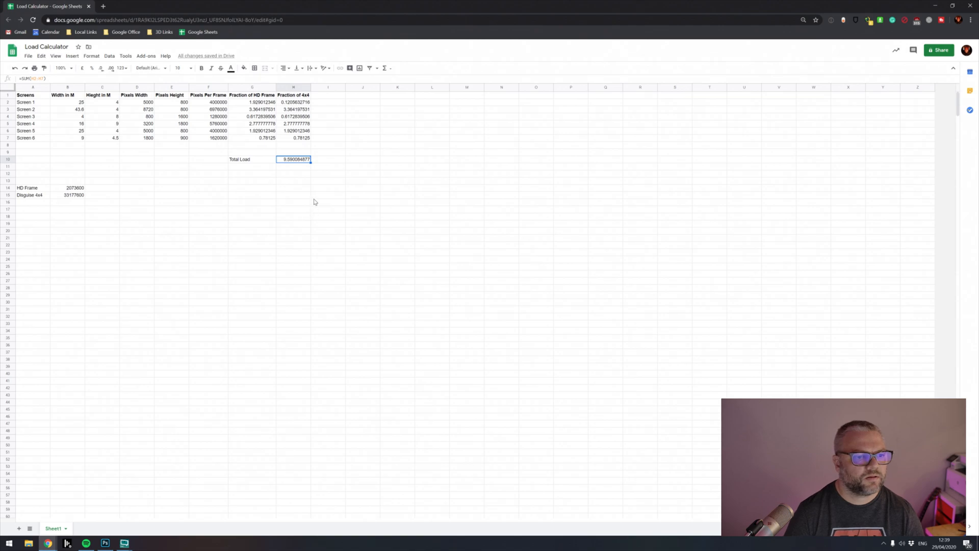
{"action": "mouse_move", "coordinate": [323, 187]}
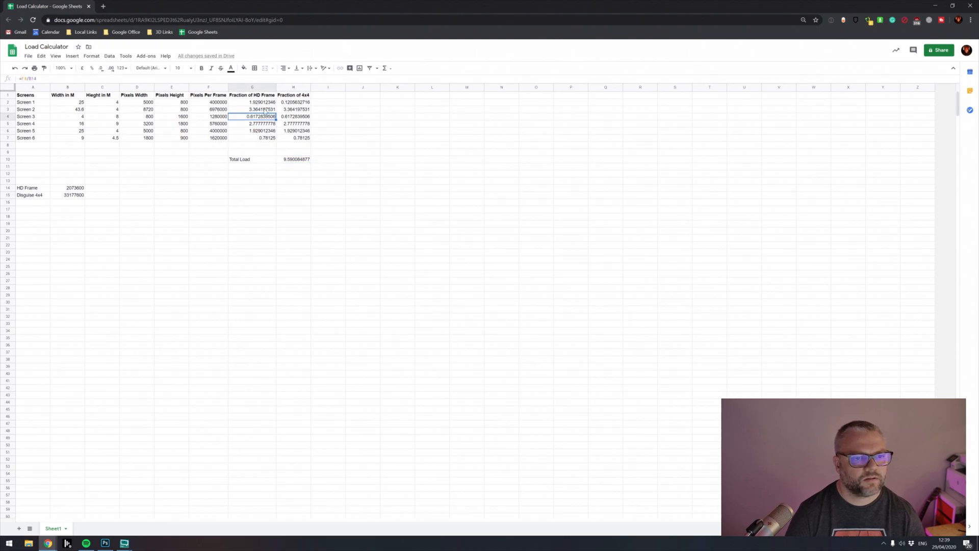
Fix the H2 Disguise 4x4 reference and refill to H7 so Total Load becomes 0.7124083719.
{"action": "left_click", "coordinate": [293, 109]}
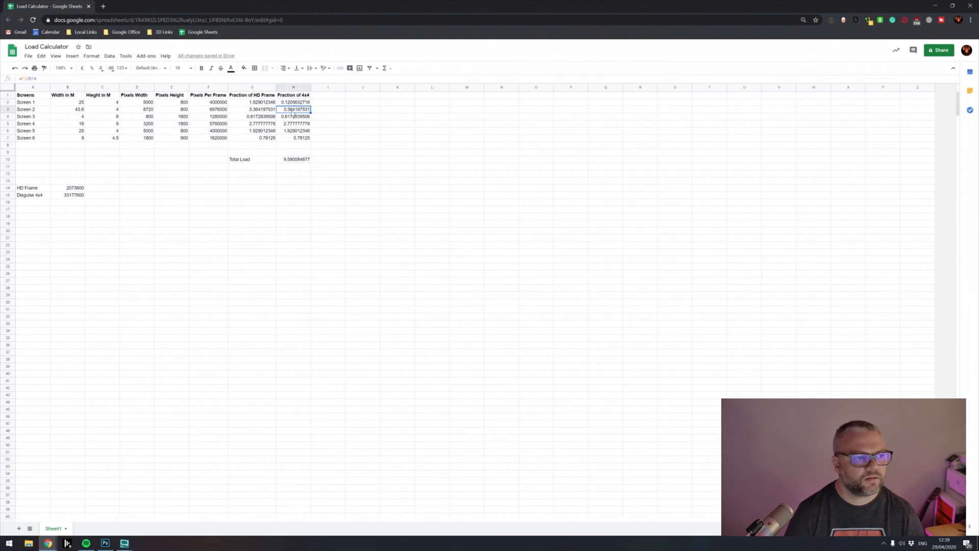
{"action": "left_click", "coordinate": [293, 131]}
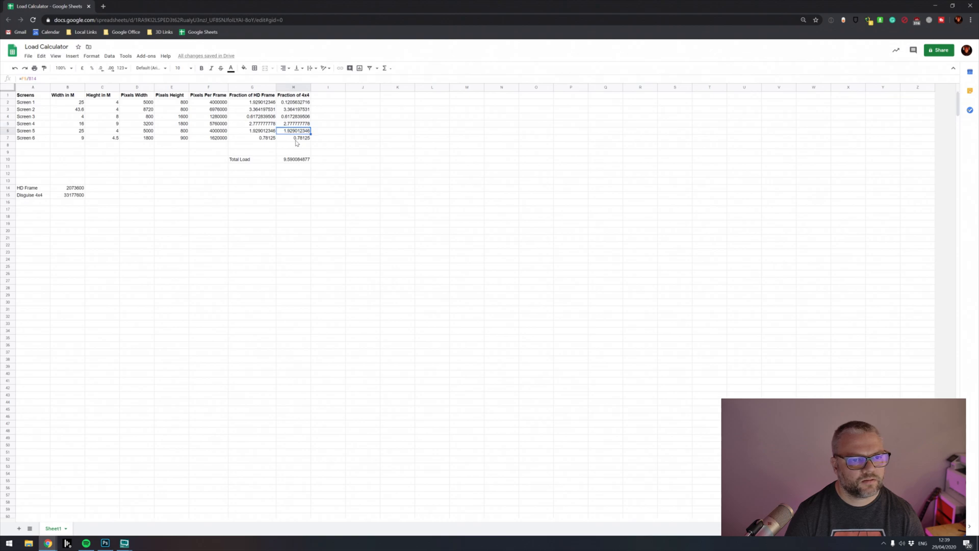
{"action": "left_click", "coordinate": [293, 137]}
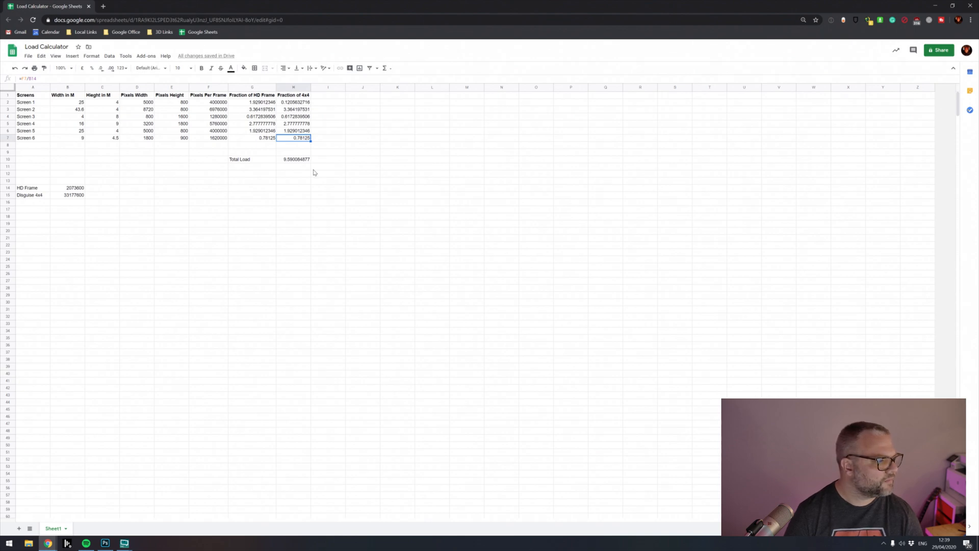
{"action": "left_click", "coordinate": [294, 102]}
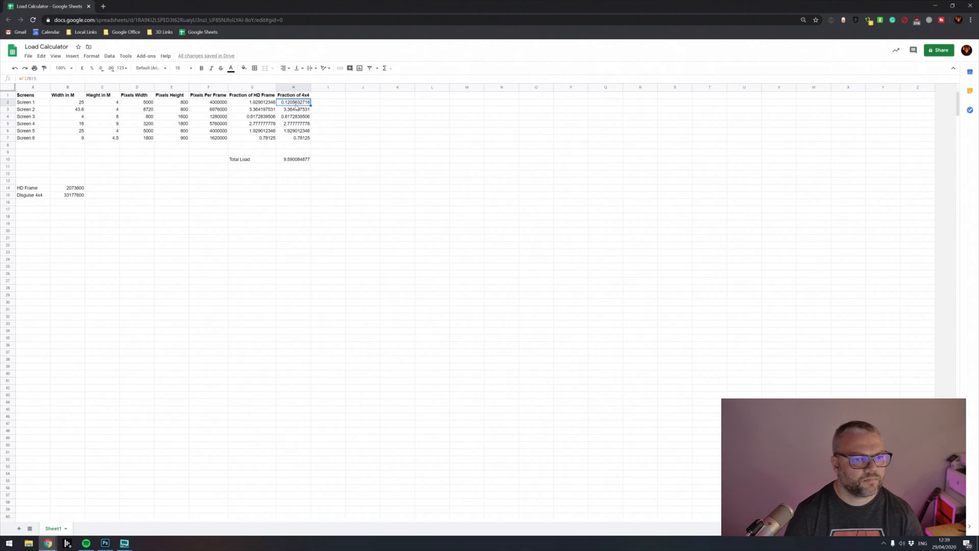
{"action": "left_click", "coordinate": [293, 109]}
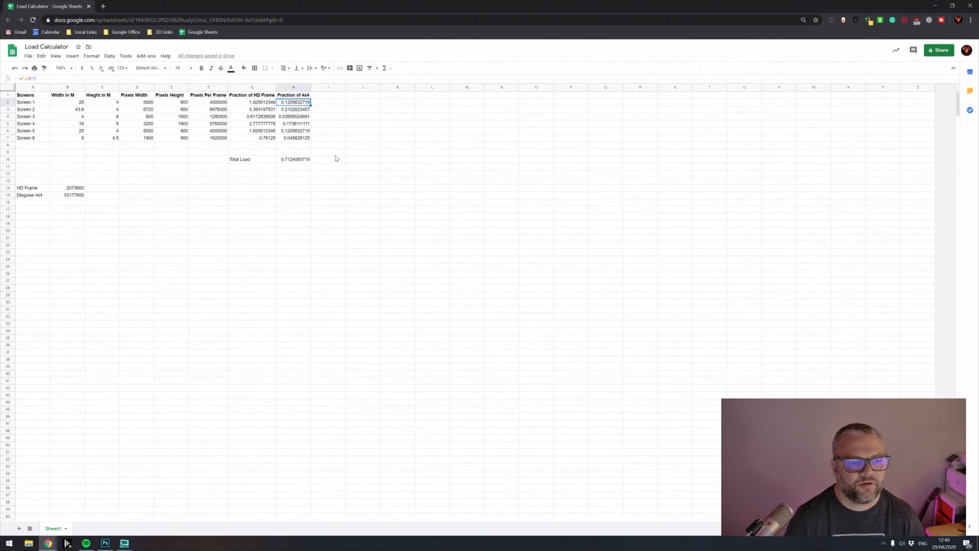
{"action": "mouse_move", "coordinate": [296, 164]}
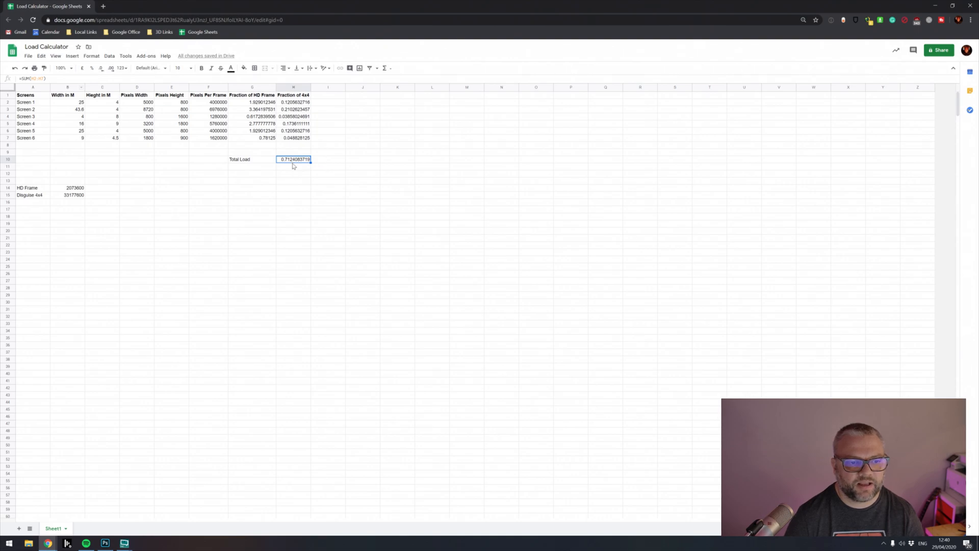
{"action": "mouse_move", "coordinate": [55, 214]}
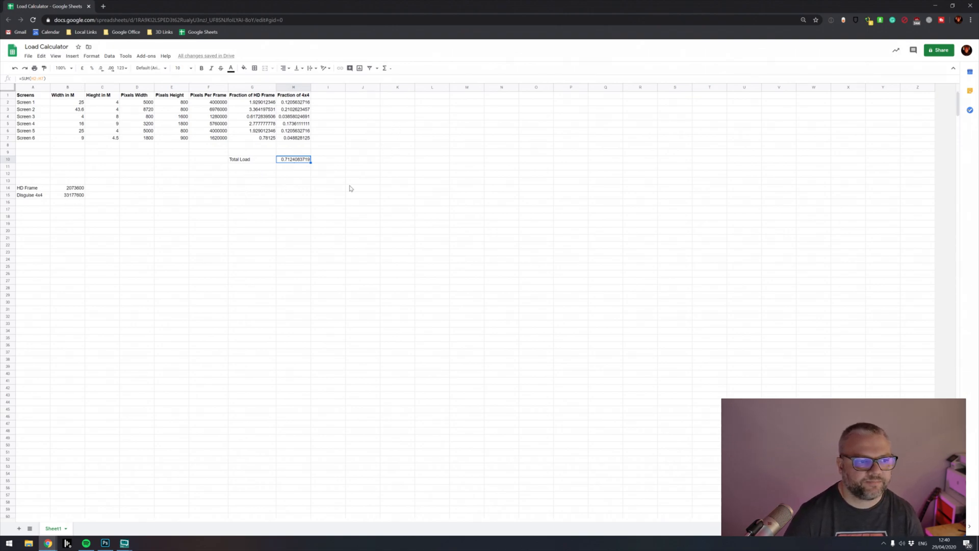
{"action": "mouse_move", "coordinate": [111, 216]}
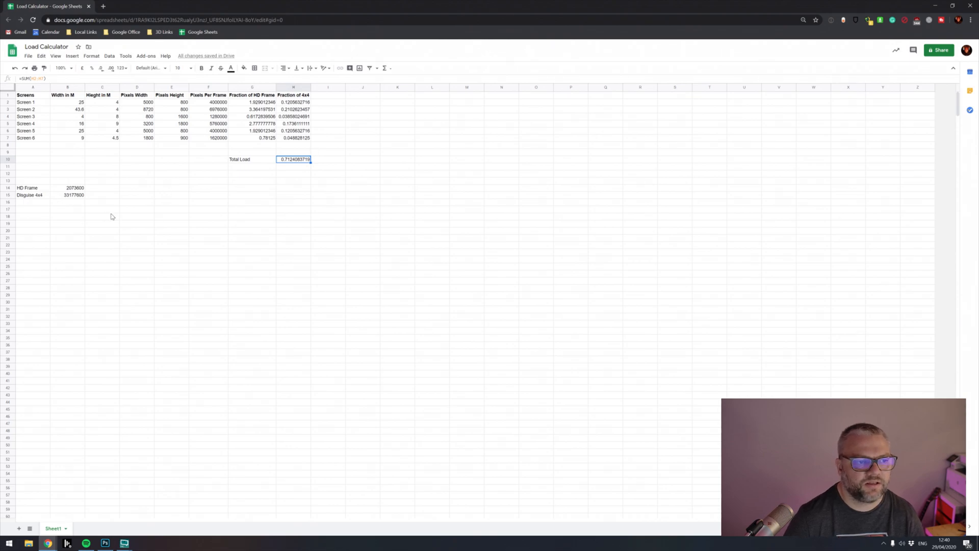
{"action": "mouse_move", "coordinate": [76, 160]}
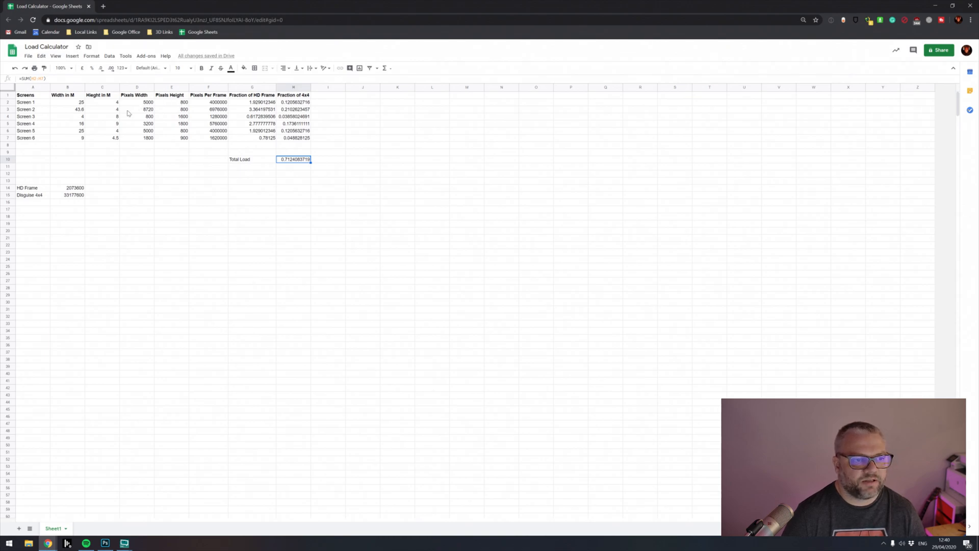
Test dividing Screen 1's 5000-pixel width by 1920 in an empty cell.
{"action": "left_click", "coordinate": [171, 230]}
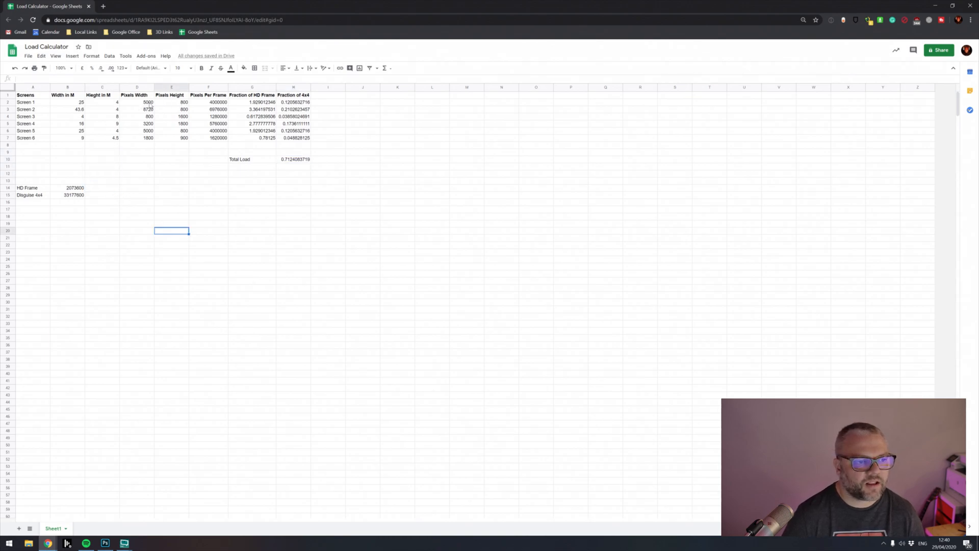
{"action": "left_click", "coordinate": [135, 102]}
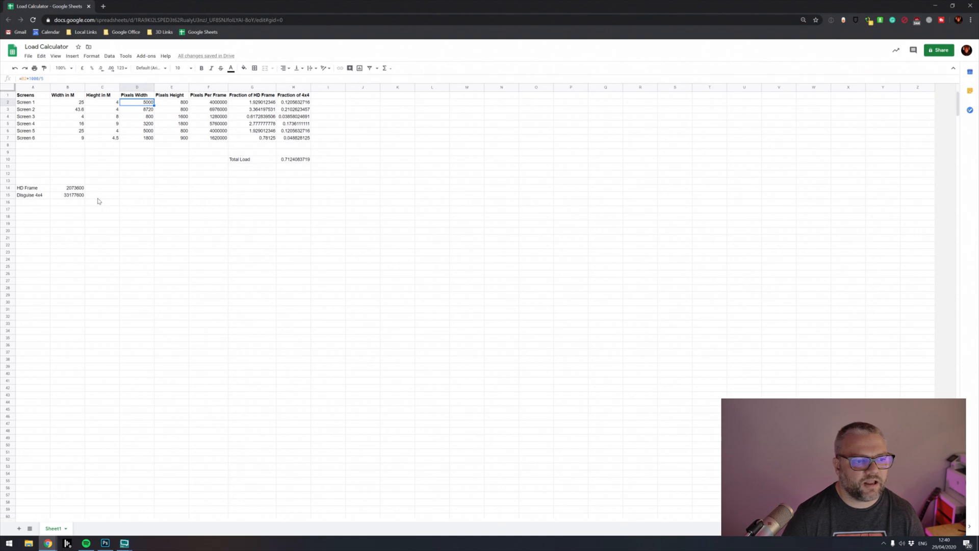
{"action": "mouse_move", "coordinate": [133, 167]}
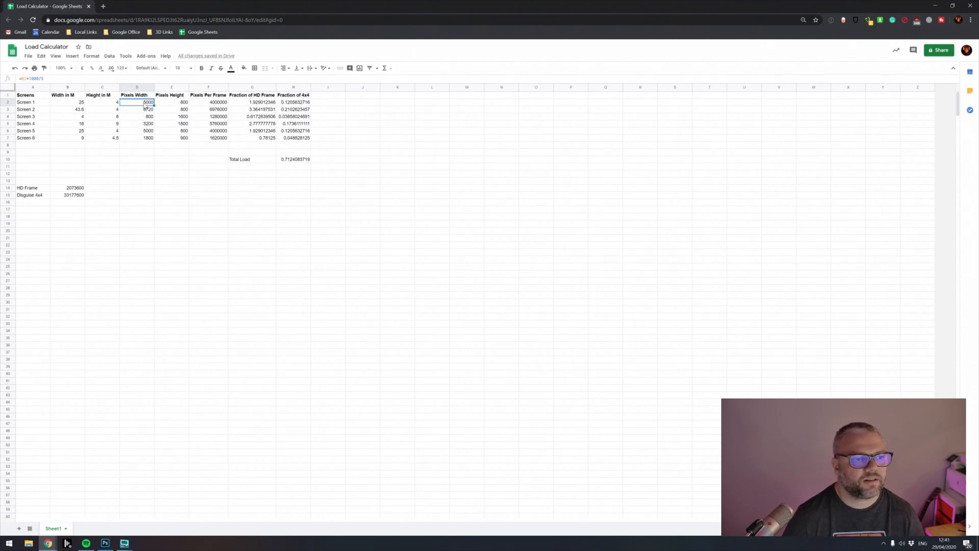
{"action": "left_click", "coordinate": [363, 102]}
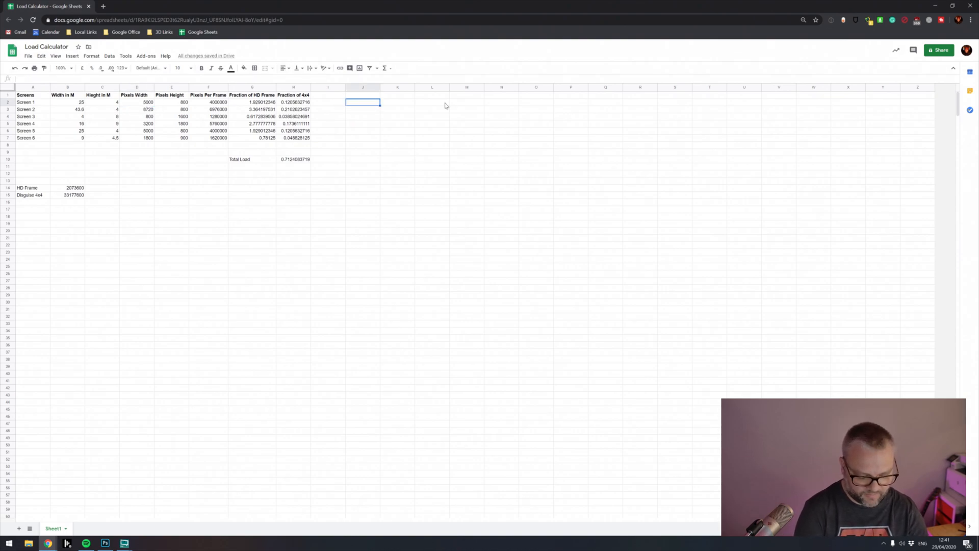
{"action": "type", "text": "5000"}
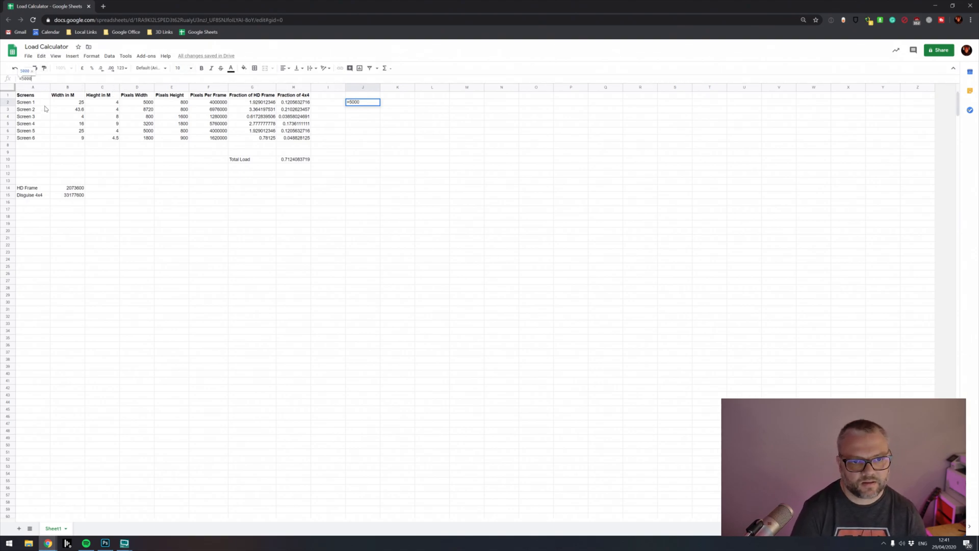
{"action": "key", "text": "enter"}
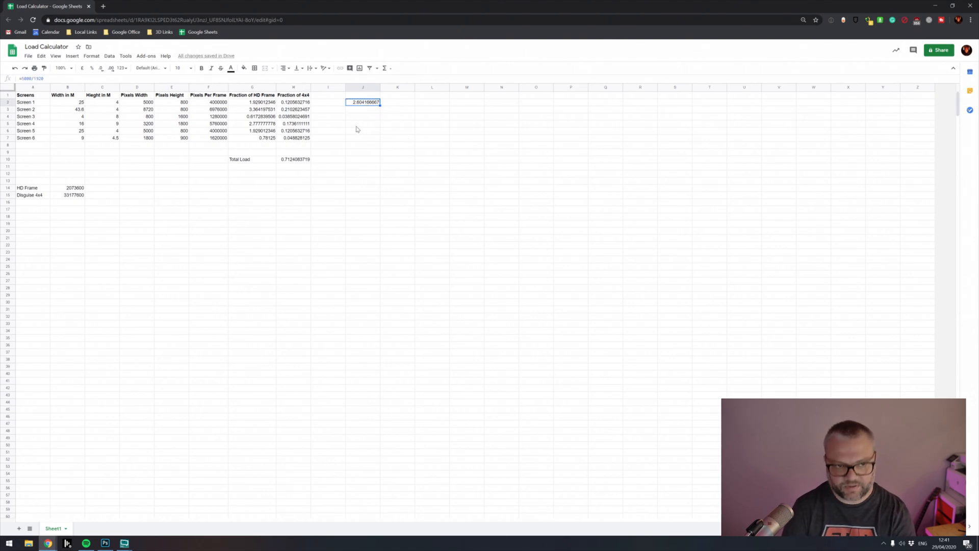
Add a '# HD Outputs' column with =D2/1920 filled down for all six screens (2.604166667 to 0.9375).
{"action": "left_click", "coordinate": [328, 95]}
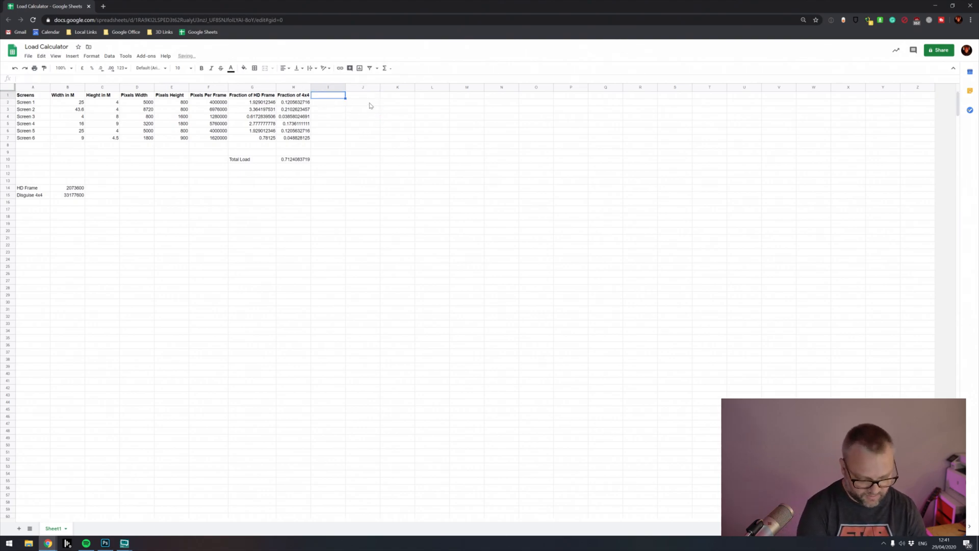
{"action": "type", "text": "HD"}
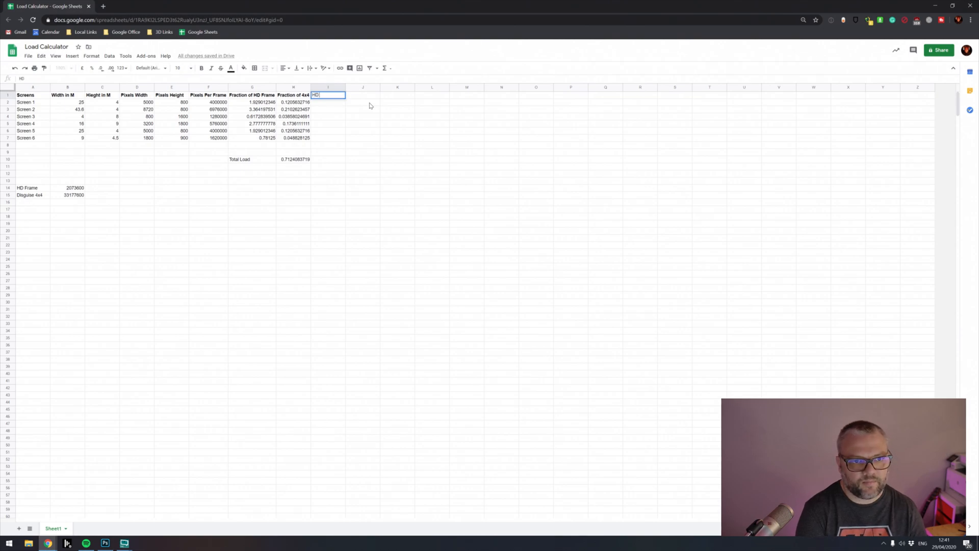
{"action": "key", "text": "Escape"}
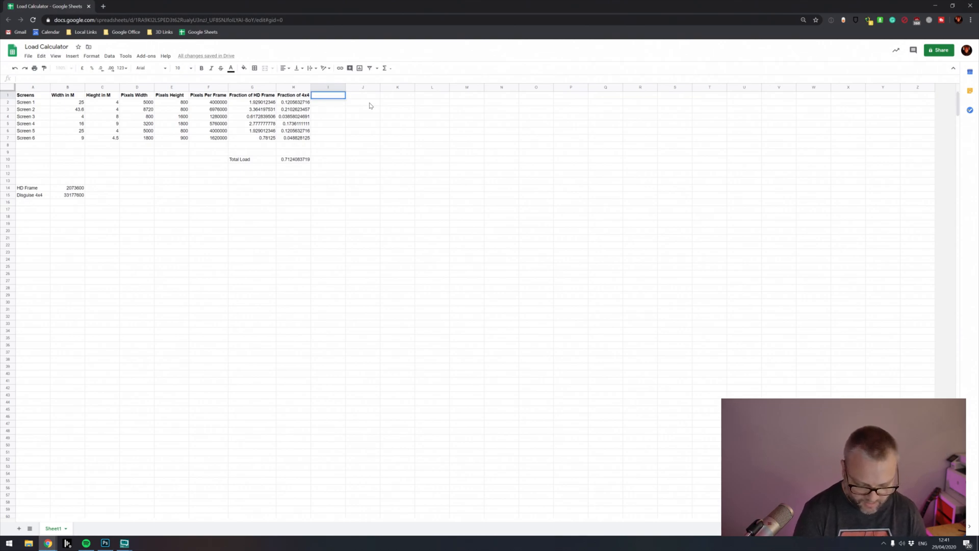
{"action": "type", "text": "# HD Outputs"}
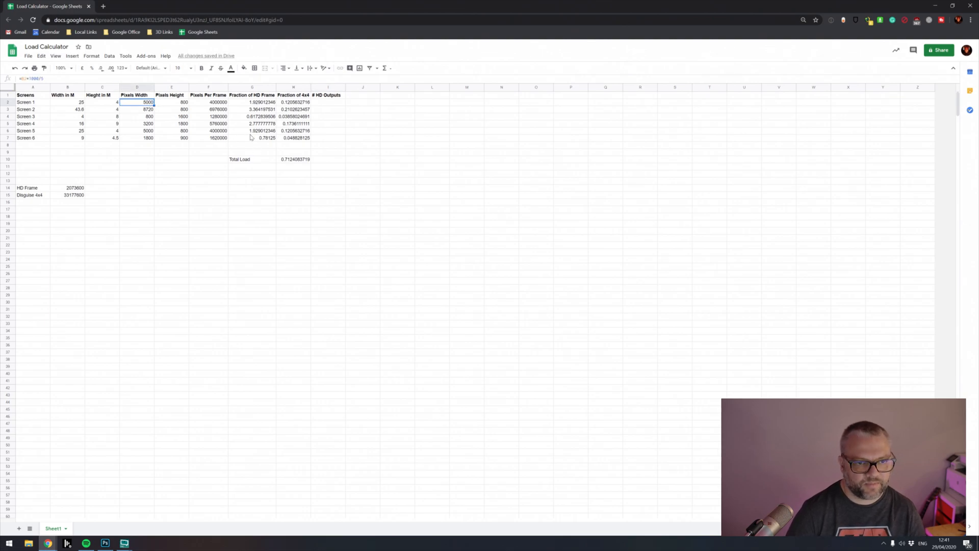
{"action": "left_click", "coordinate": [328, 102]}
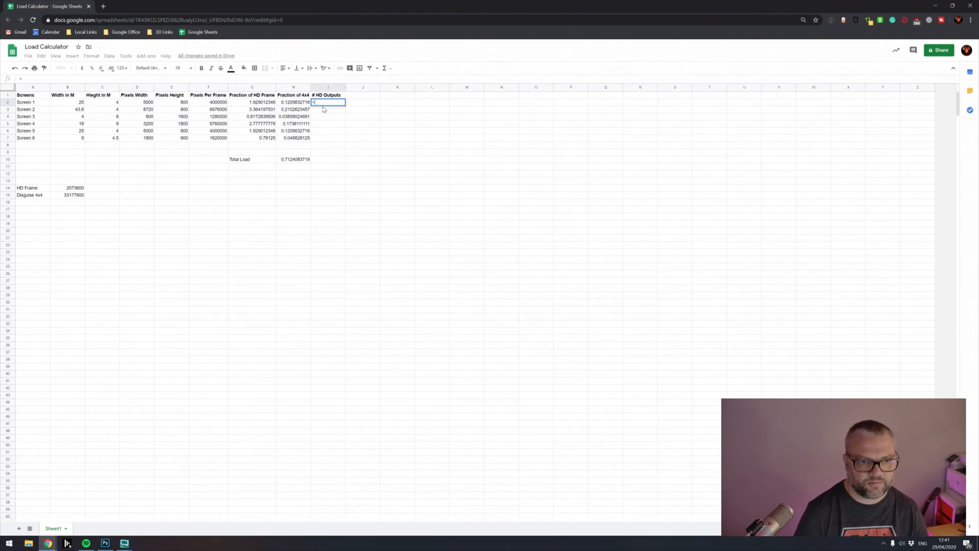
{"action": "type", "text": "=D2"}
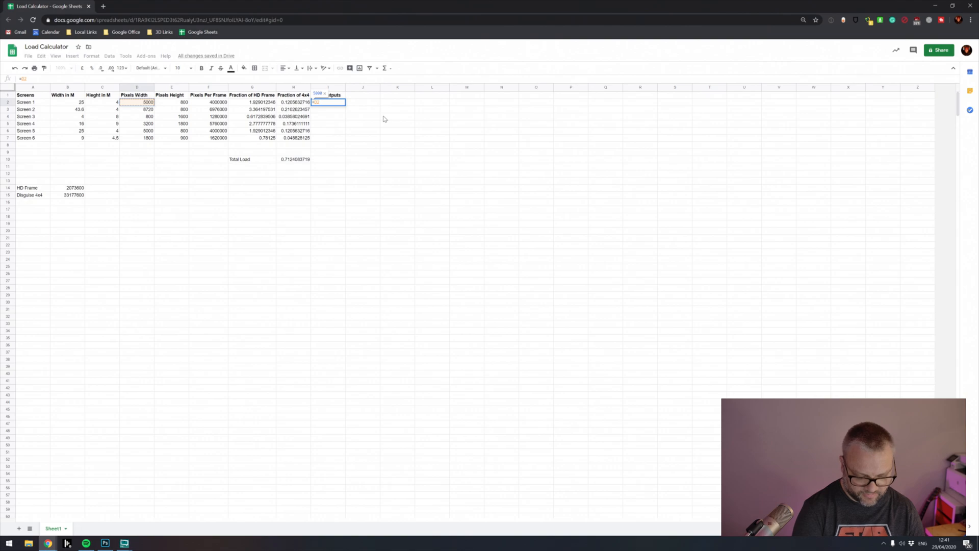
{"action": "type", "text": "/1920"}
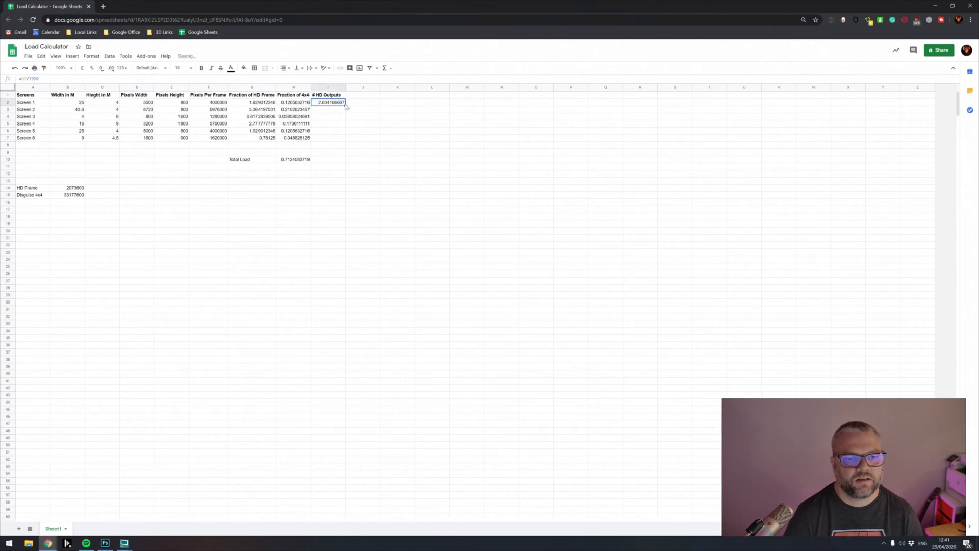
{"action": "left_click_drag", "start_coordinate": [328, 102], "coordinate": [327, 138]}
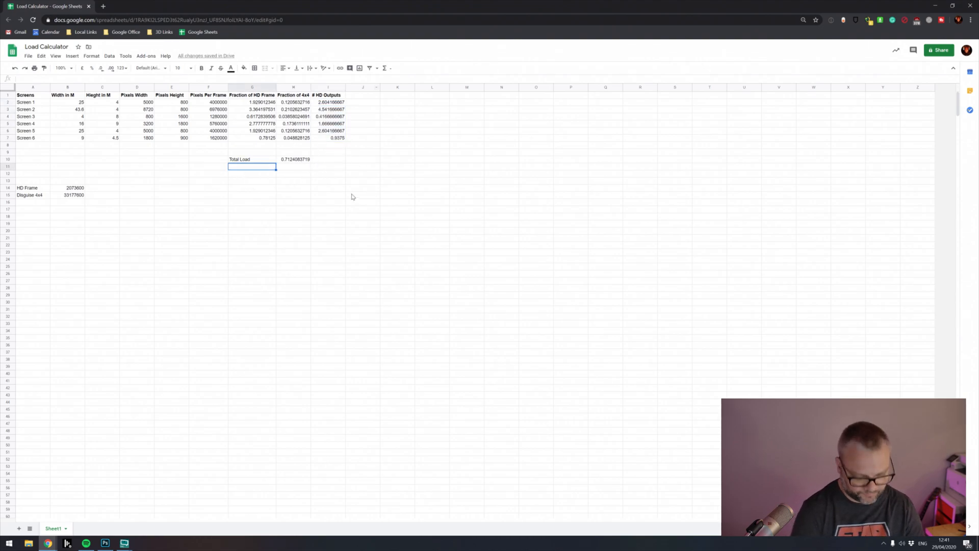
Add a Total Outputs row summing the # HD Outputs column with =SUM(I2:I7), giving 12.77083333.
{"action": "type", "text": "Total Outputs"}
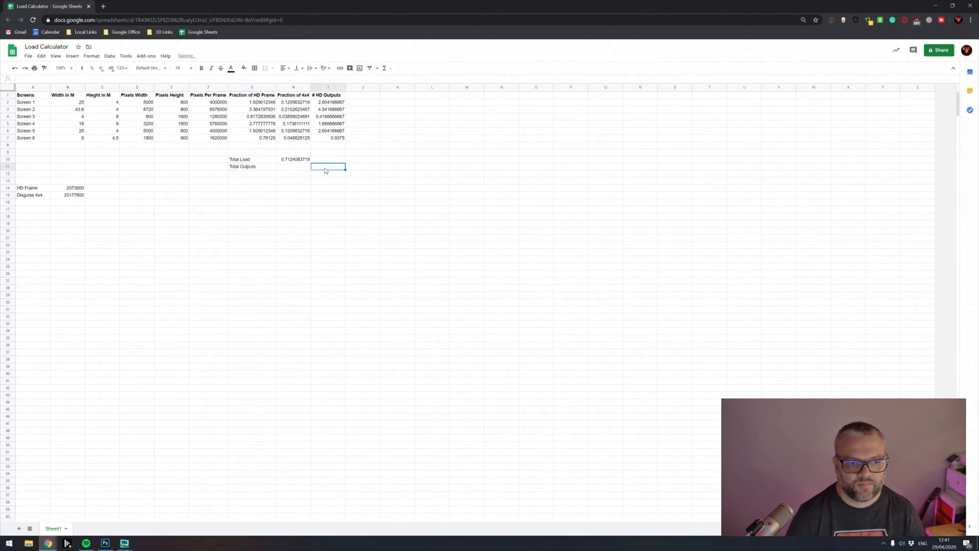
{"action": "type", "text": "=SUM"}
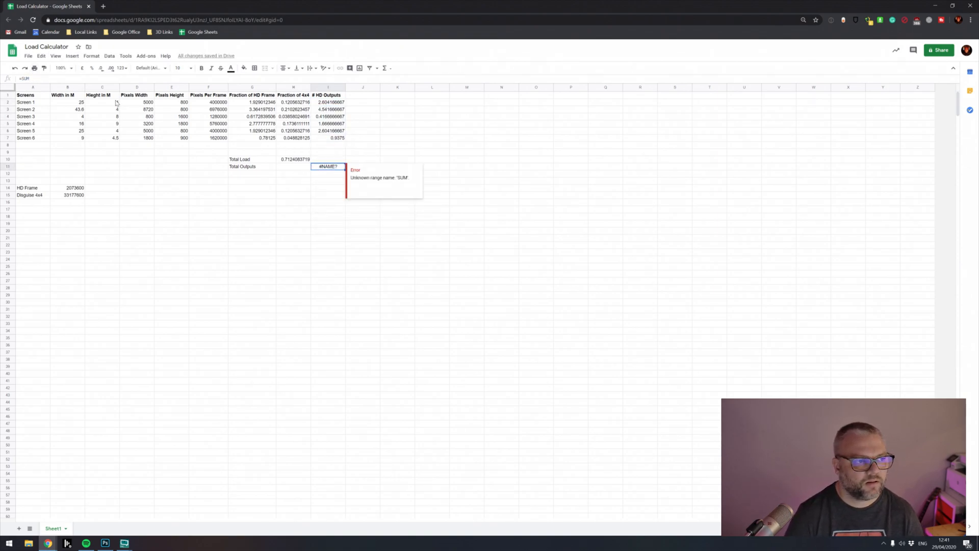
{"action": "type", "text": "=SUM"}
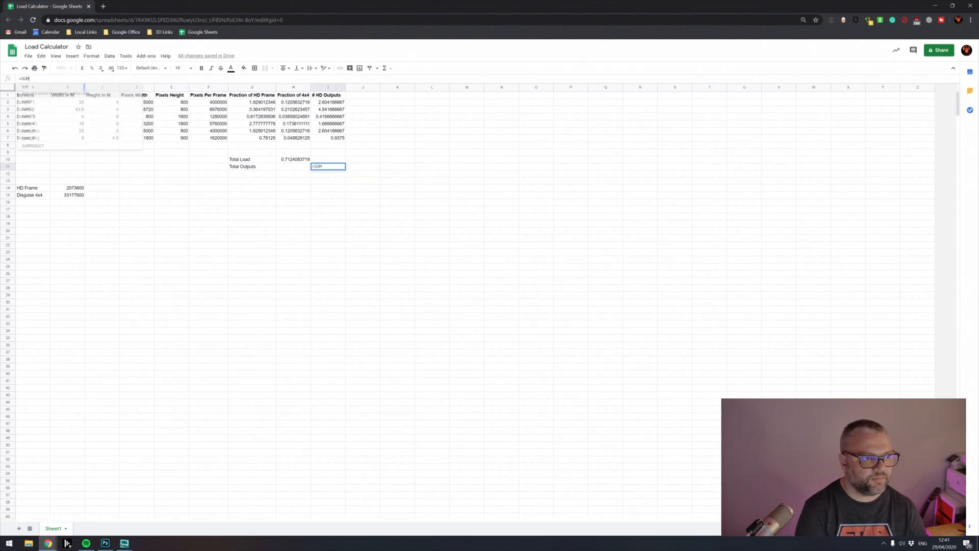
{"action": "type", "text": "("}
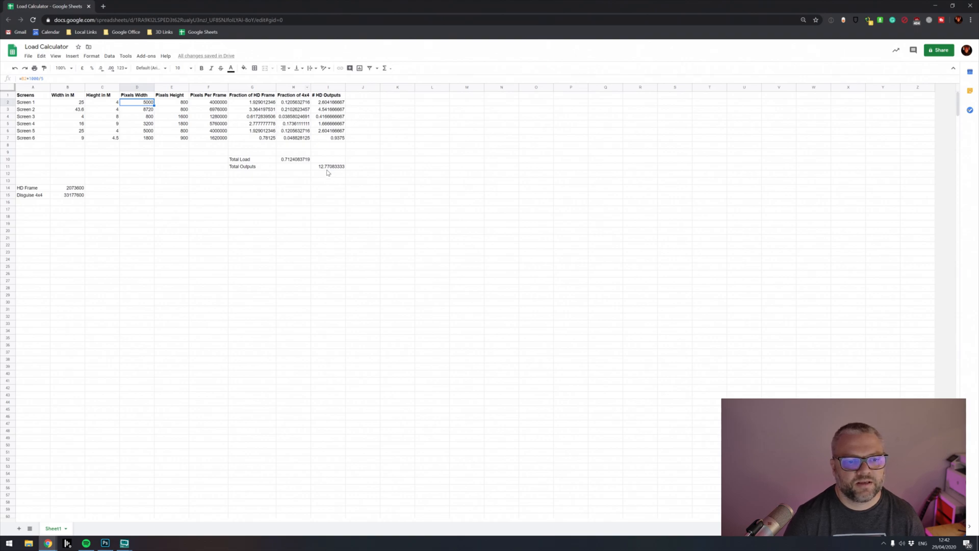
{"action": "left_click", "coordinate": [327, 166]}
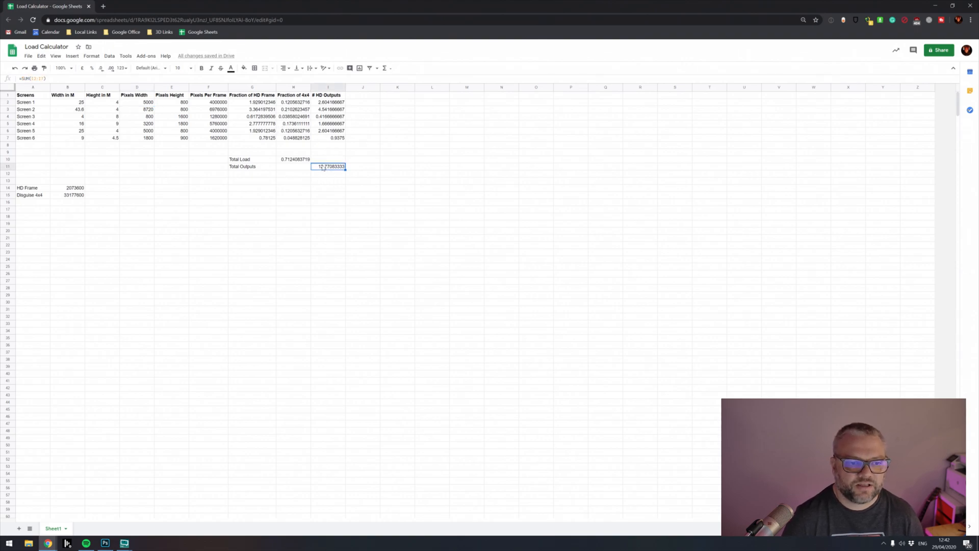
{"action": "mouse_move", "coordinate": [426, 237]}
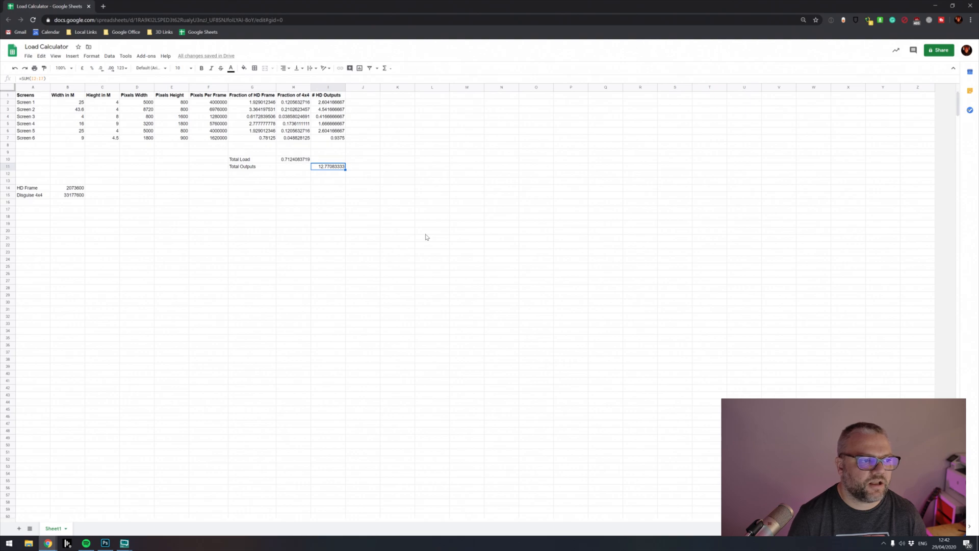
{"action": "mouse_move", "coordinate": [252, 220]}
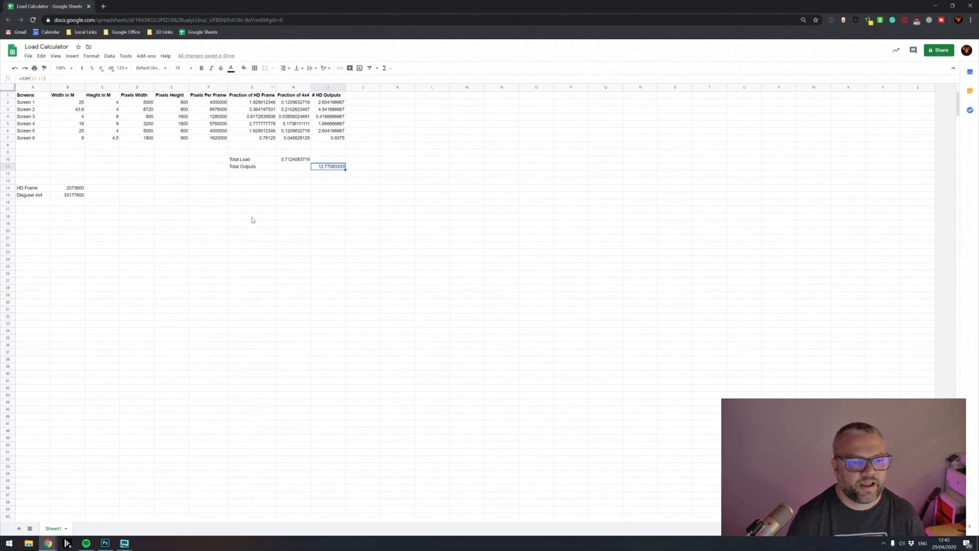
{"action": "mouse_move", "coordinate": [26, 202]}
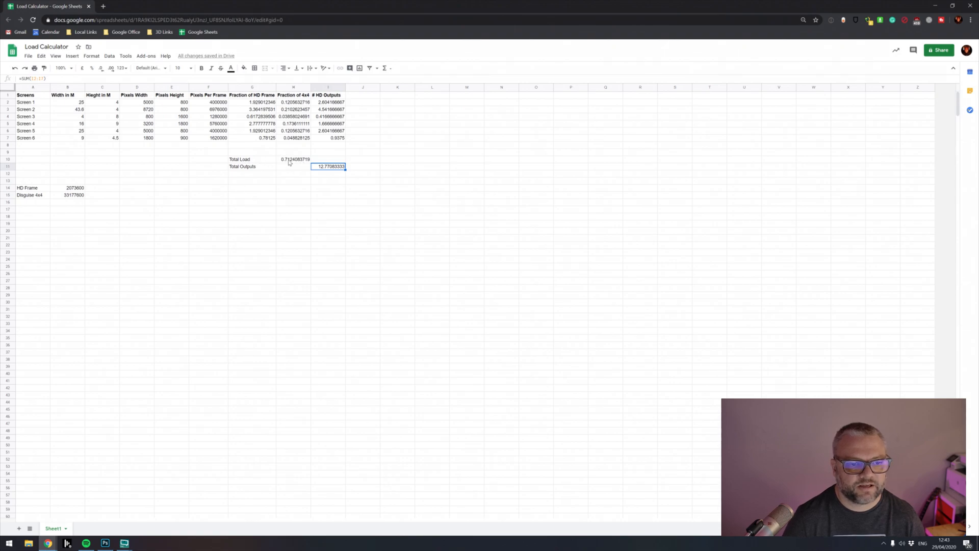
{"action": "mouse_move", "coordinate": [287, 170]}
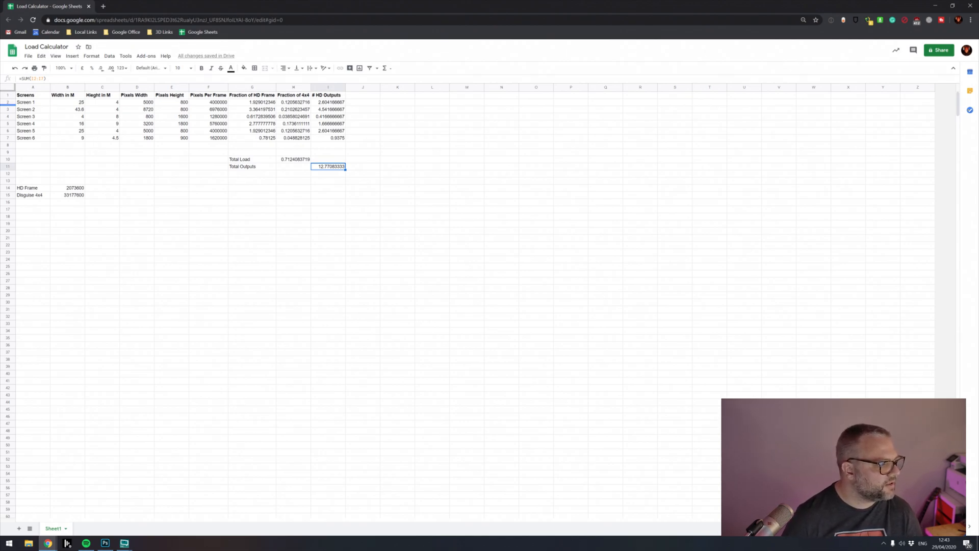
{"action": "mouse_move", "coordinate": [394, 103]}
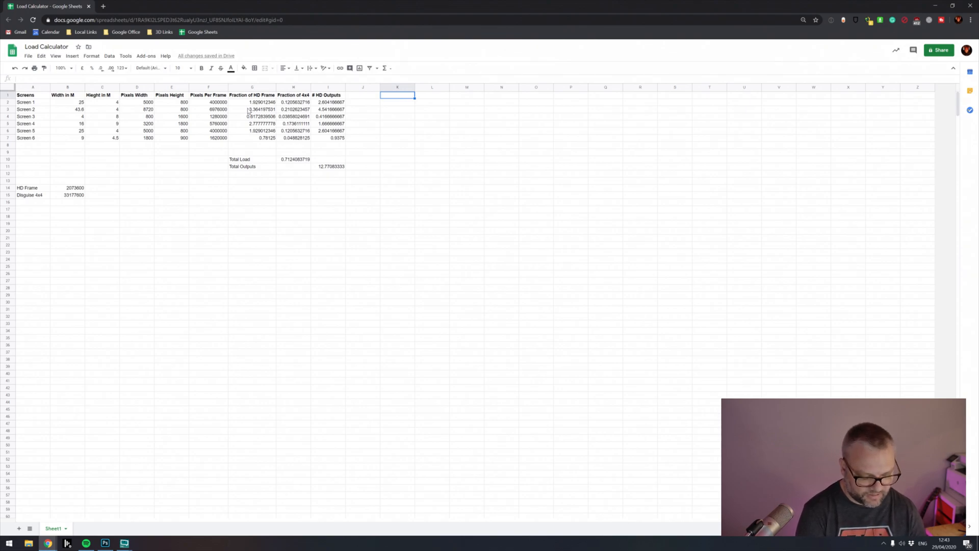
Enter a 'Width Divide 8 Check' heading in K1 and begin the height check heading beside it.
{"action": "type", "text": "Width Divide"}
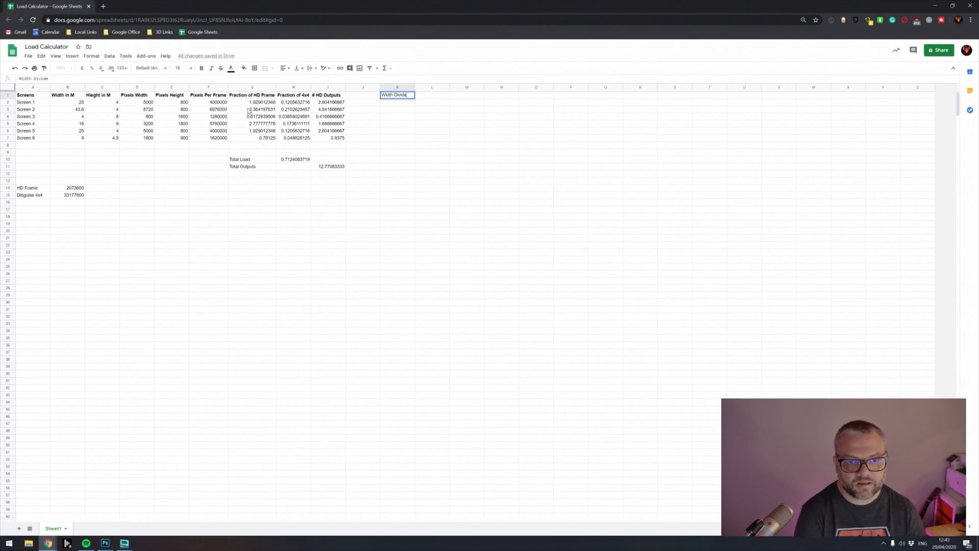
{"action": "type", "text": "8 Chec"}
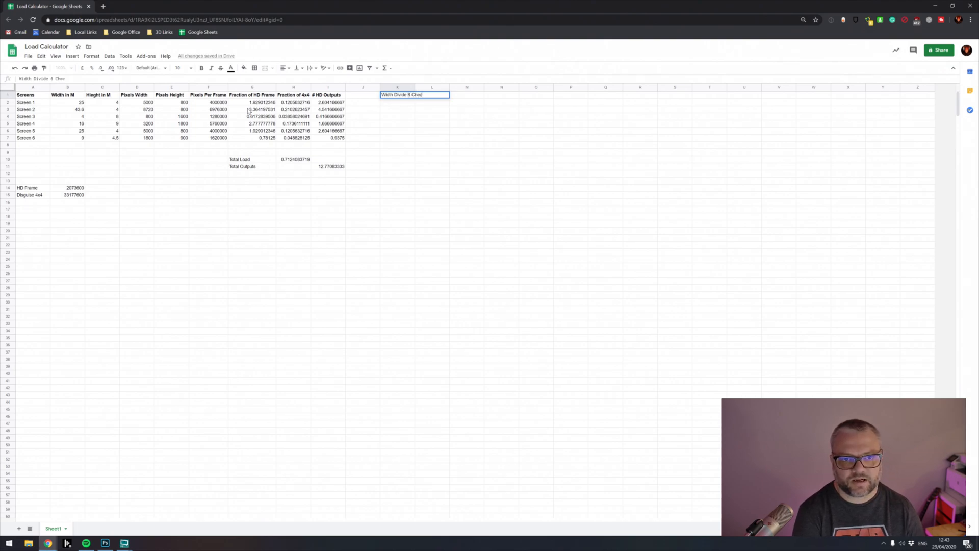
{"action": "key", "text": "enter"}
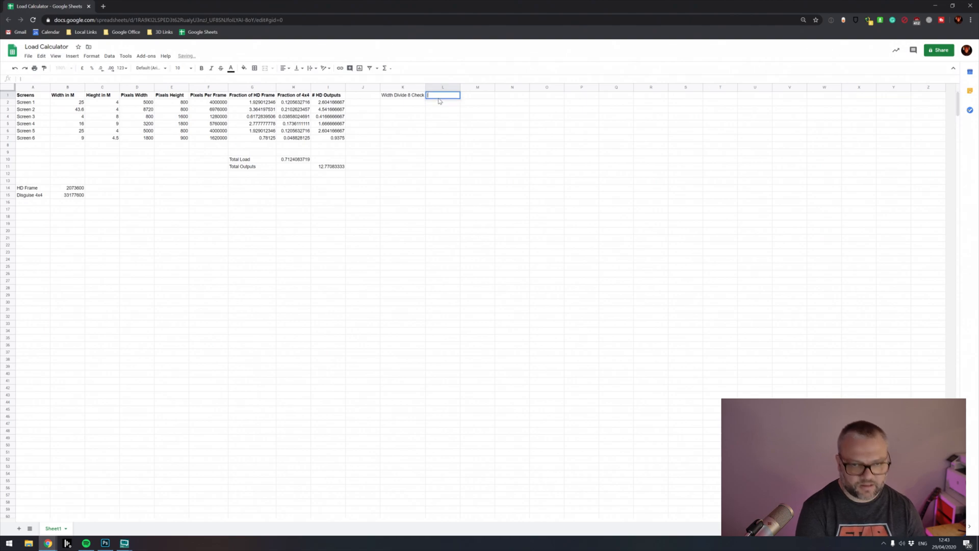
{"action": "type", "text": "Height Di"}
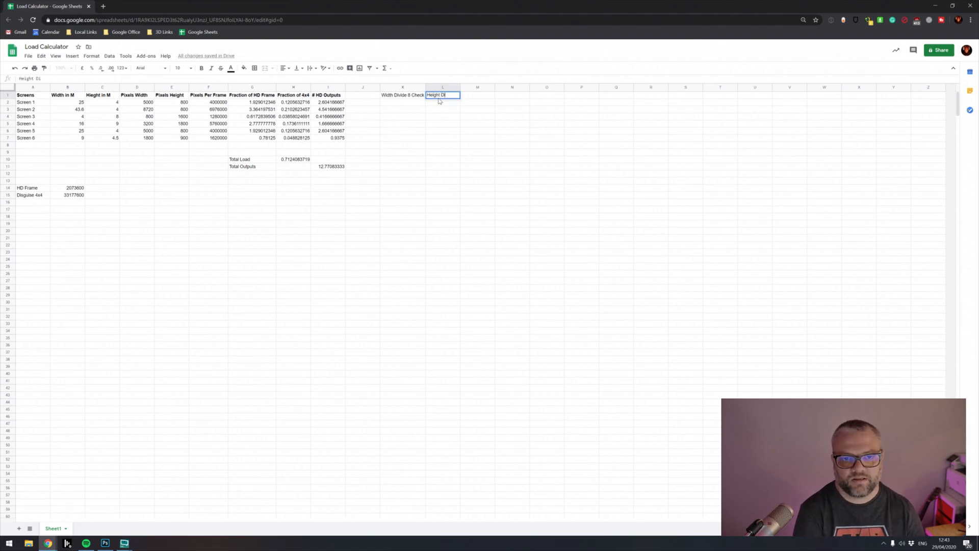
Finish the 'Height Divide 8 Check' heading in L1 and start Screen 1's width check formula in K2.
{"action": "type", "text": "Divide 8 Check"}
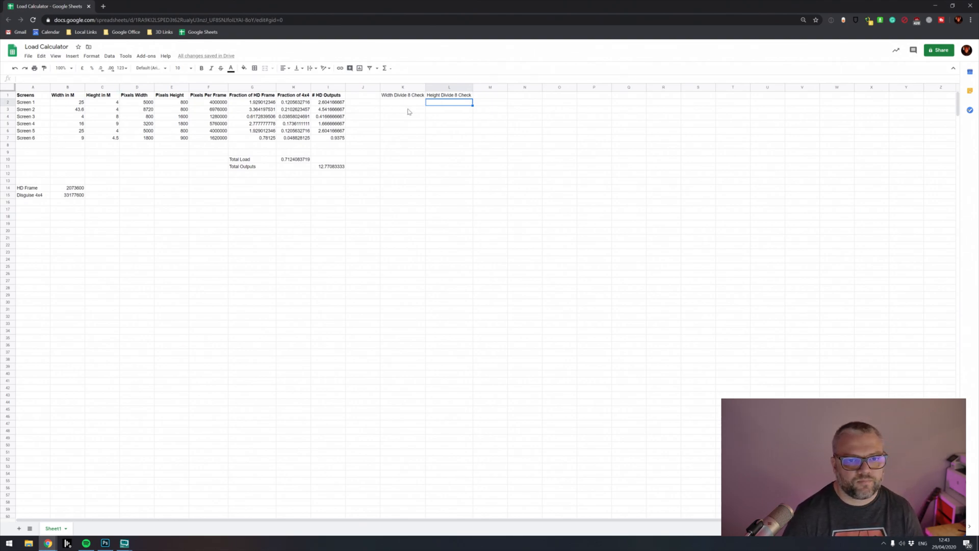
{"action": "left_click", "coordinate": [403, 102]}
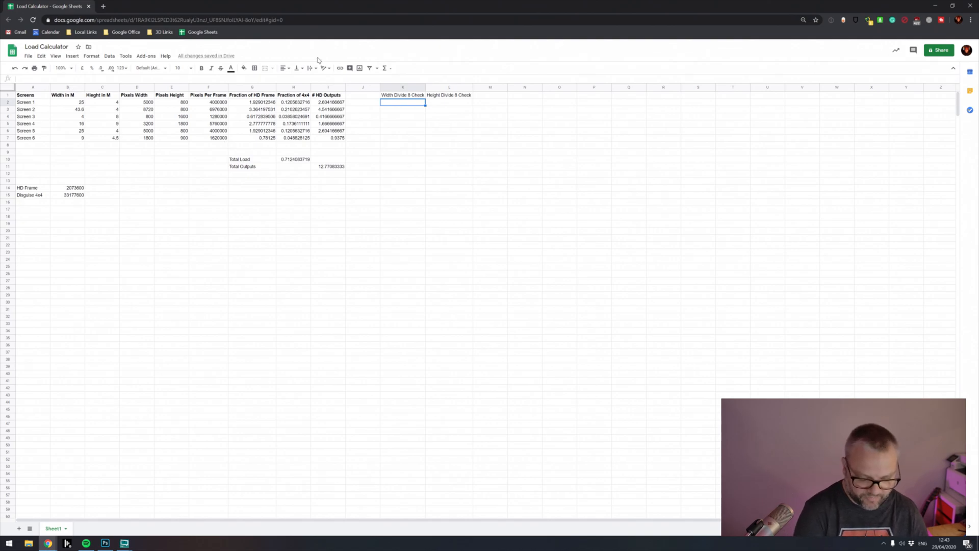
{"action": "type", "text": "="}
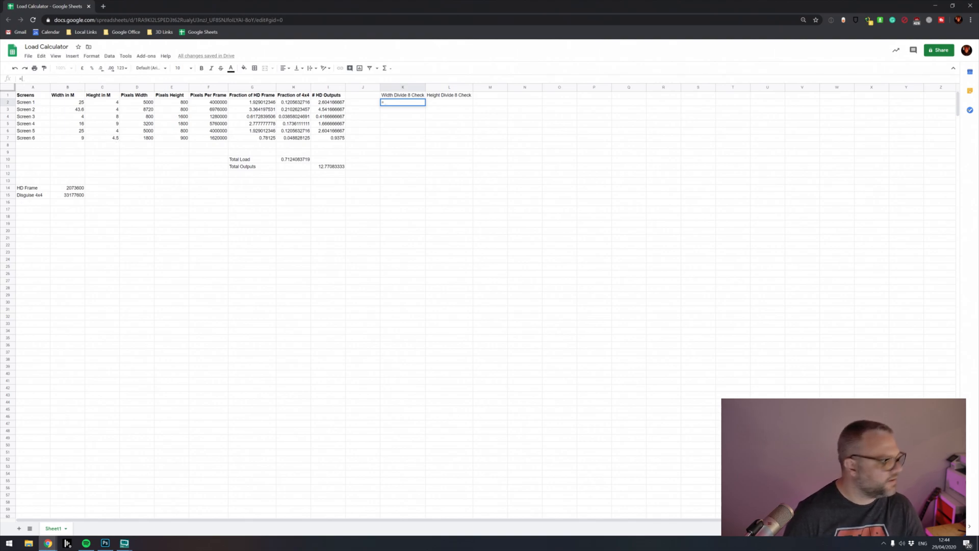
Enter =IF(MOD(D2,8)=0,"Pass","Fail") in K2 and reopen it to fix the #ERROR.
{"action": "type", "text": "if("}
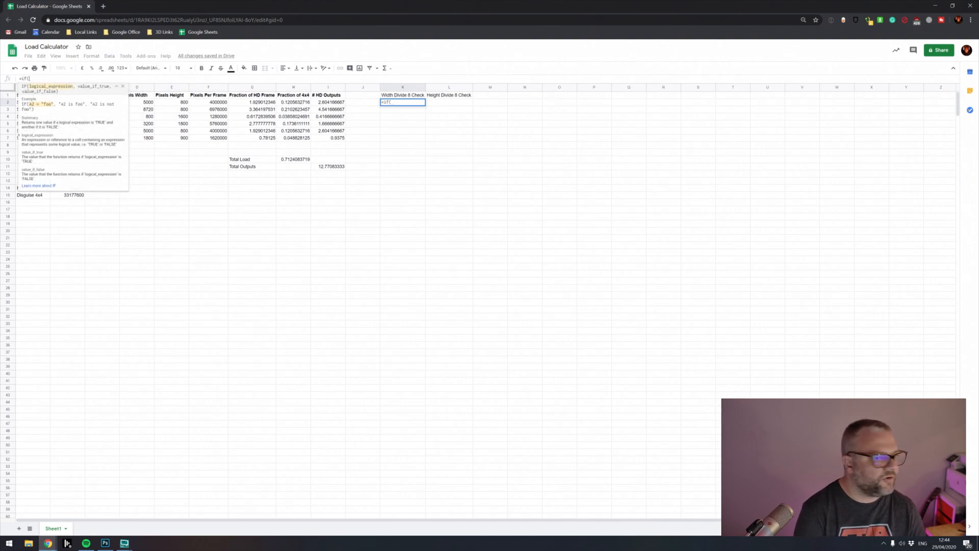
{"action": "type", "text": "MOD"}
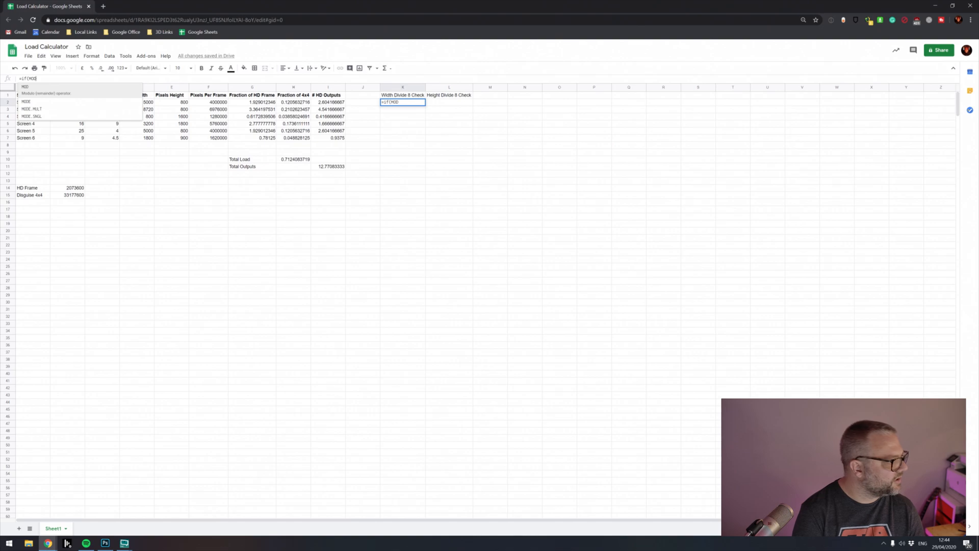
{"action": "type", "text": "(D2,8)=0. \"Pass\", \"Fail"}
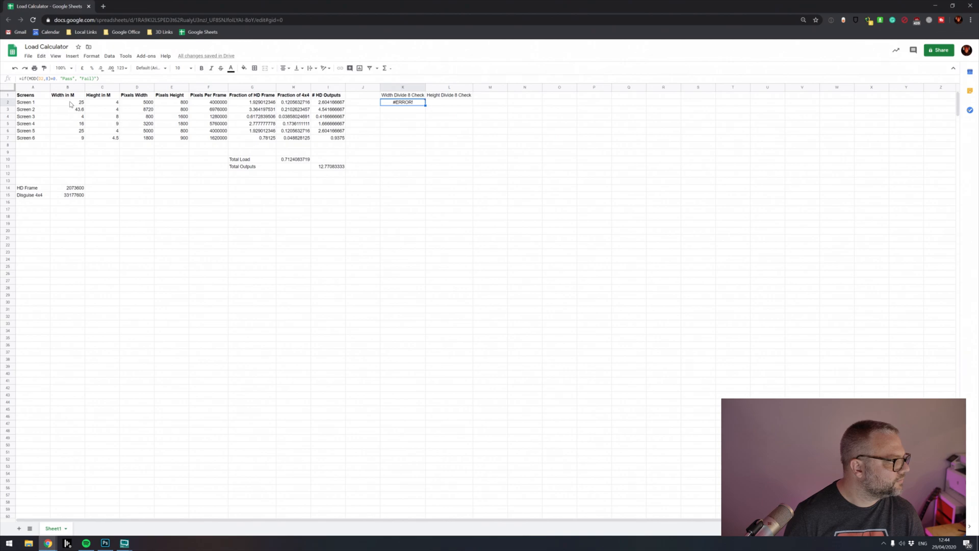
{"action": "mouse_move", "coordinate": [97, 104]}
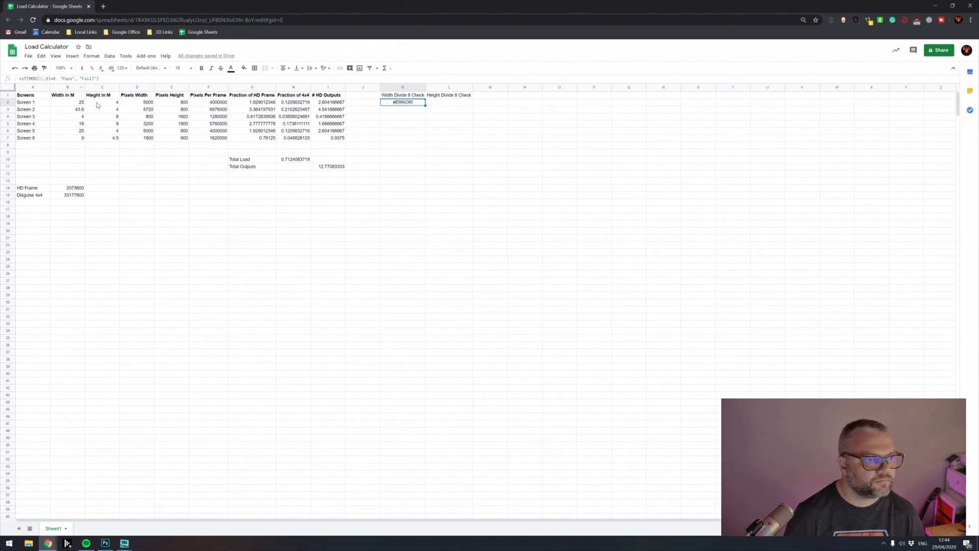
{"action": "mouse_move", "coordinate": [342, 97]}
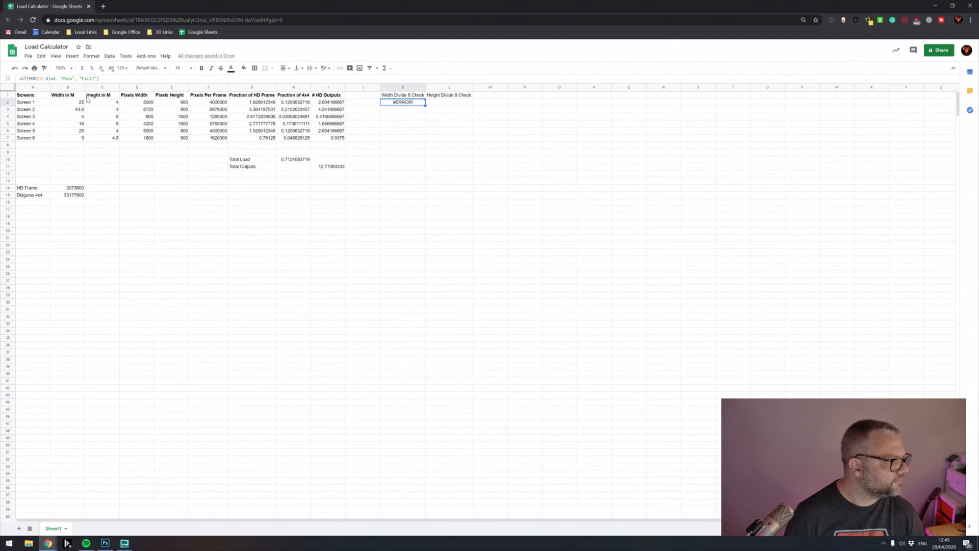
{"action": "double_click", "coordinate": [403, 102]}
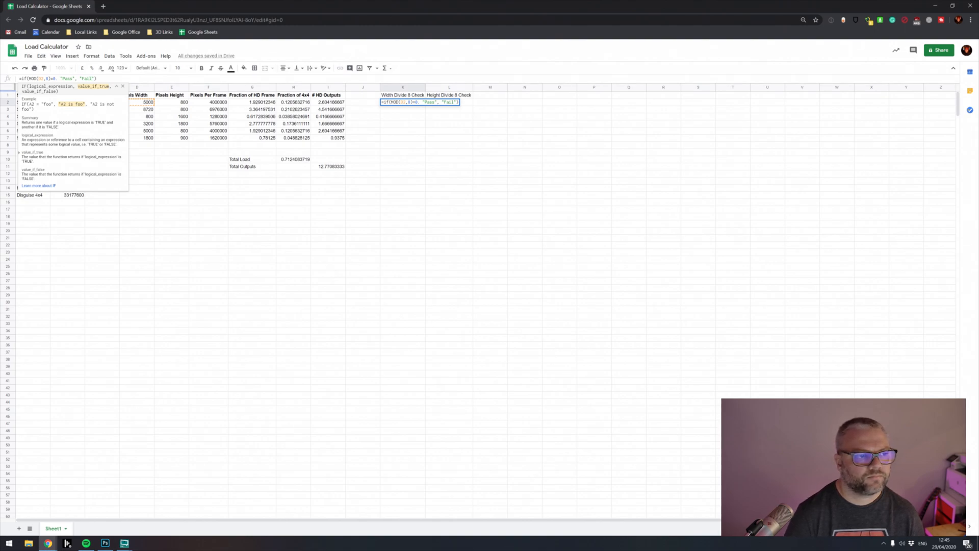
{"action": "key", "text": "enter"}
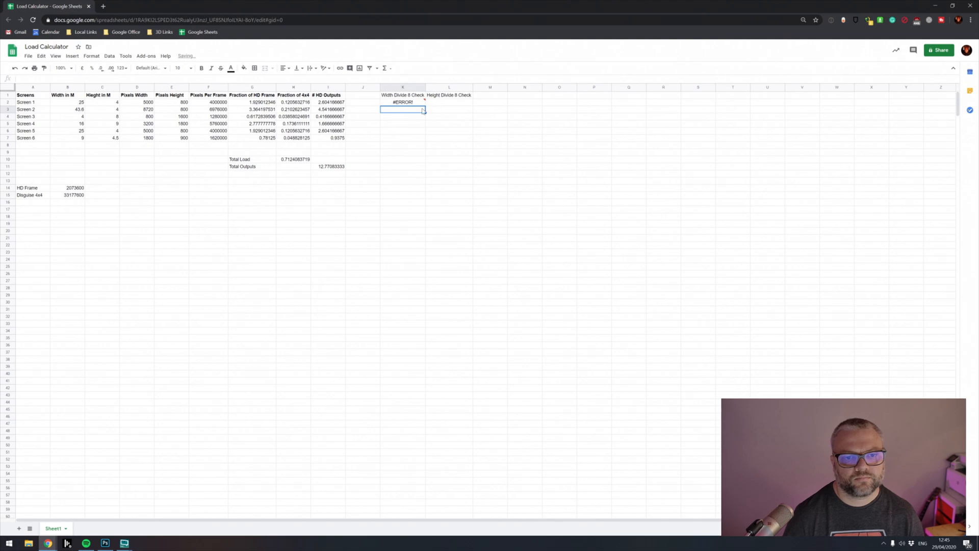
Correct the K2 formula again so Screen 1's width check returns Pass.
{"action": "left_click", "coordinate": [403, 102]}
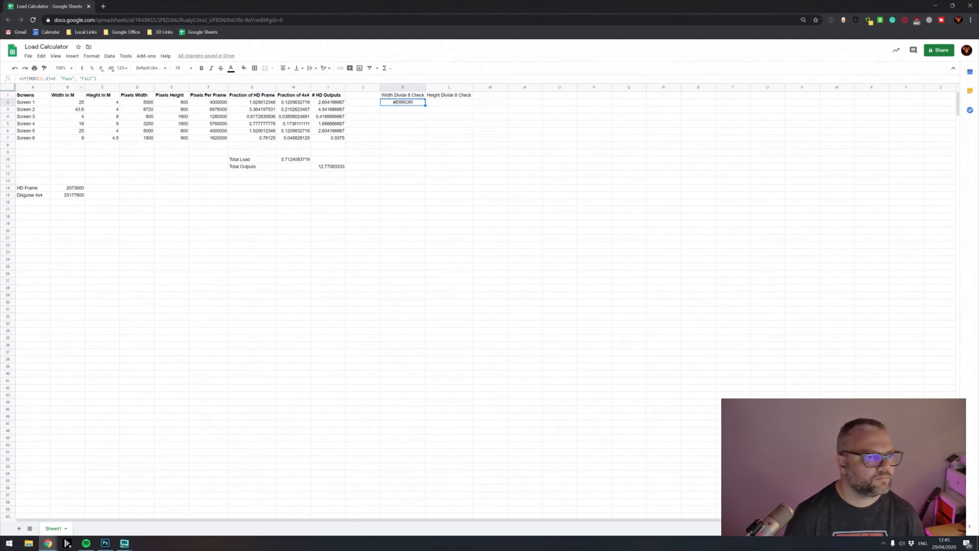
{"action": "double_click", "coordinate": [402, 102]}
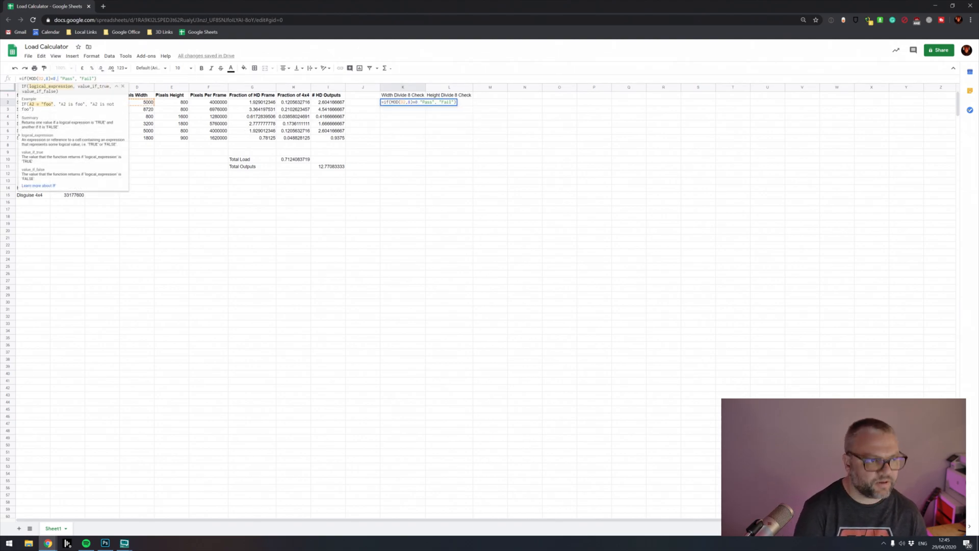
{"action": "key", "text": "enter"}
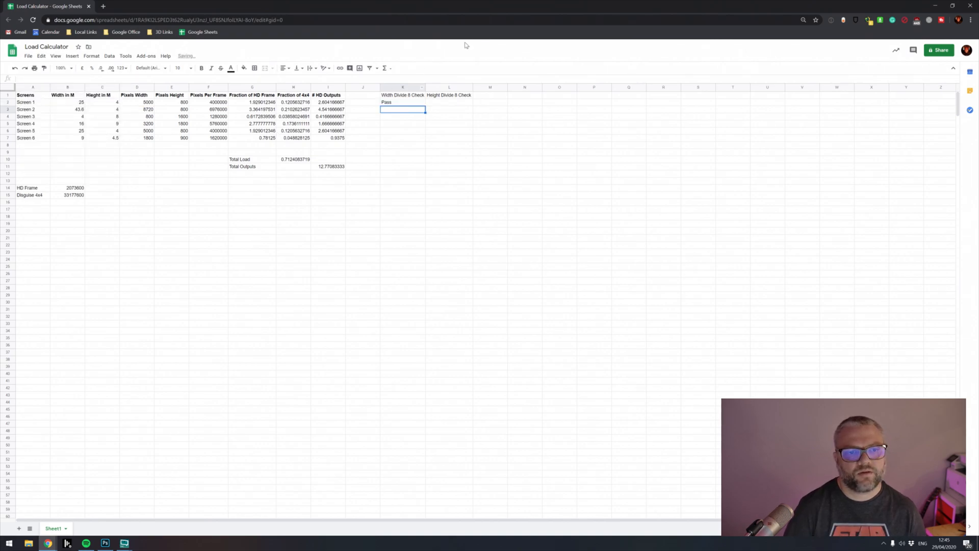
{"action": "left_click", "coordinate": [403, 102]}
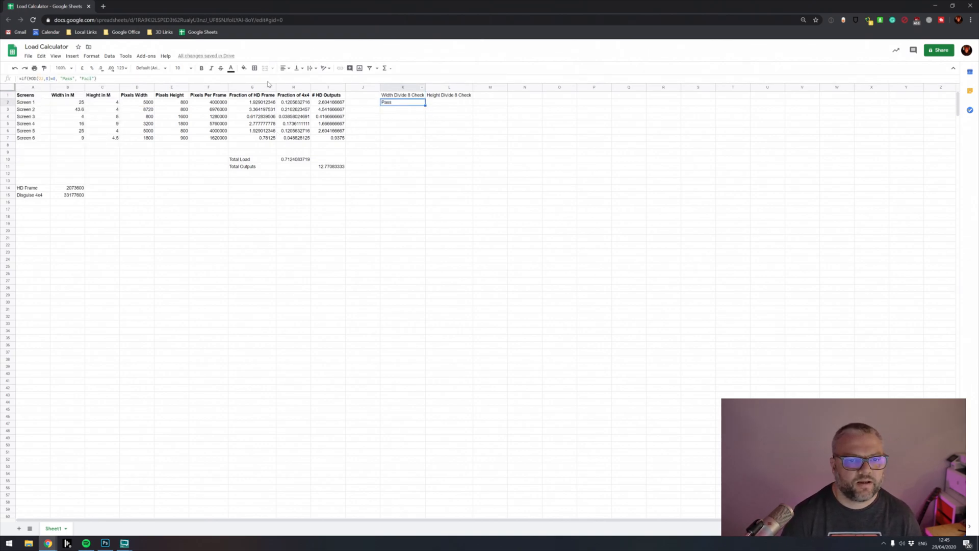
{"action": "mouse_move", "coordinate": [408, 117]}
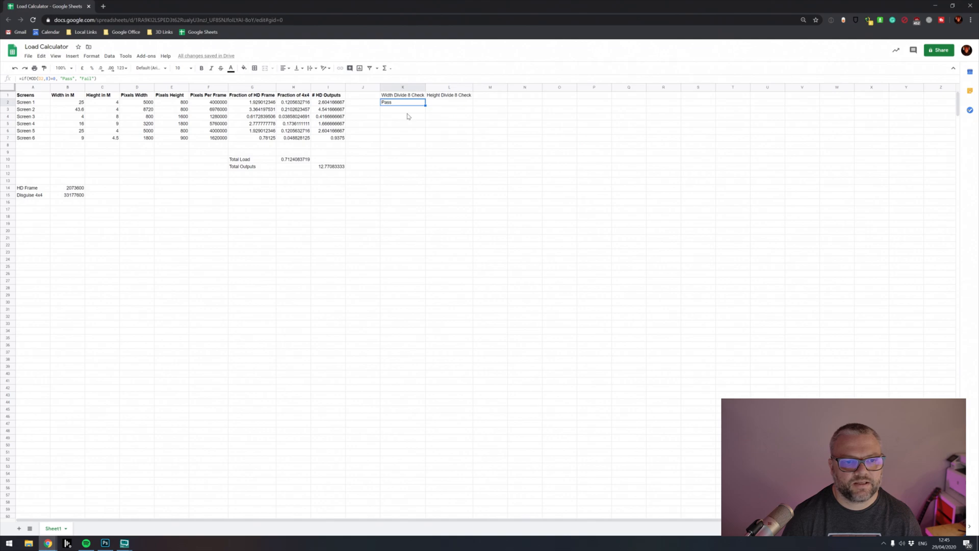
{"action": "left_click", "coordinate": [136, 102]}
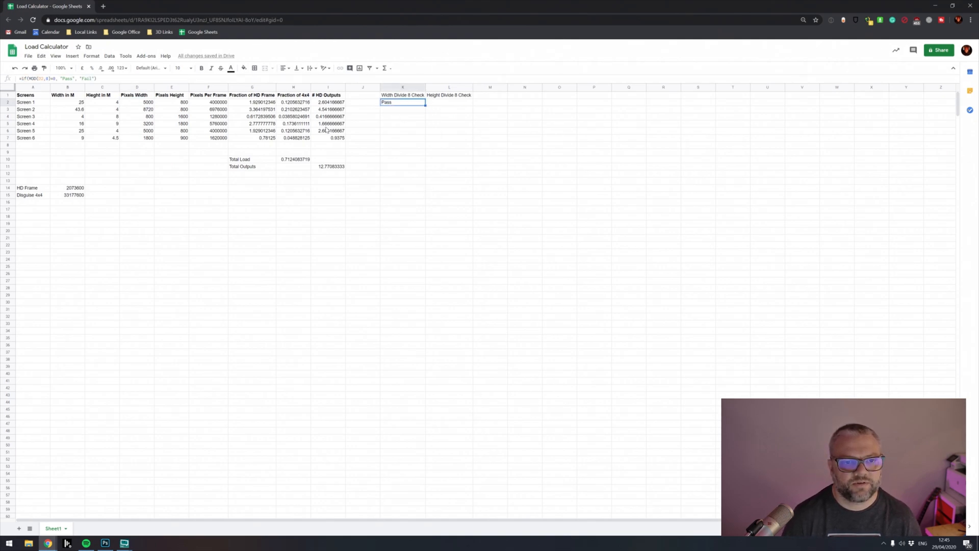
{"action": "left_click", "coordinate": [137, 102]}
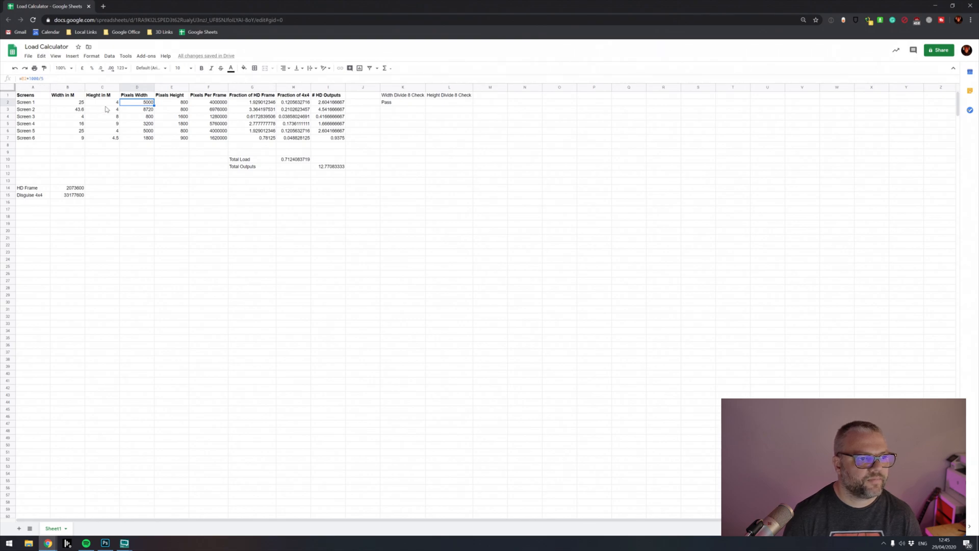
{"action": "left_click", "coordinate": [68, 102]}
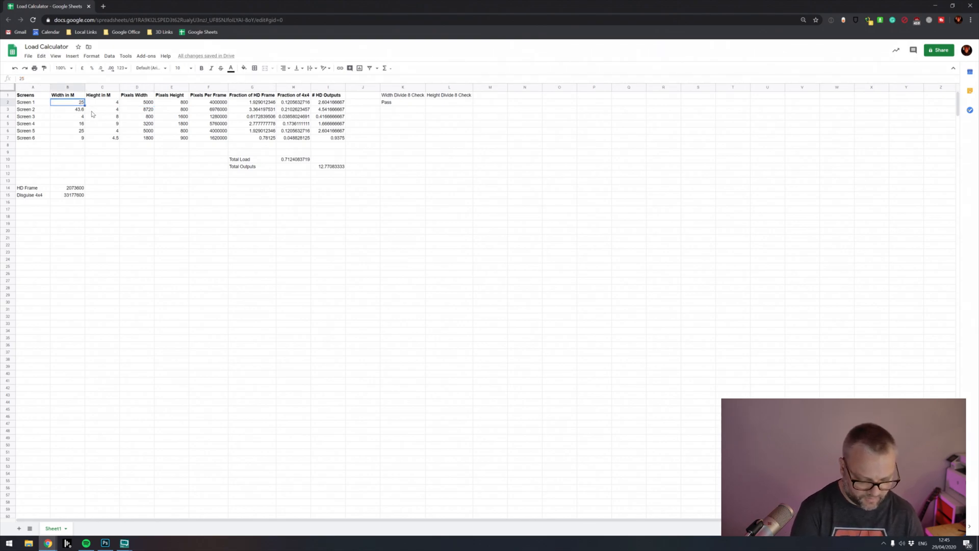
{"action": "type", "text": "2,"}
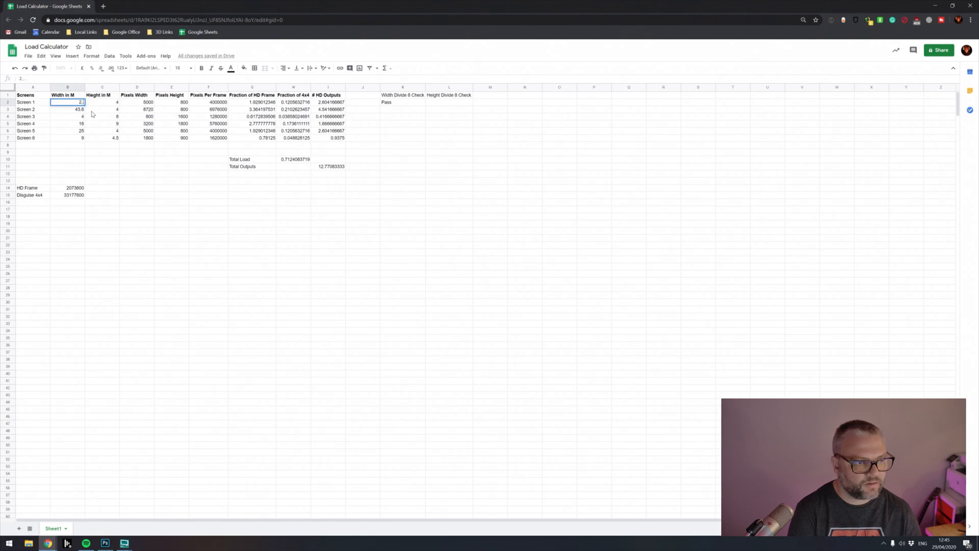
{"action": "type", "text": "5.1"}
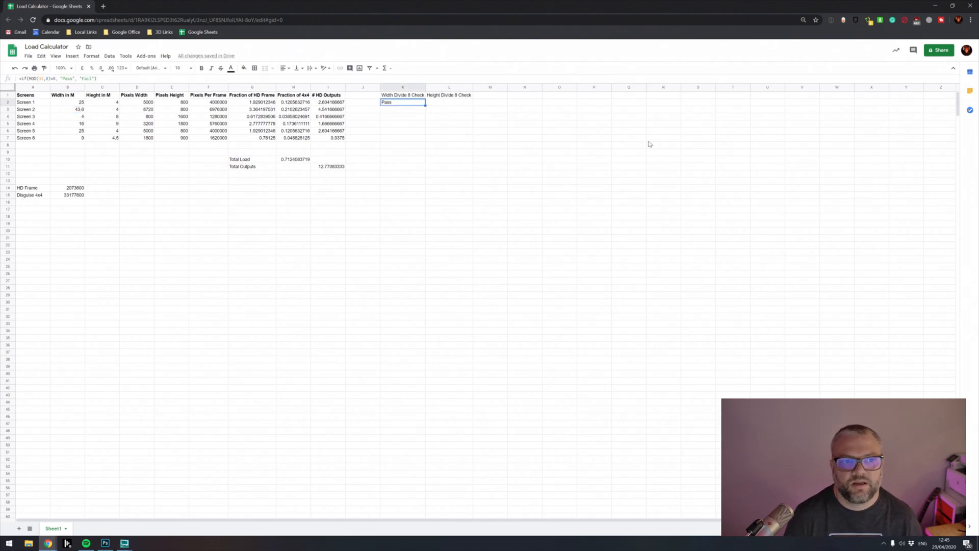
{"action": "left_click", "coordinate": [91, 55]}
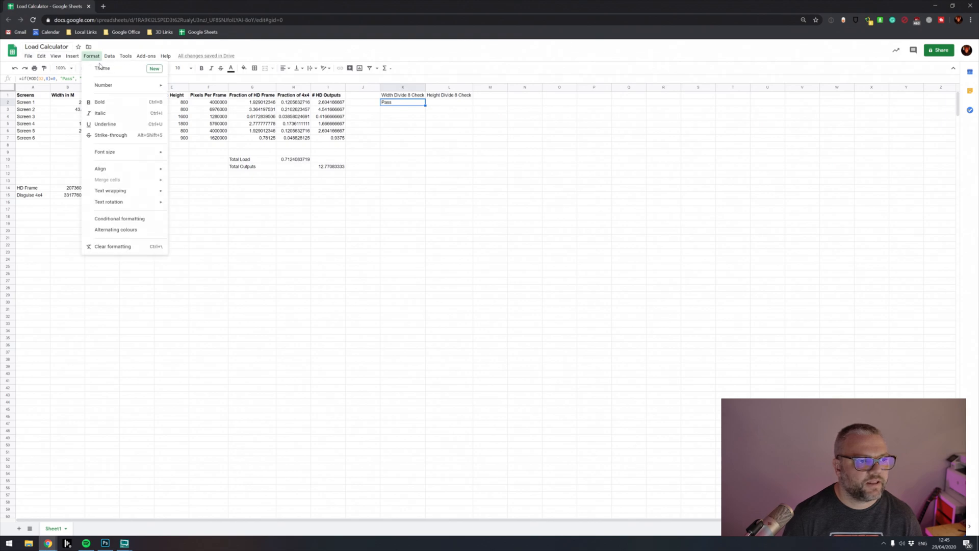
{"action": "mouse_move", "coordinate": [128, 143]}
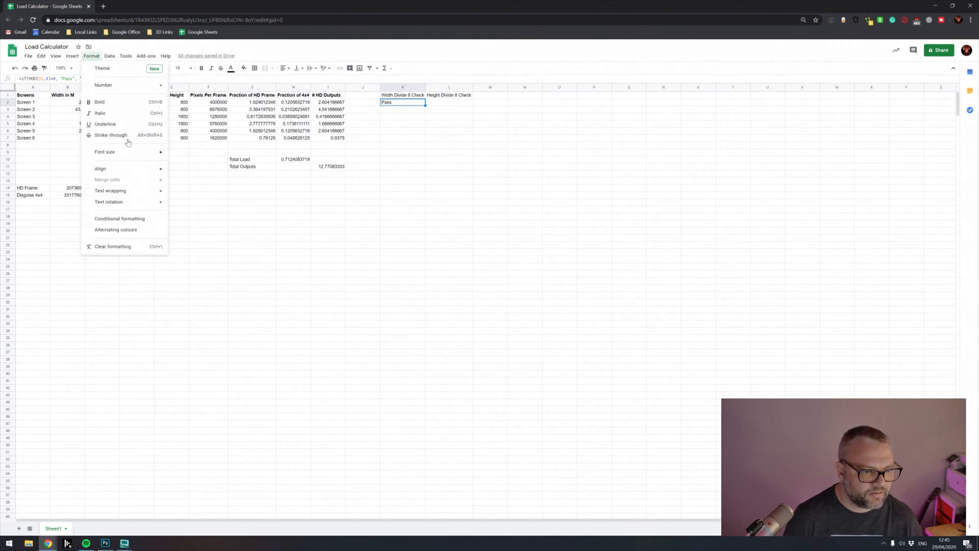
Add a conditional format on K2 colouring text containing 'Pass' green.
{"action": "left_click", "coordinate": [119, 218]}
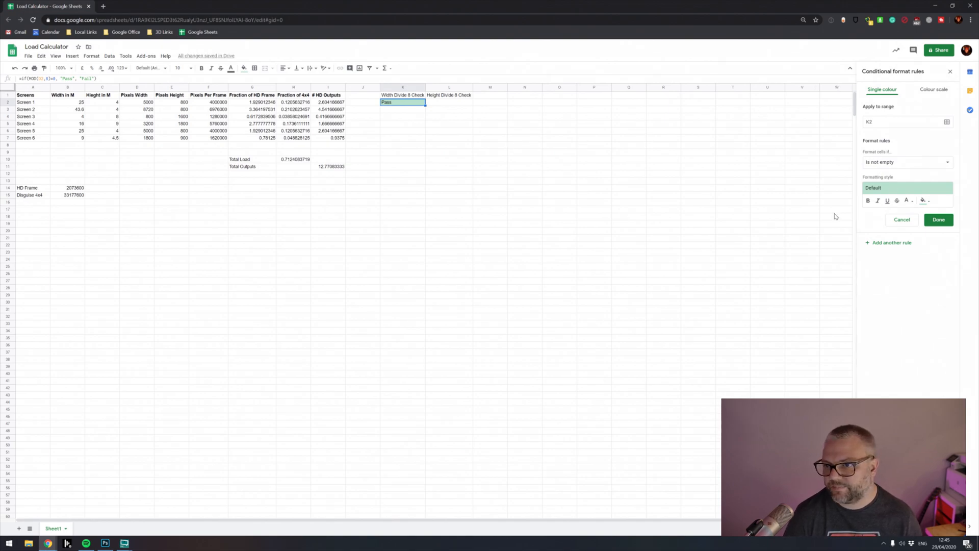
{"action": "left_click", "coordinate": [906, 162]}
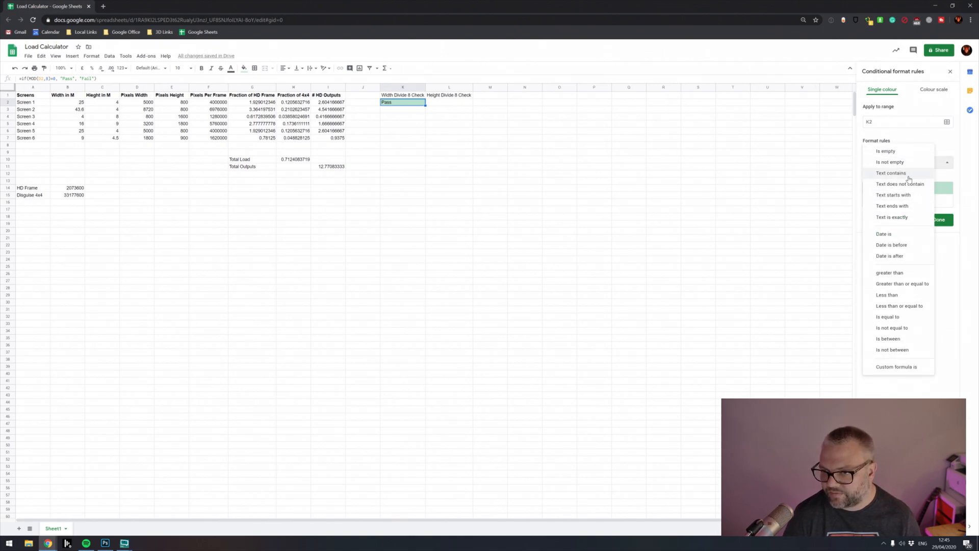
{"action": "left_click", "coordinate": [891, 174]}
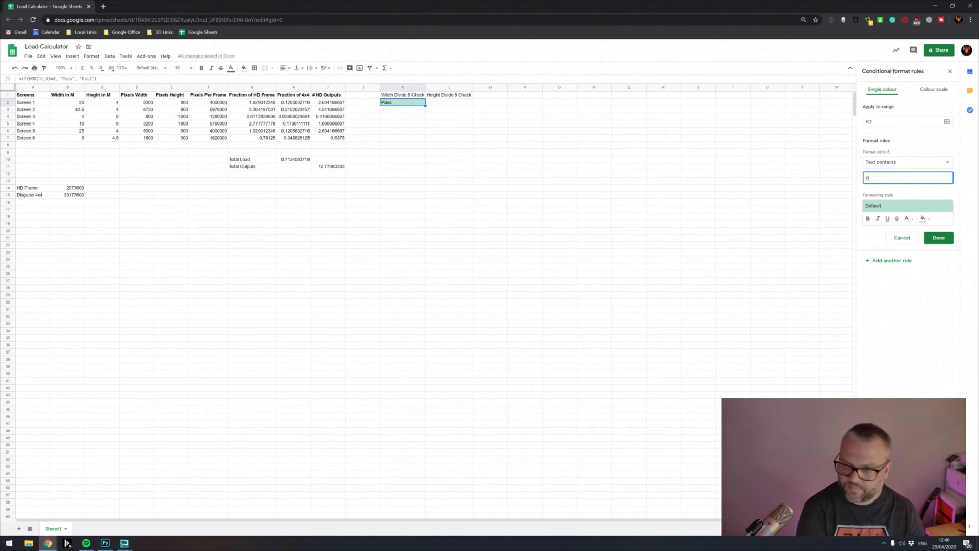
{"action": "type", "text": "ass"}
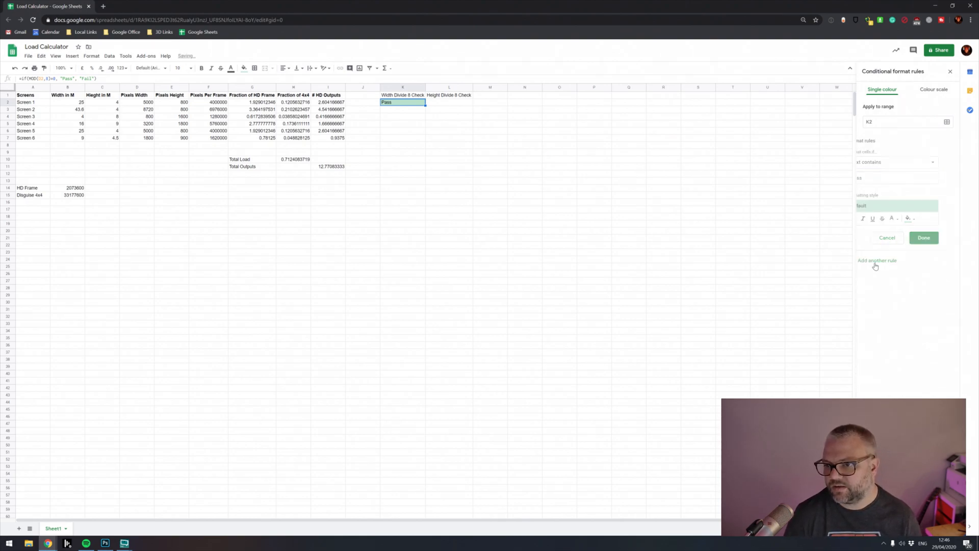
Add a second rule colouring 'Fail' red and test it by editing Screen 1's value to 25.
{"action": "left_click", "coordinate": [908, 178]}
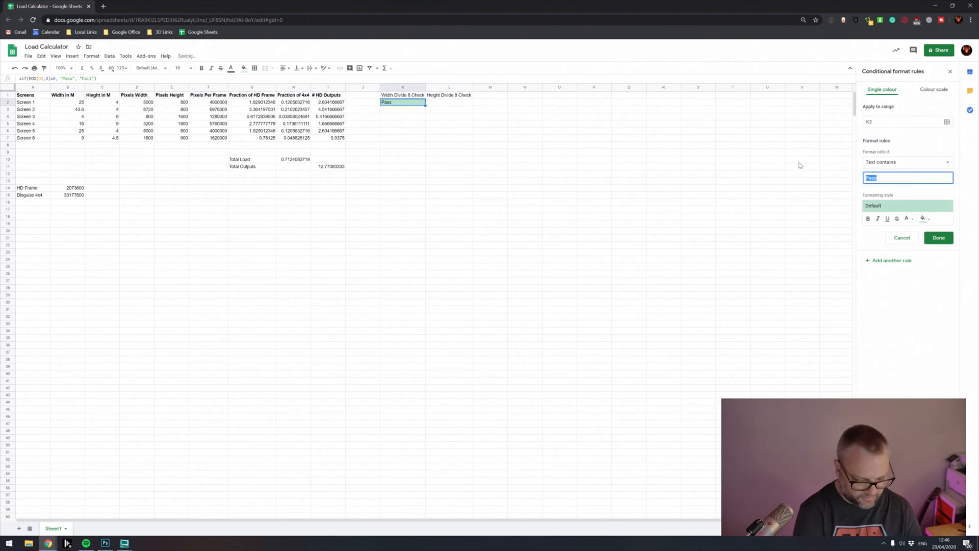
{"action": "type", "text": "Fail"}
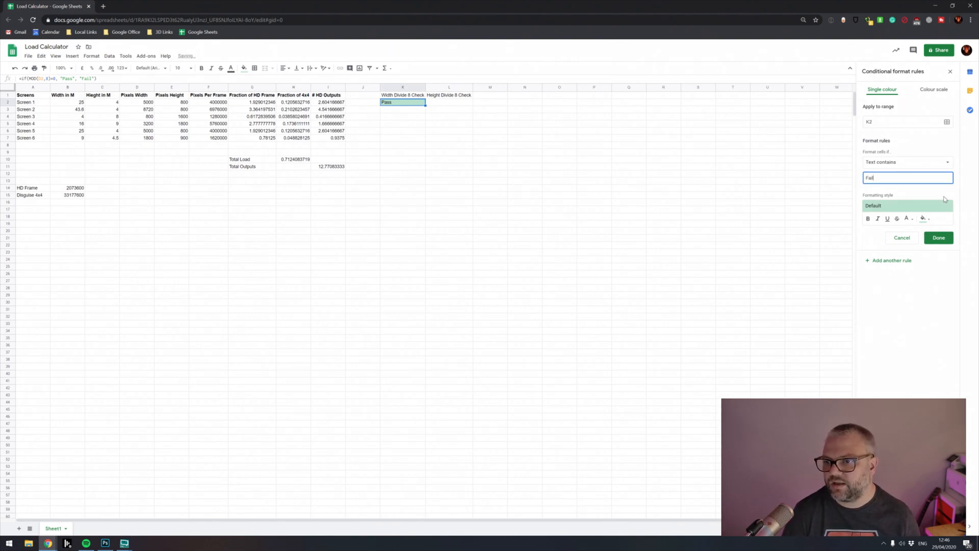
{"action": "left_click", "coordinate": [906, 205]}
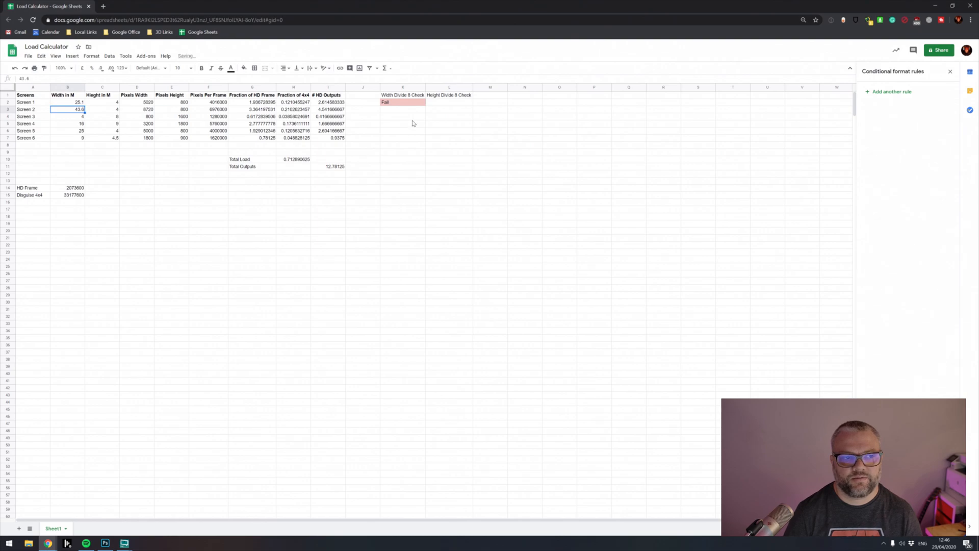
{"action": "type", "text": "25"}
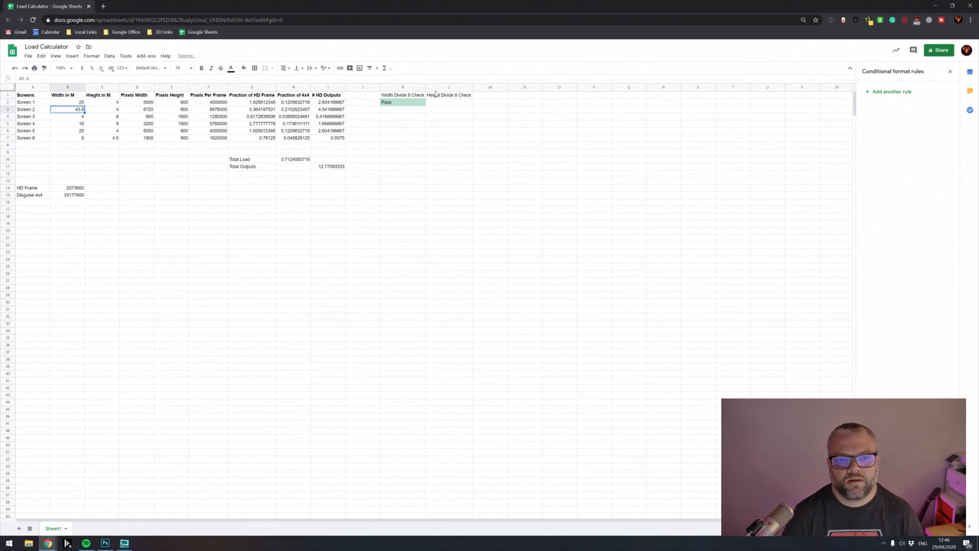
Fill the check formulas from K2 across both columns to row 7 and adjust Screen 6's height to 4.6.
{"action": "left_click", "coordinate": [403, 102]}
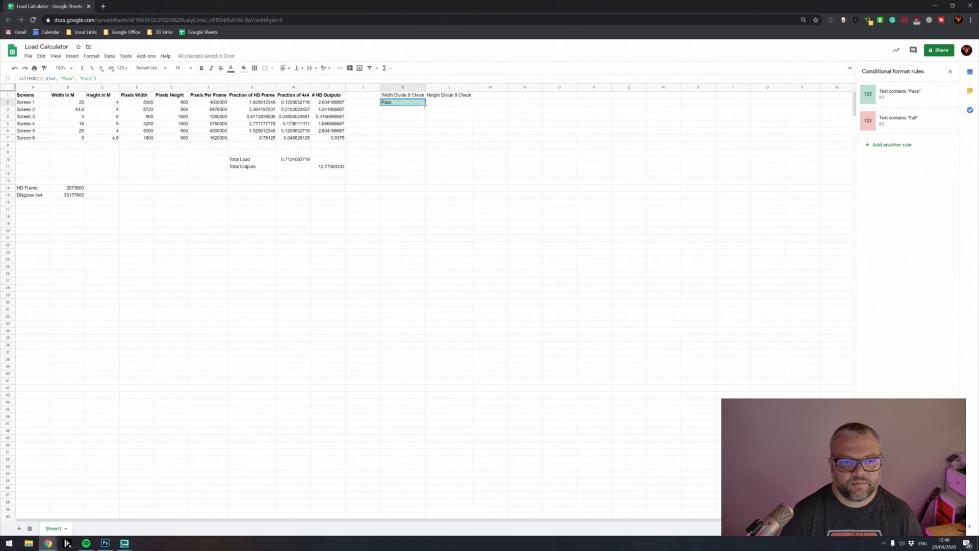
{"action": "left_click_drag", "start_coordinate": [403, 102], "coordinate": [403, 138]}
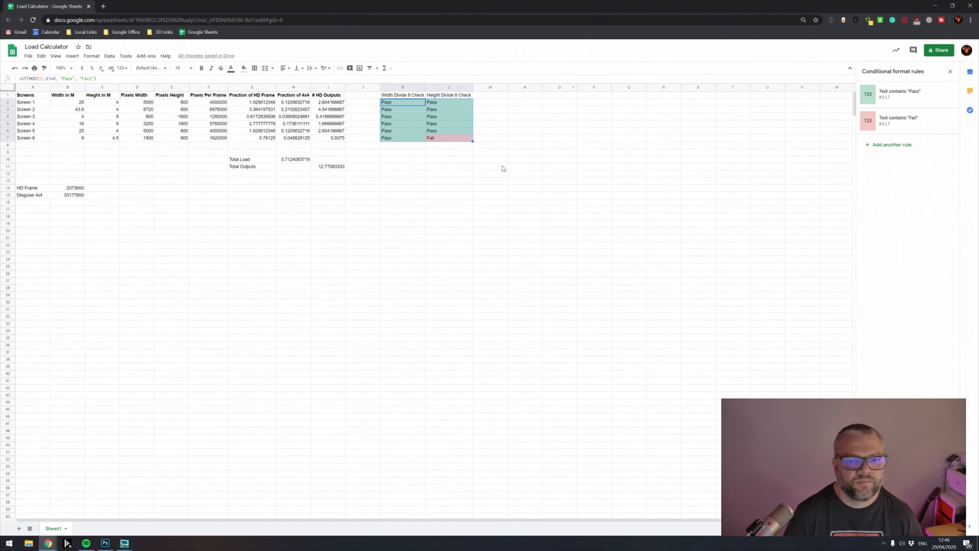
{"action": "left_click", "coordinate": [449, 138]}
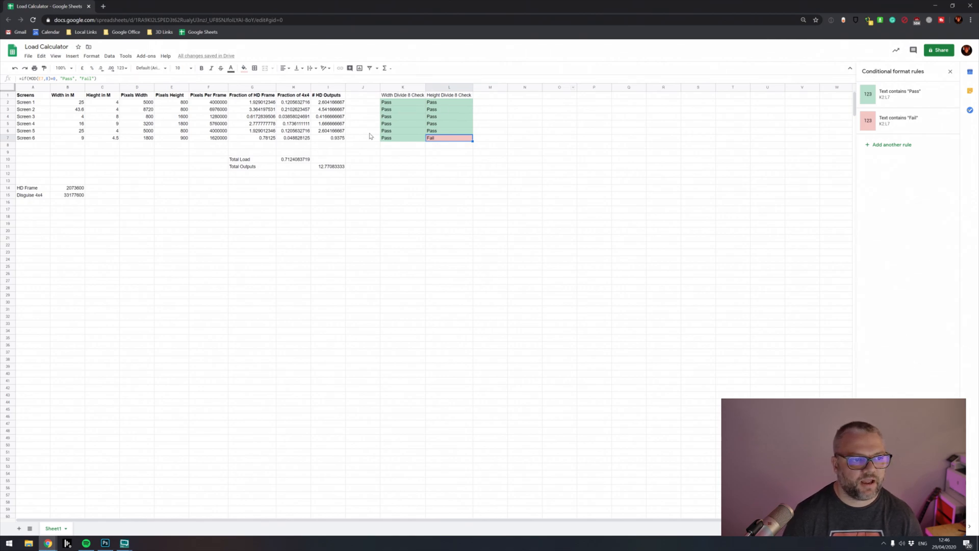
{"action": "mouse_move", "coordinate": [412, 135]}
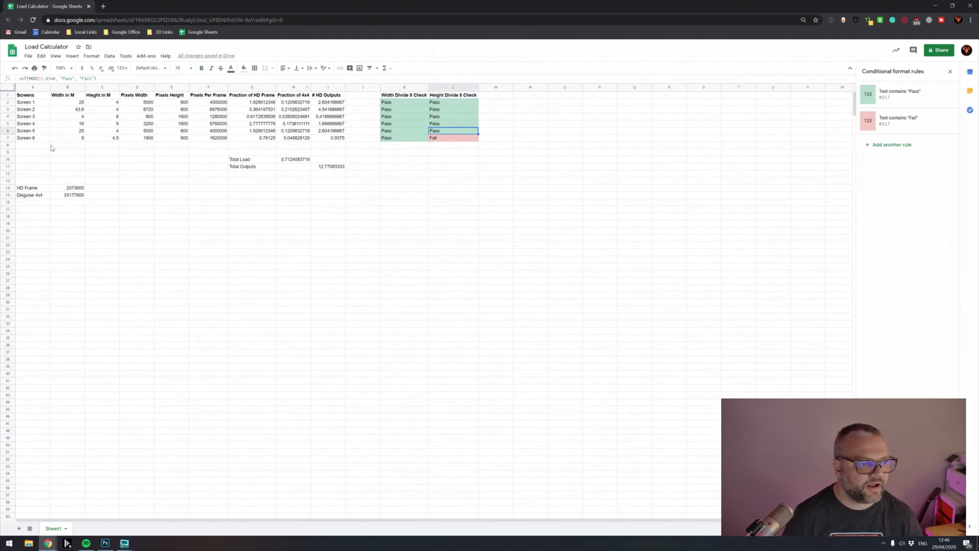
{"action": "left_click", "coordinate": [102, 137]}
{"action": "type", "text": "4.8"}
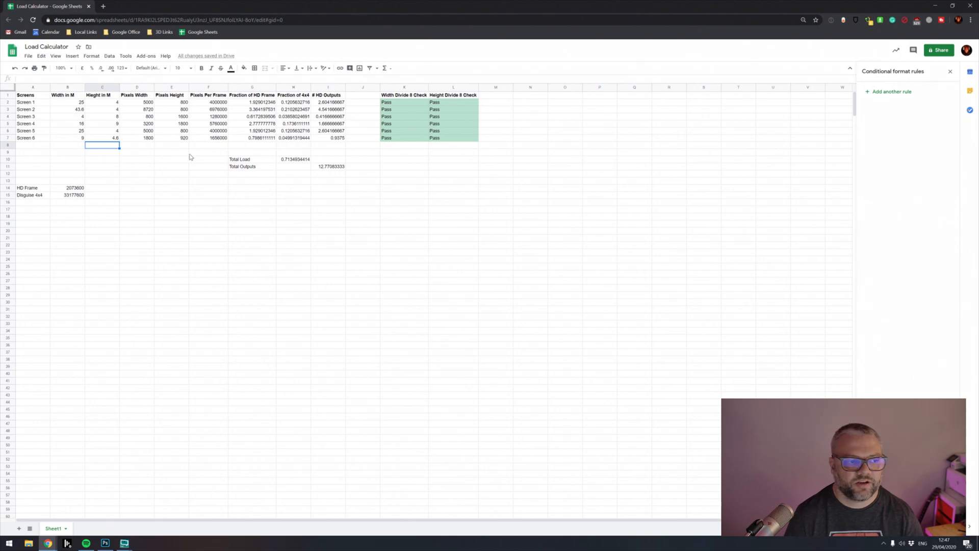
{"action": "mouse_move", "coordinate": [127, 164]}
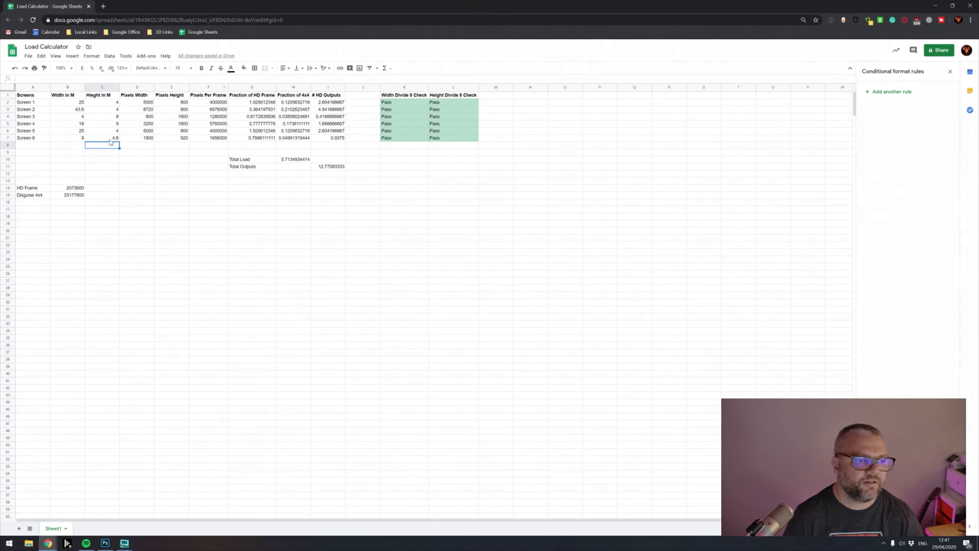
{"action": "mouse_move", "coordinate": [179, 210]}
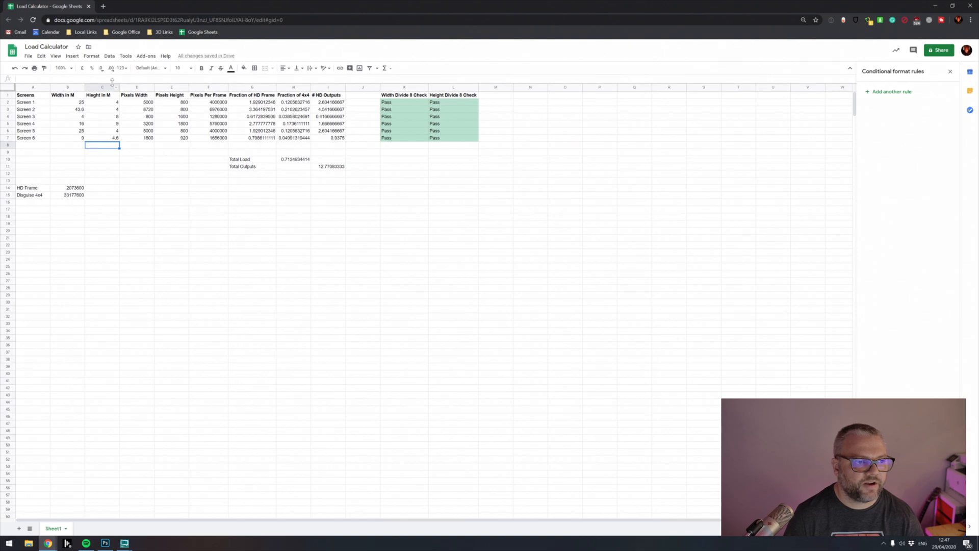
{"action": "mouse_move", "coordinate": [208, 156]}
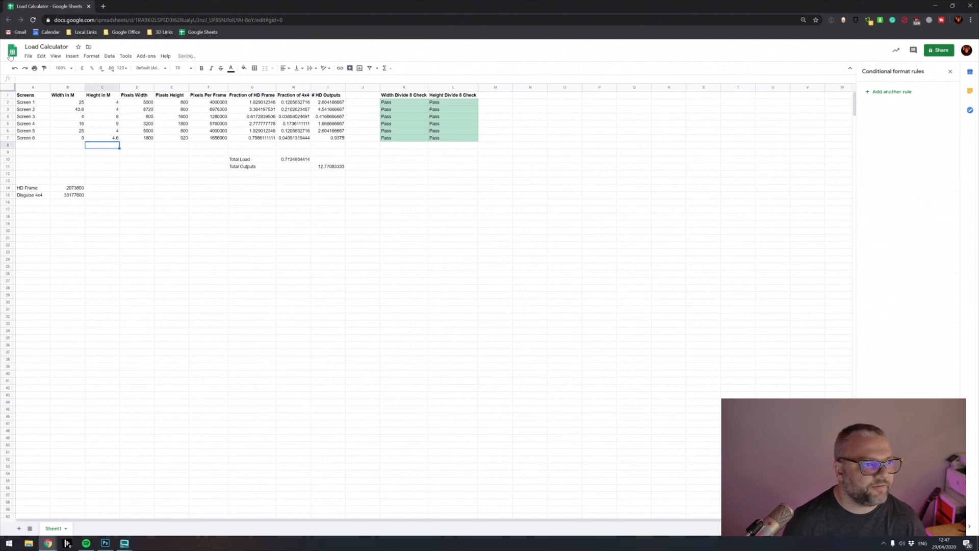
Share the Load Calculator so anyone with the link can view it.
{"action": "left_click", "coordinate": [28, 55]}
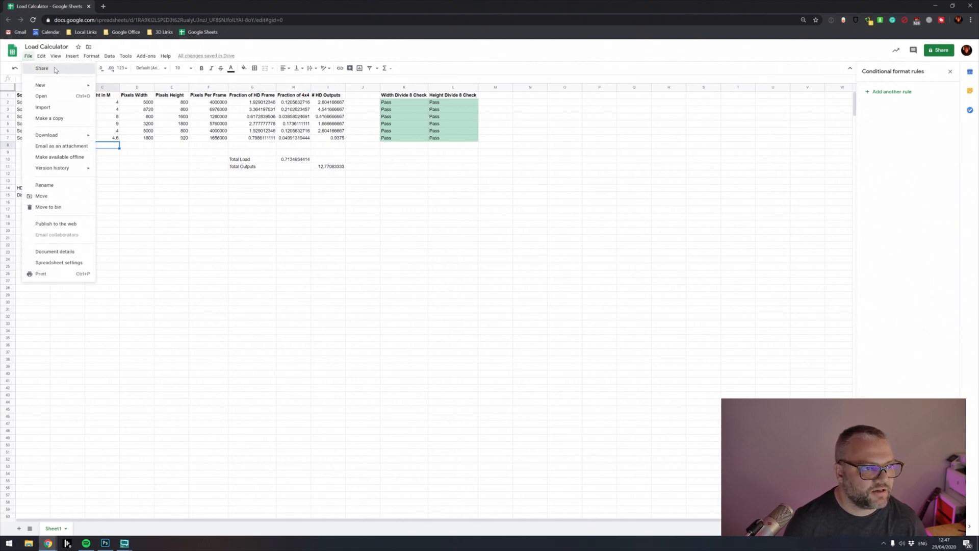
{"action": "left_click", "coordinate": [42, 68]}
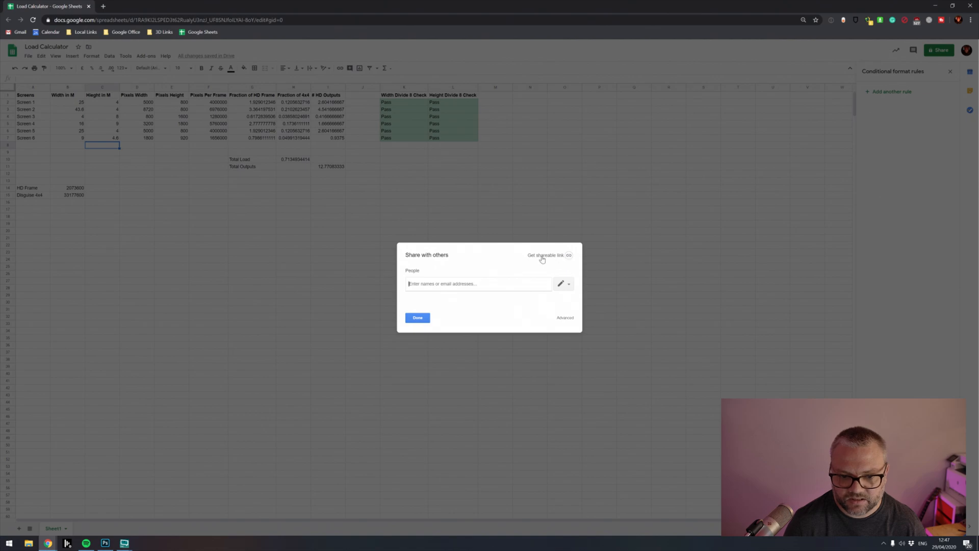
{"action": "left_click", "coordinate": [545, 255]}
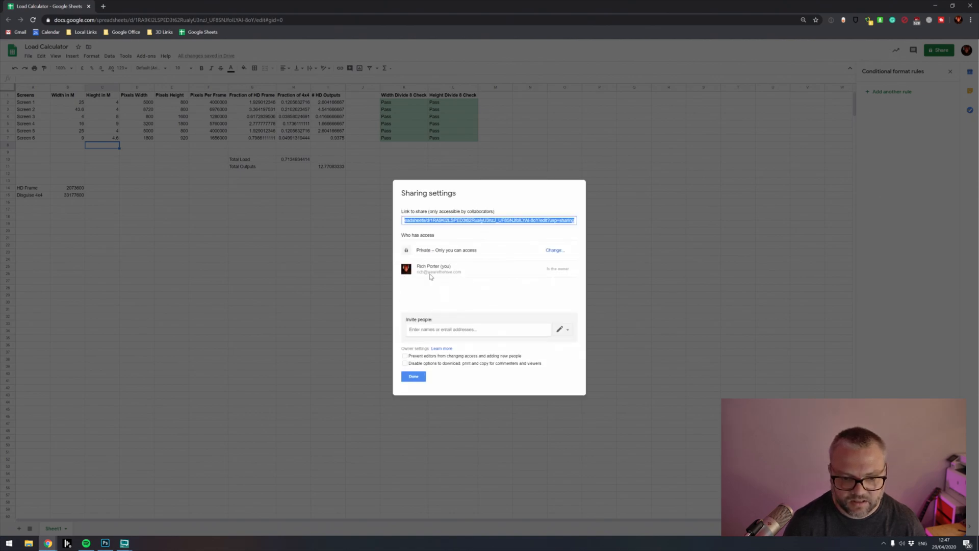
{"action": "left_click", "coordinate": [554, 250]}
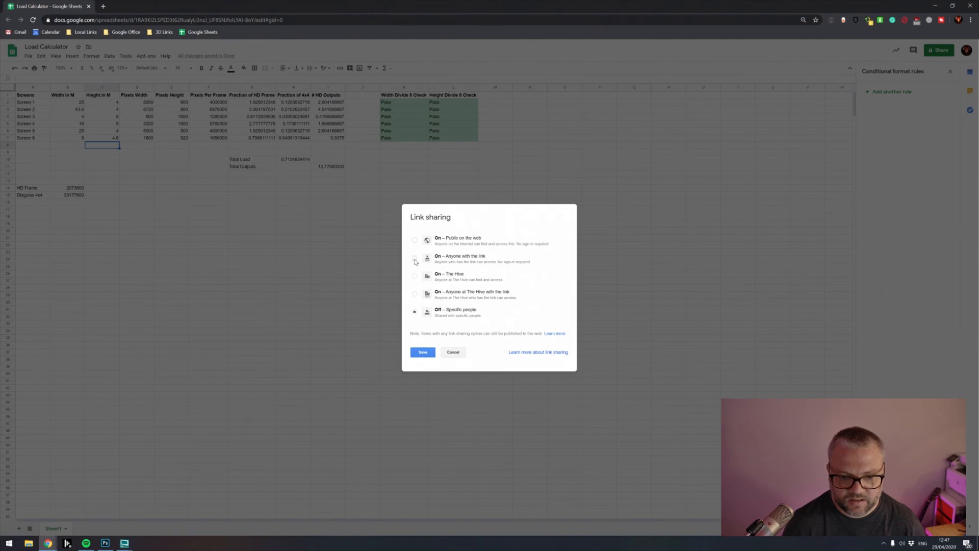
{"action": "left_click", "coordinate": [414, 258]}
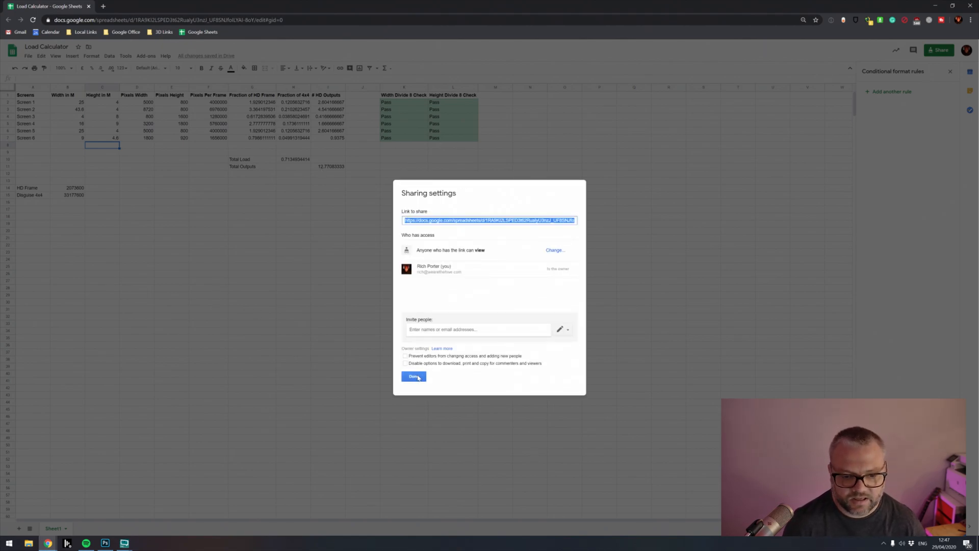
{"action": "left_click", "coordinate": [414, 377]}
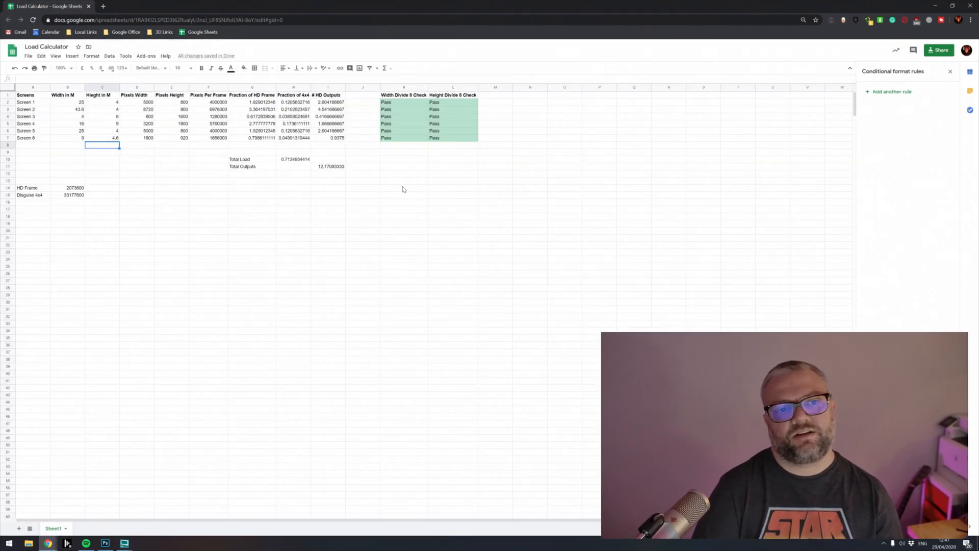